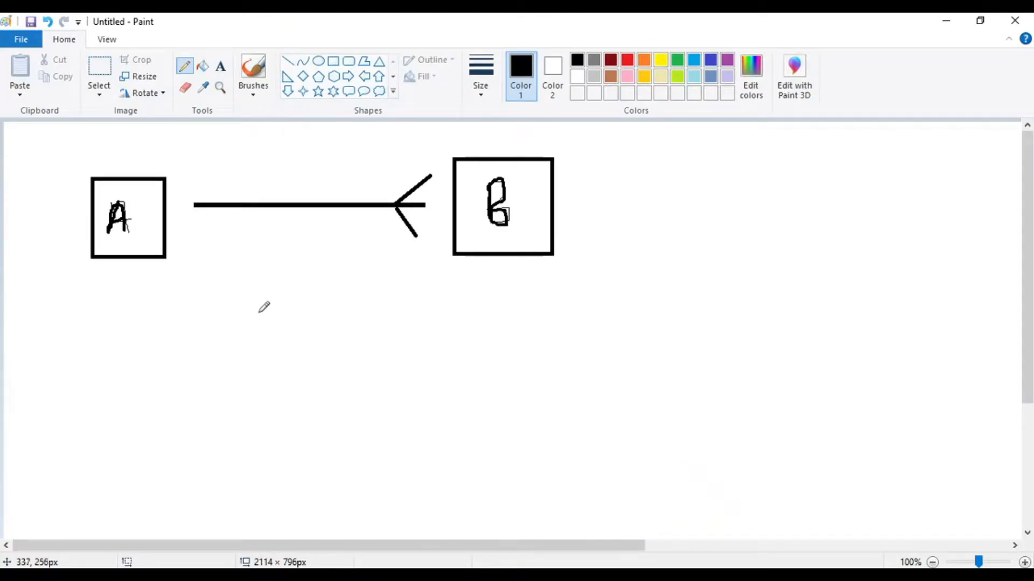
mouse_move(199, 245)
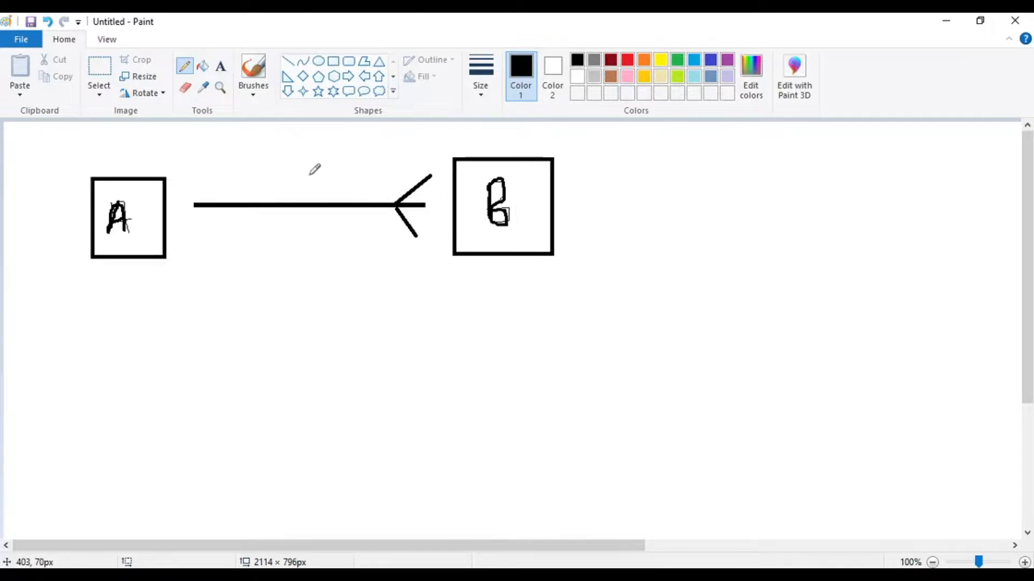
Write the L.R label above the A–B line and draw a red curved arrow from B back to A.
left_click_drag(270, 158, 283, 184)
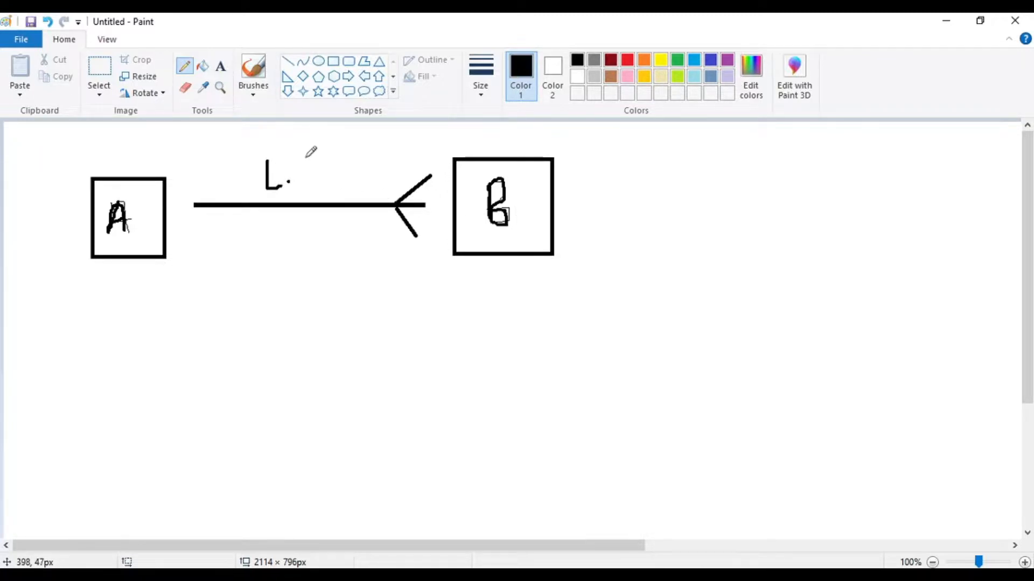
left_click_drag(300, 155, 330, 191)
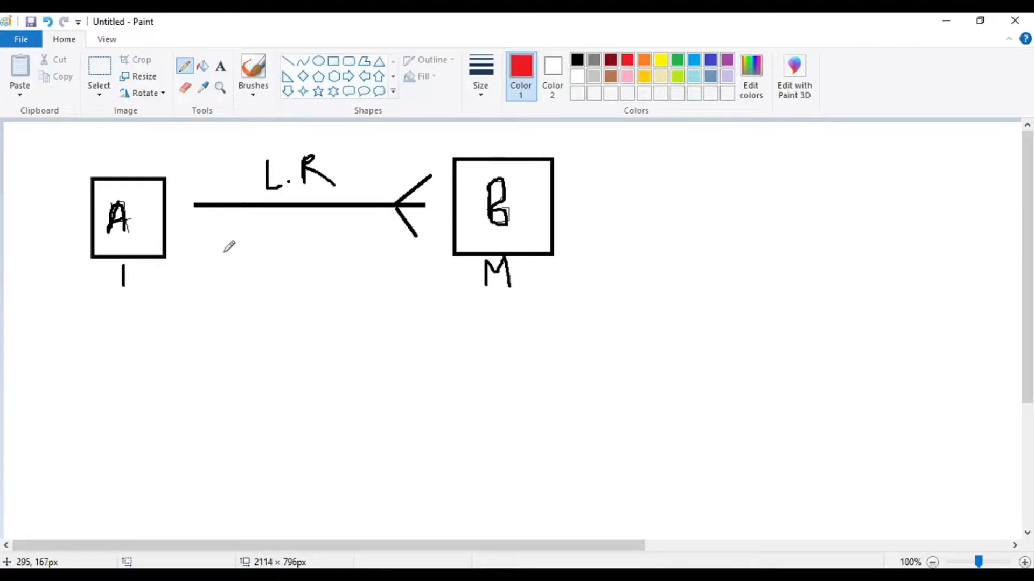
mouse_move(462, 258)
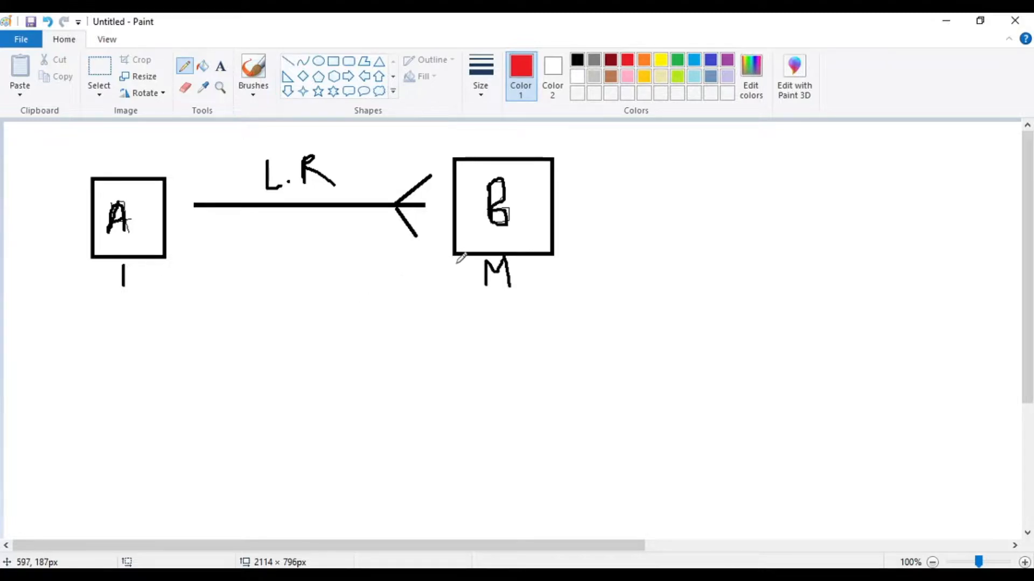
left_click_drag(459, 264, 295, 320)
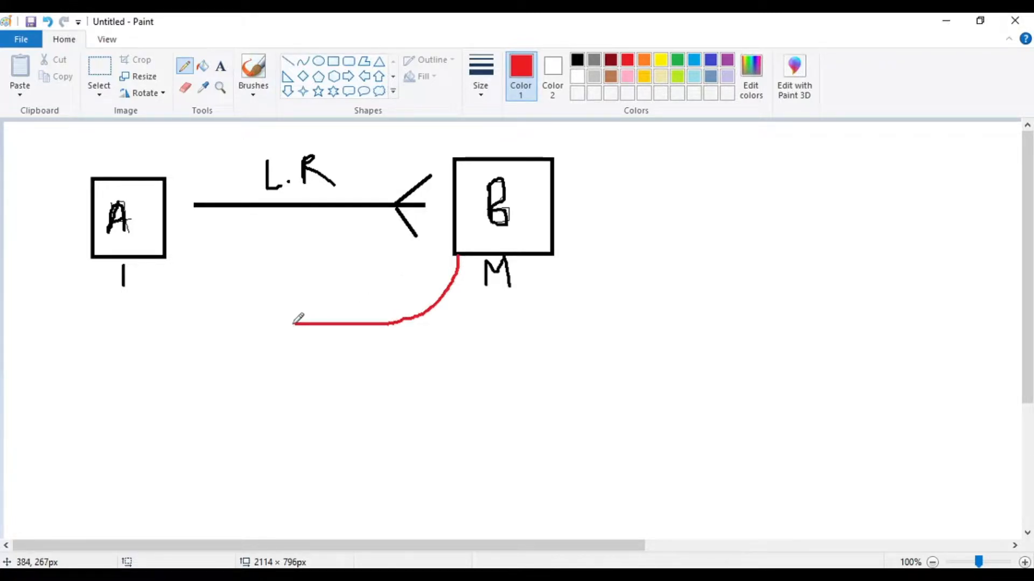
left_click_drag(292, 323, 184, 254)
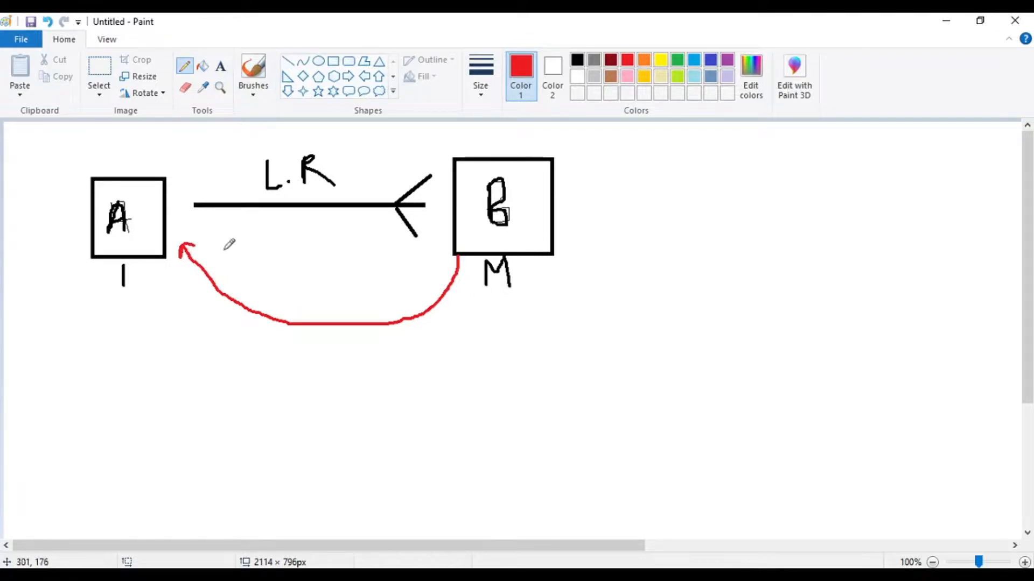
mouse_move(660, 164)
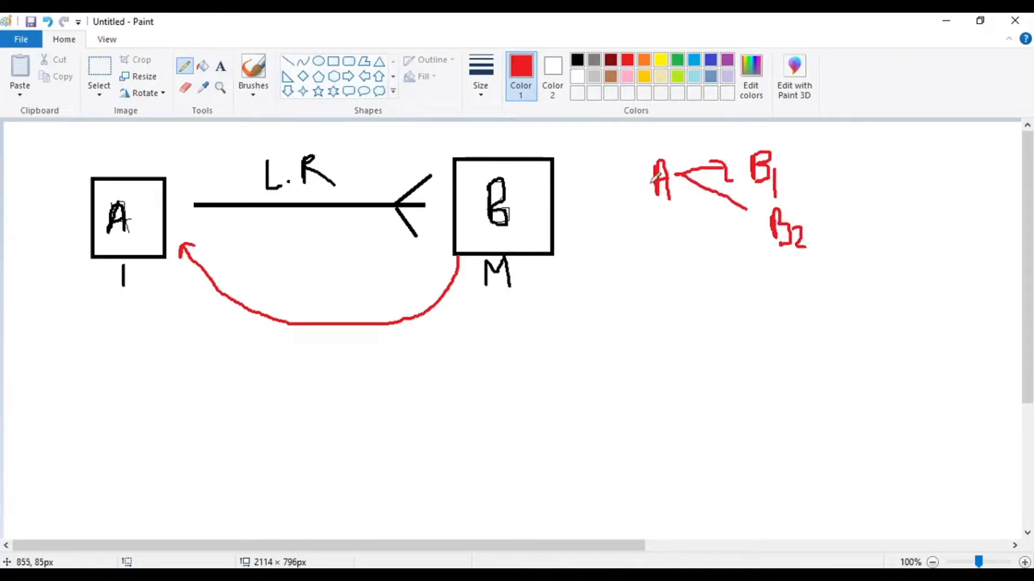
Draw a red arrow down from A and write B3 at its end.
left_click_drag(679, 178, 774, 286)
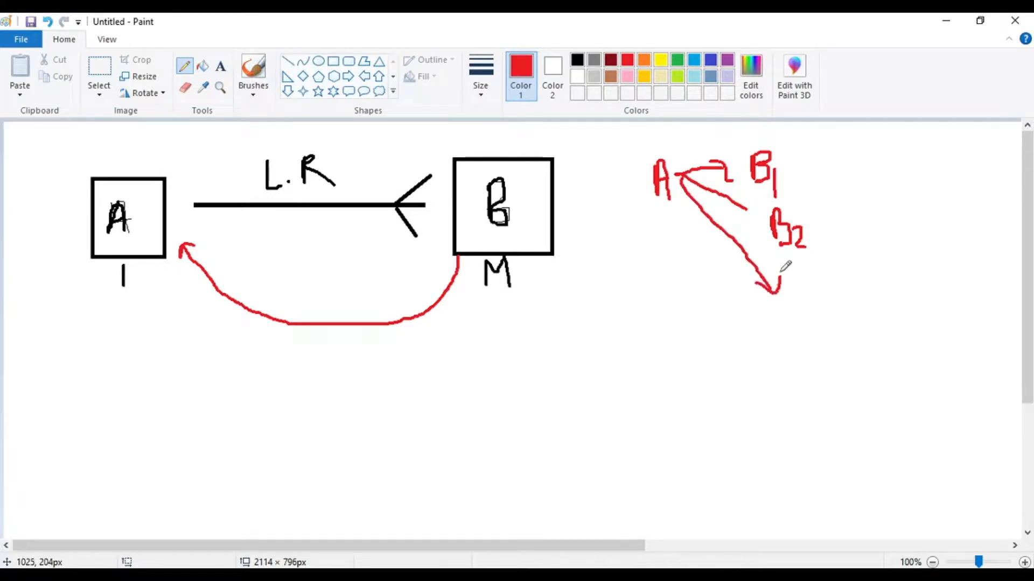
left_click_drag(782, 283, 811, 314)
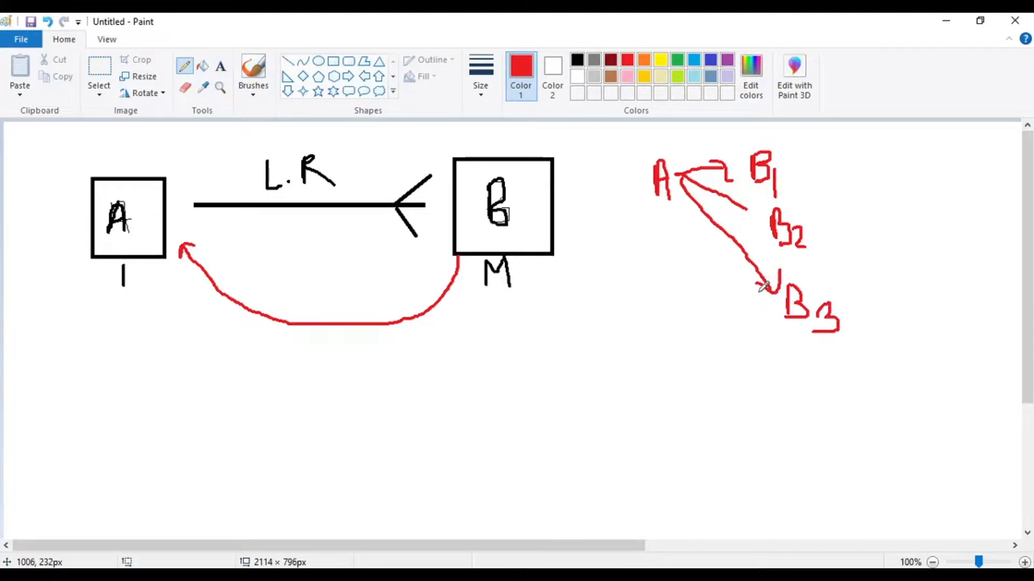
mouse_move(300, 184)
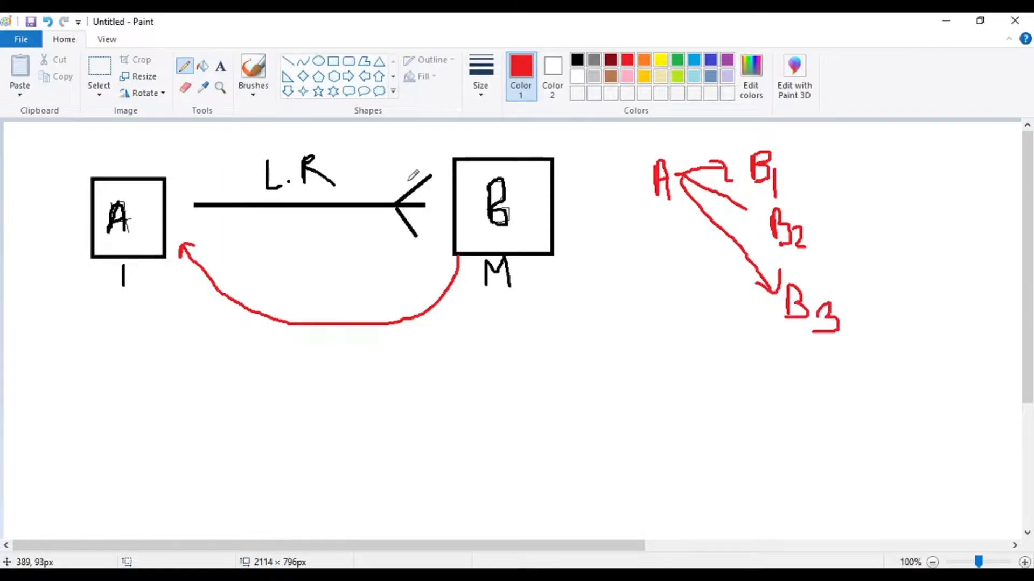
mouse_move(541, 293)
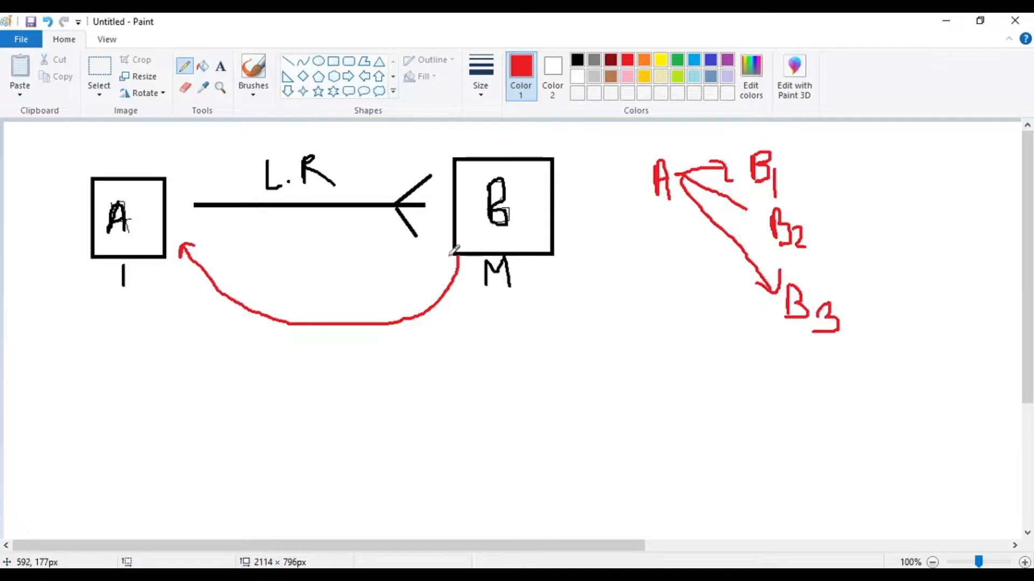
Ring box A in red, branch the curved arrow into two lines toward C, and double-underline C.
left_click_drag(158, 170, 103, 274)
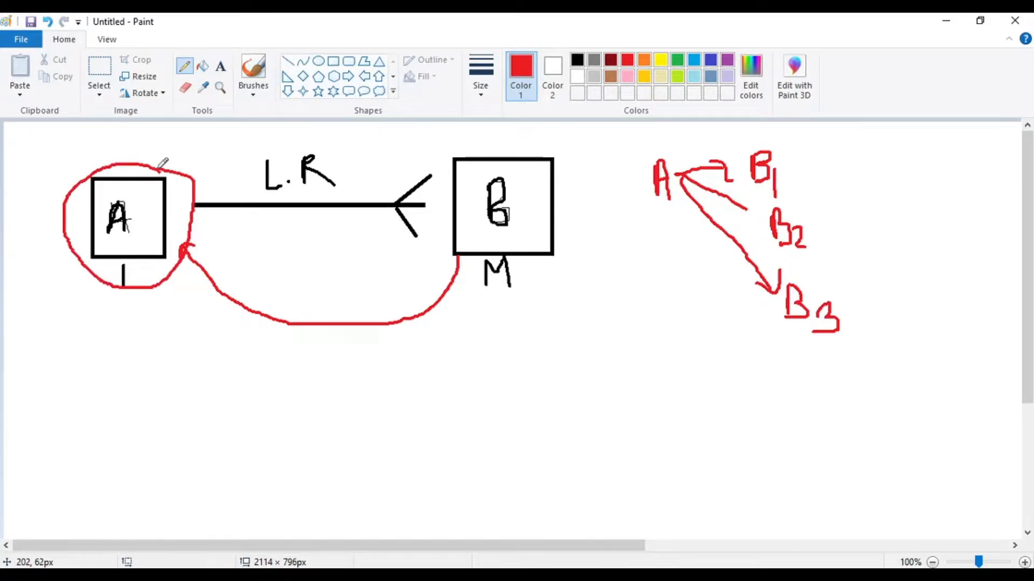
mouse_move(411, 353)
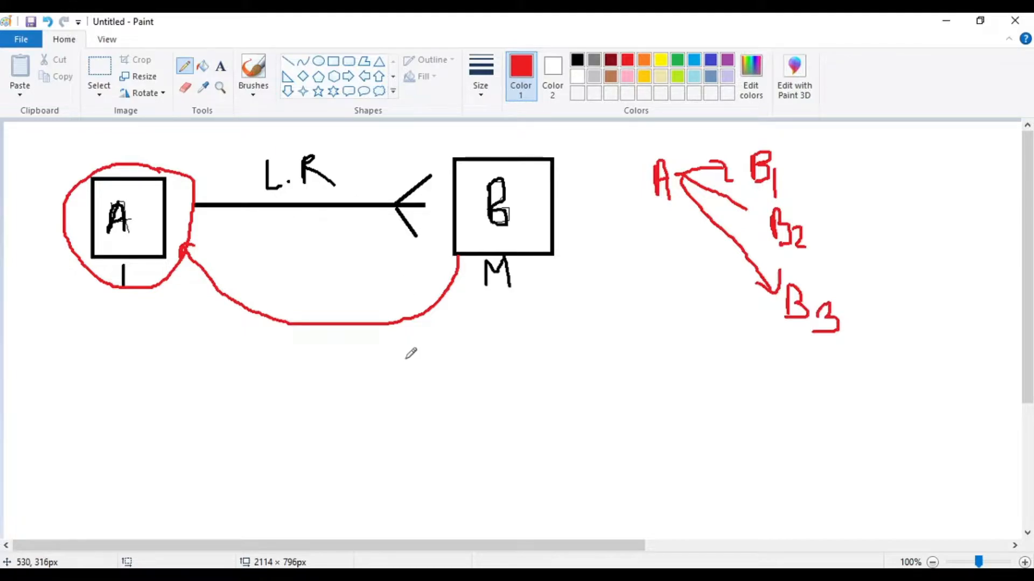
left_click_drag(406, 323, 442, 366)
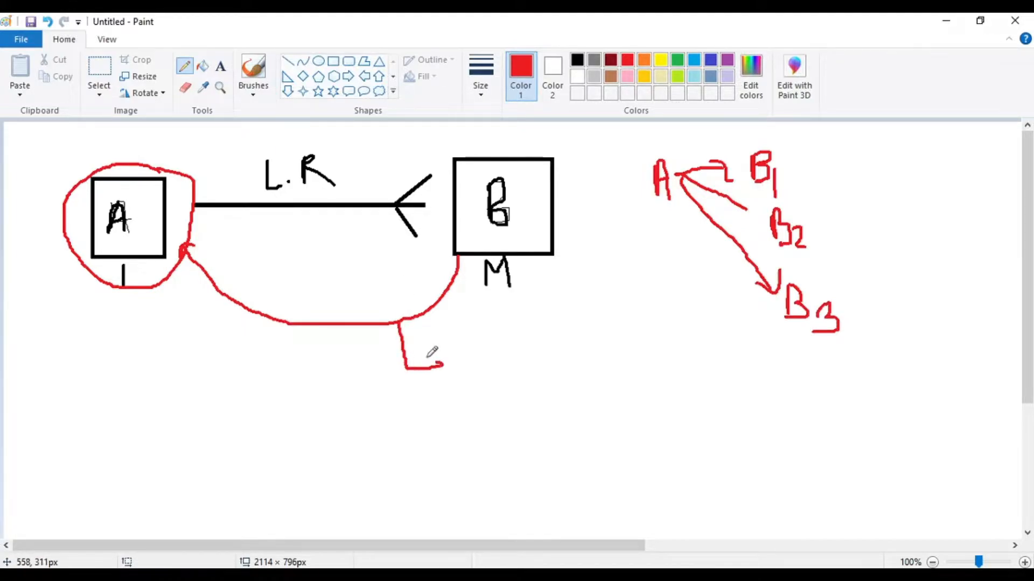
left_click_drag(409, 366, 583, 363)
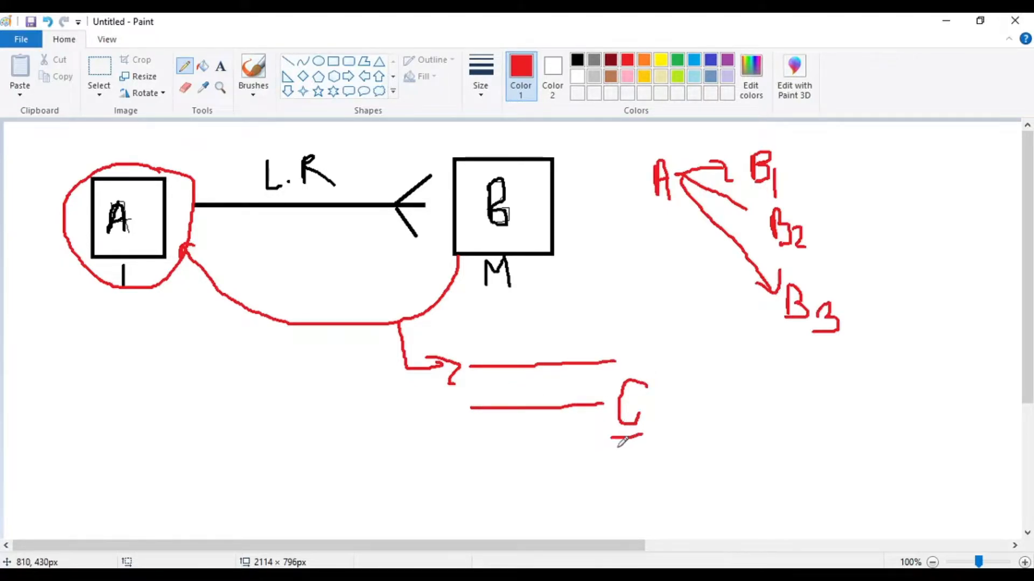
left_click_drag(606, 441, 649, 442)
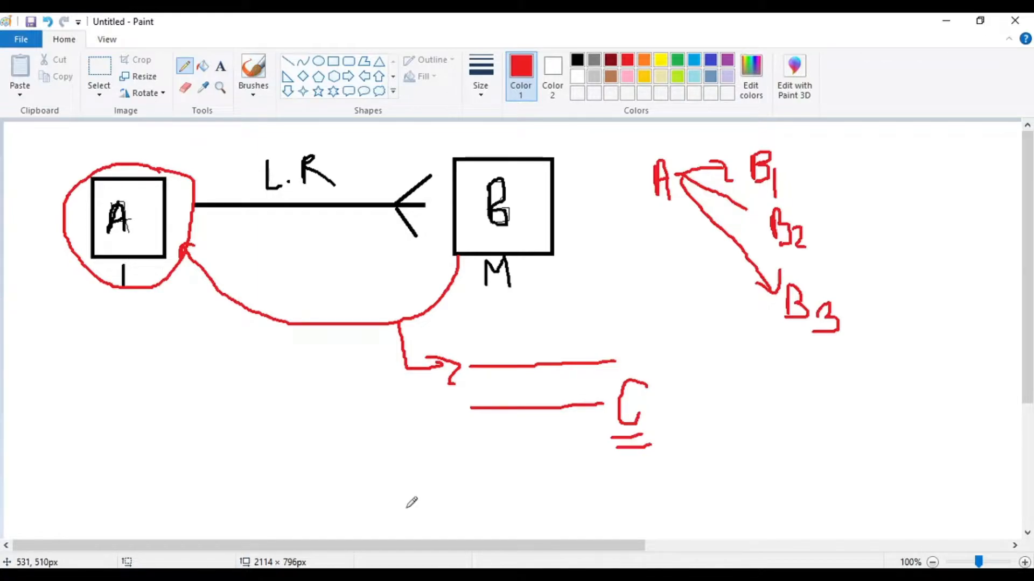
mouse_move(410, 450)
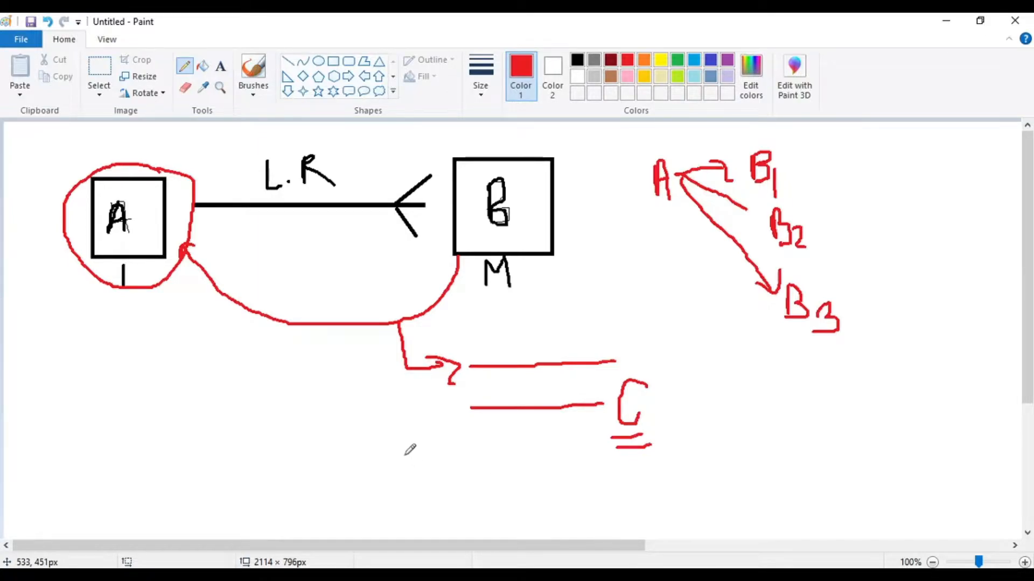
mouse_move(563, 345)
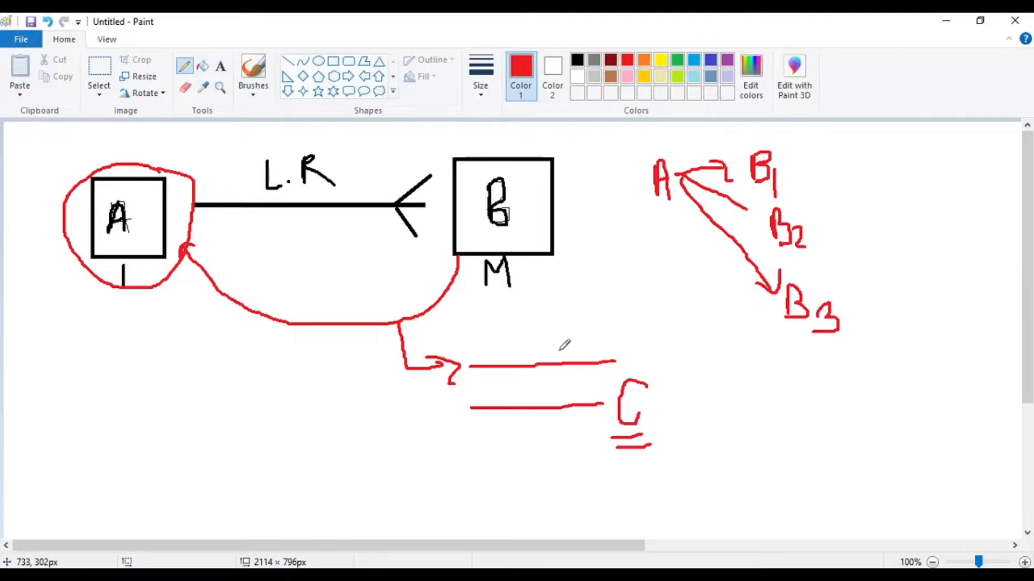
mouse_move(313, 415)
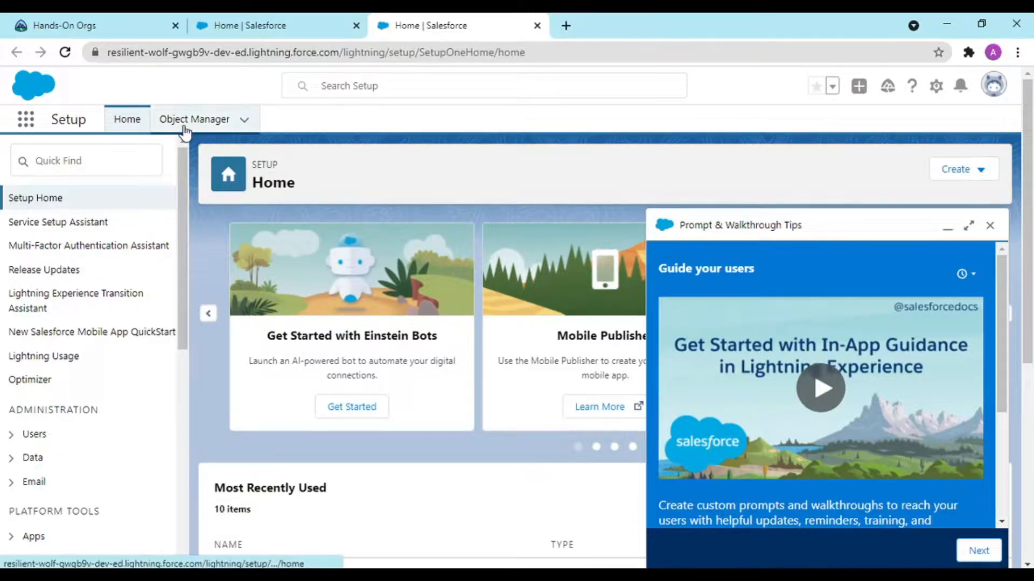
Go to Object Manager and dismiss the Prompt & Walkthrough Tips panel.
left_click(194, 120)
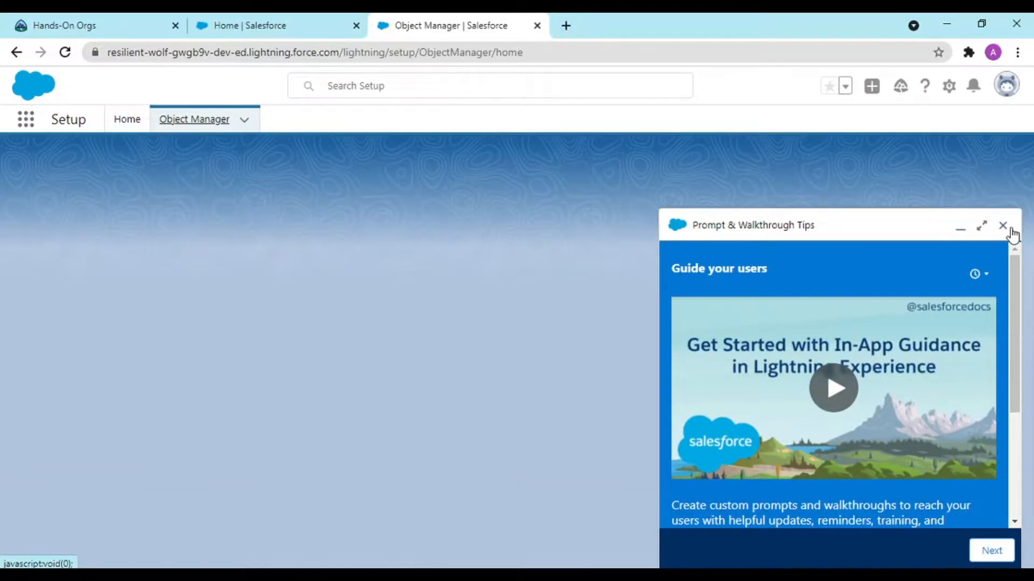
left_click(1002, 225)
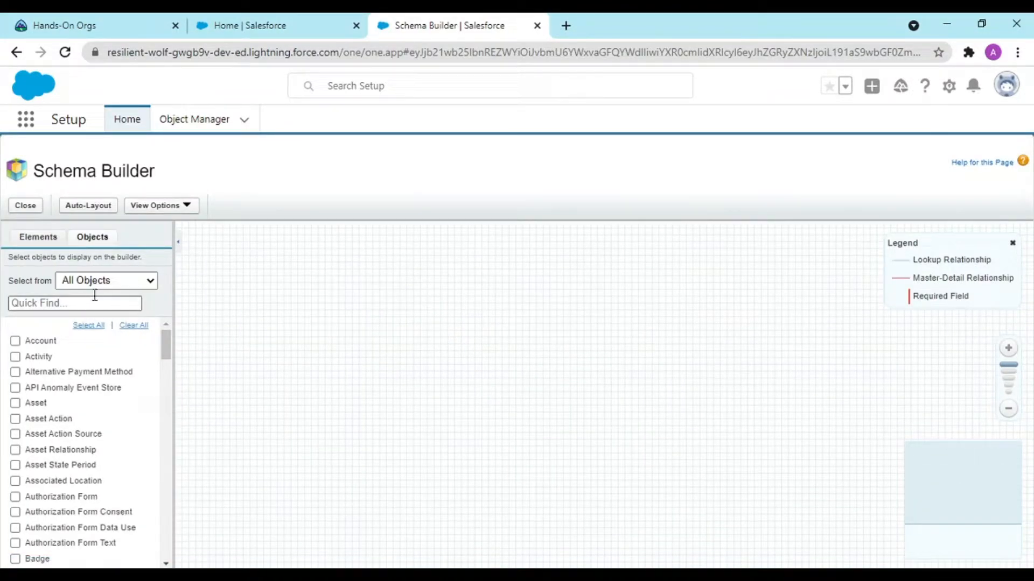
Add a custom object with Label Object1 and Plural Label Objects1 and save it.
left_click(37, 236)
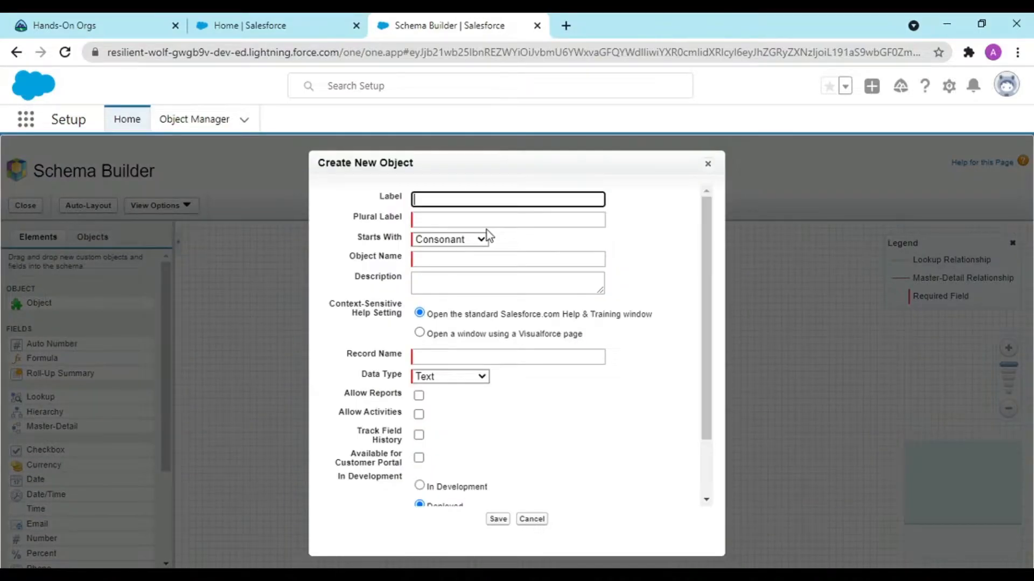
type("Objed")
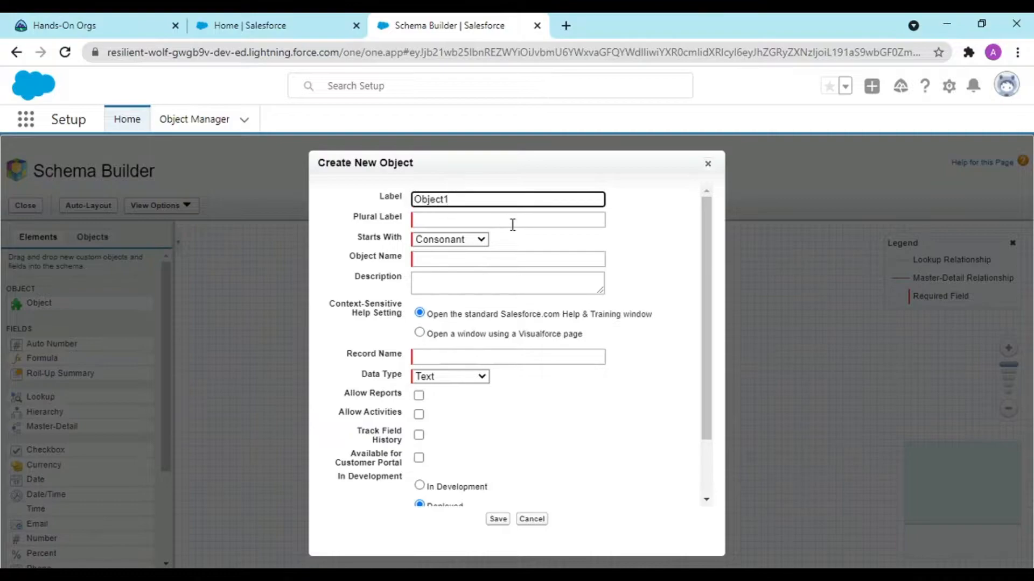
type("Objects1")
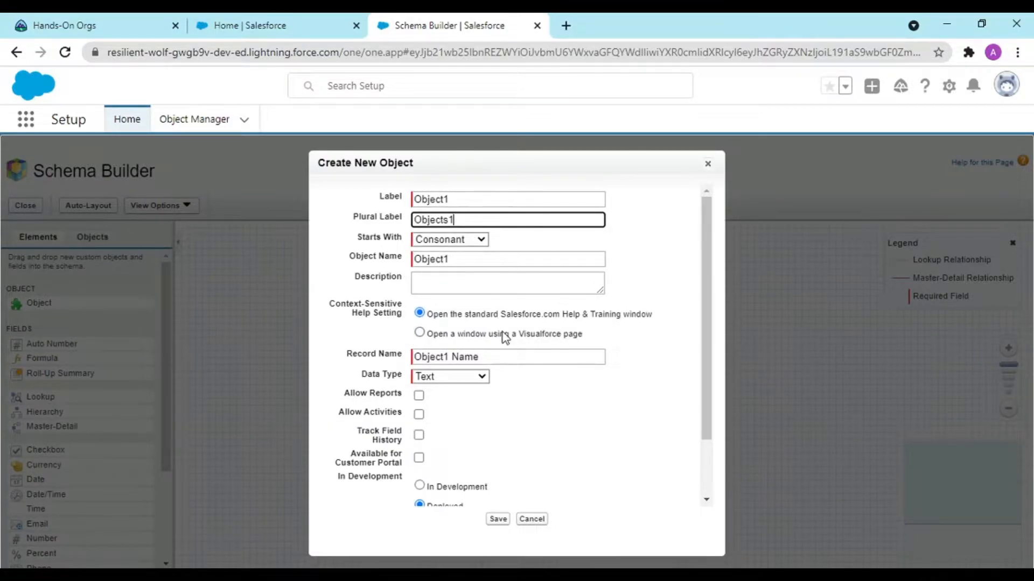
scroll("down", 3)
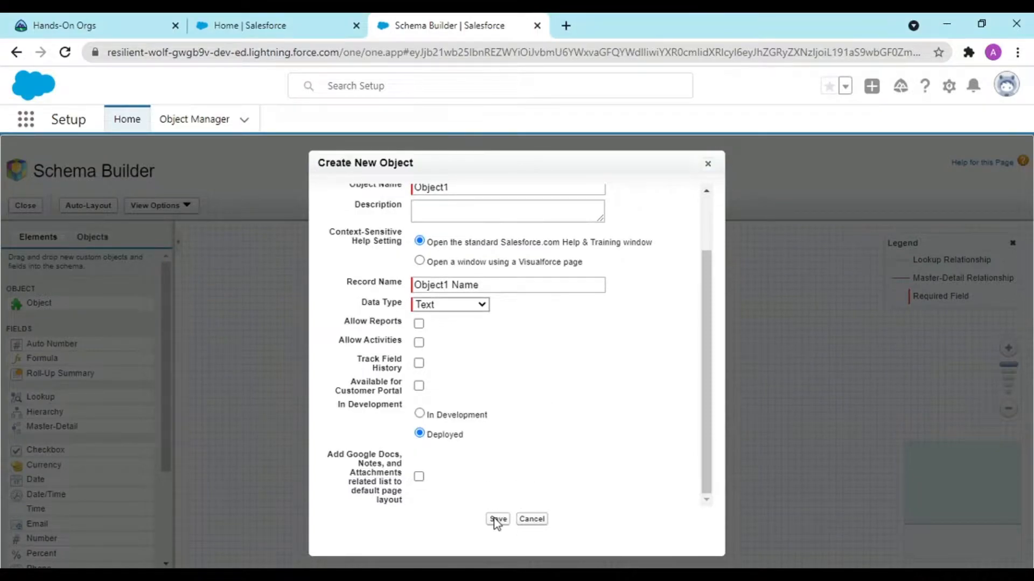
left_click(496, 519)
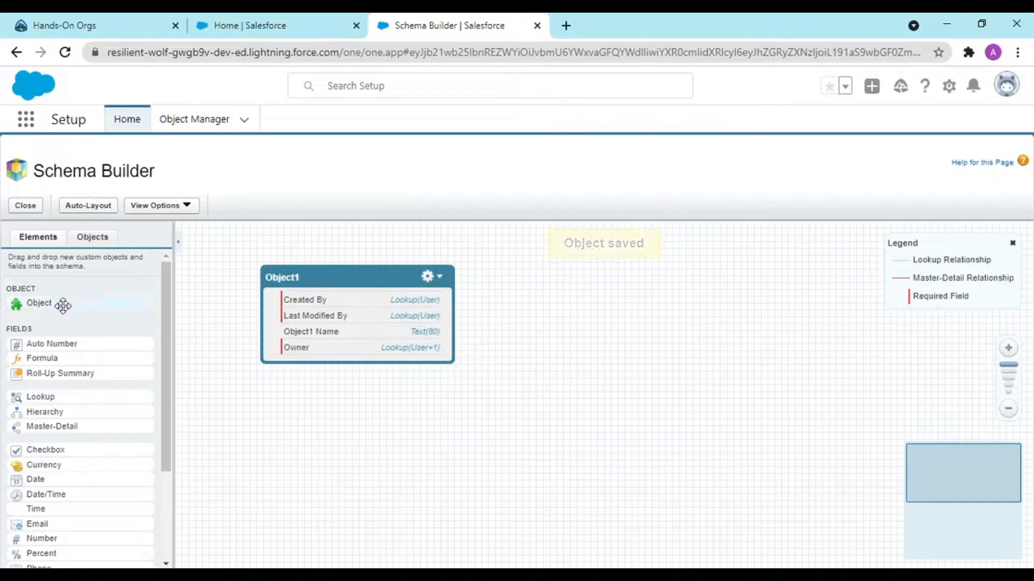
Add a checkbox field labelled IsActive, default Unchecked, to Object1 and save it.
left_click_drag(45, 450, 327, 350)
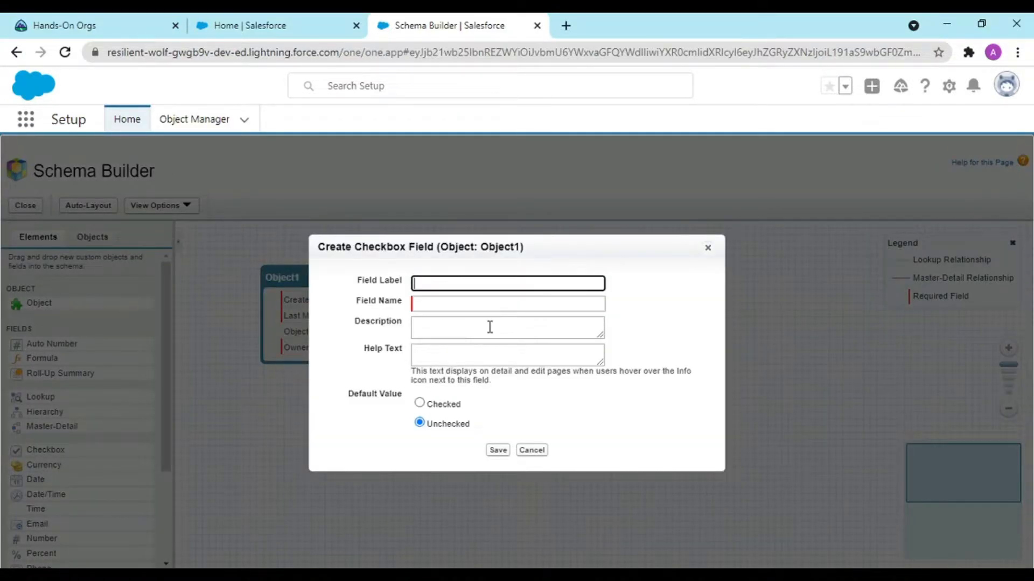
type("IsActive")
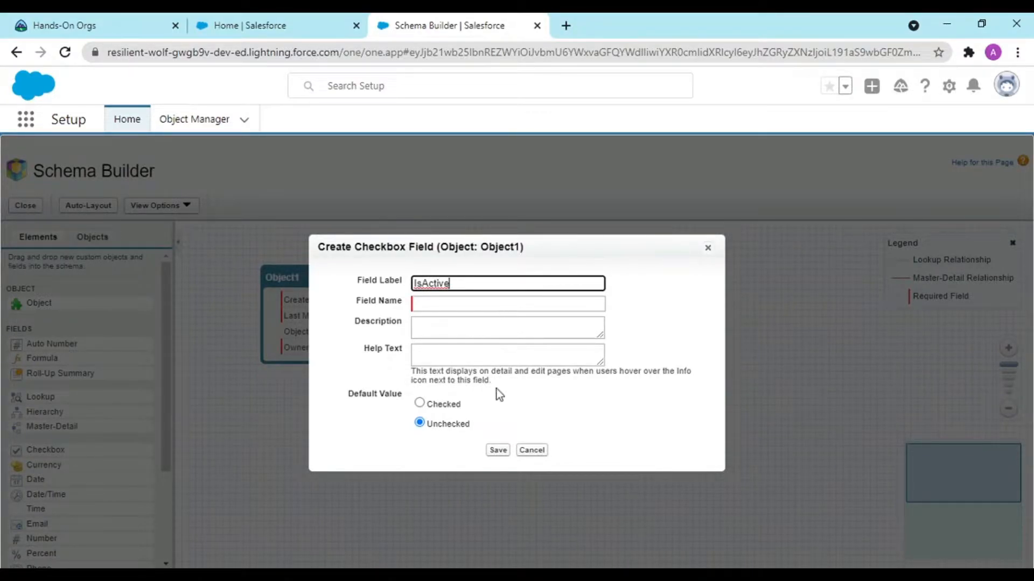
left_click(497, 450)
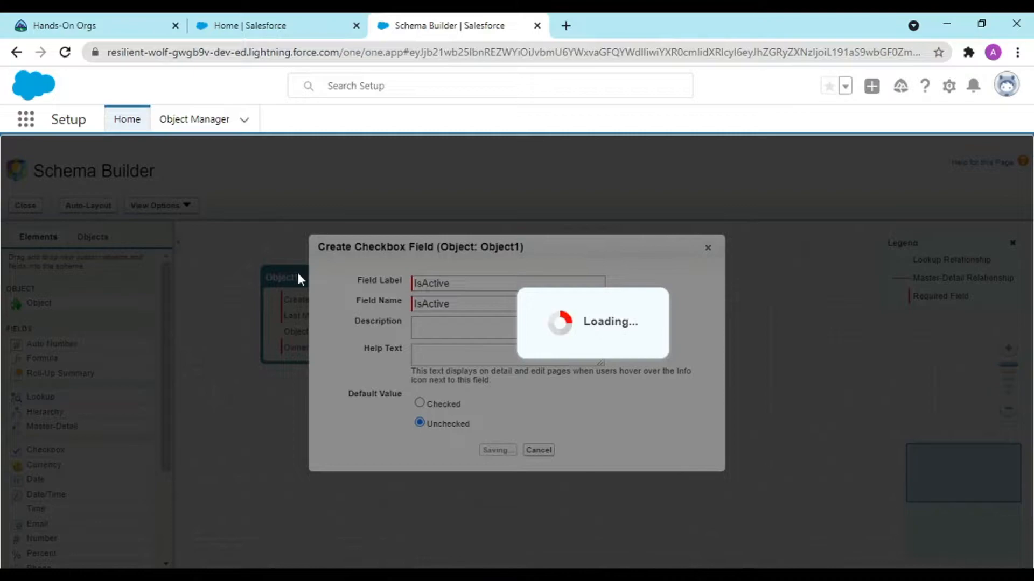
left_click(496, 450)
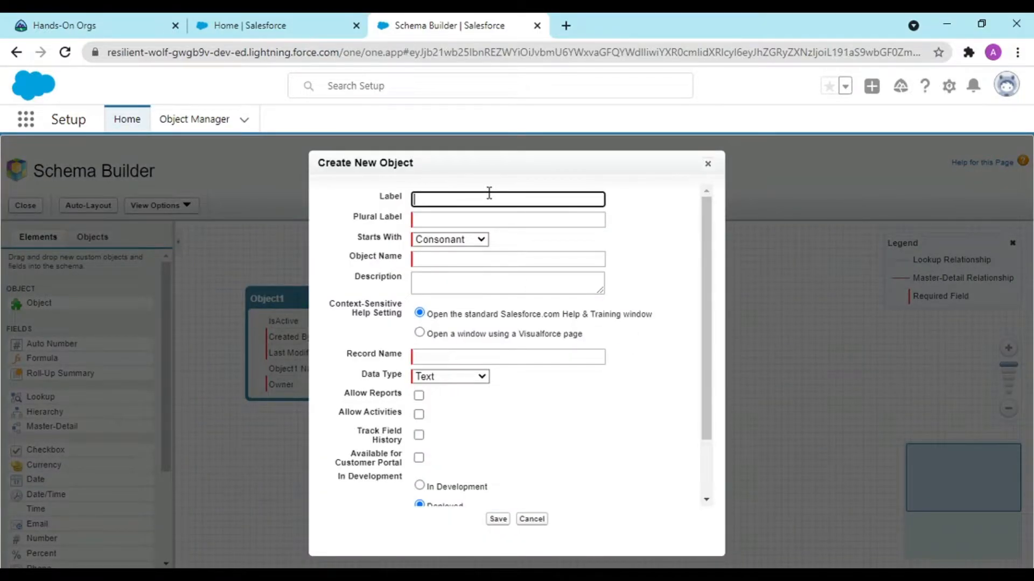
Fill in Label Object2 and Plural Label Objects2 for the second custom object and save it.
type("Object2")
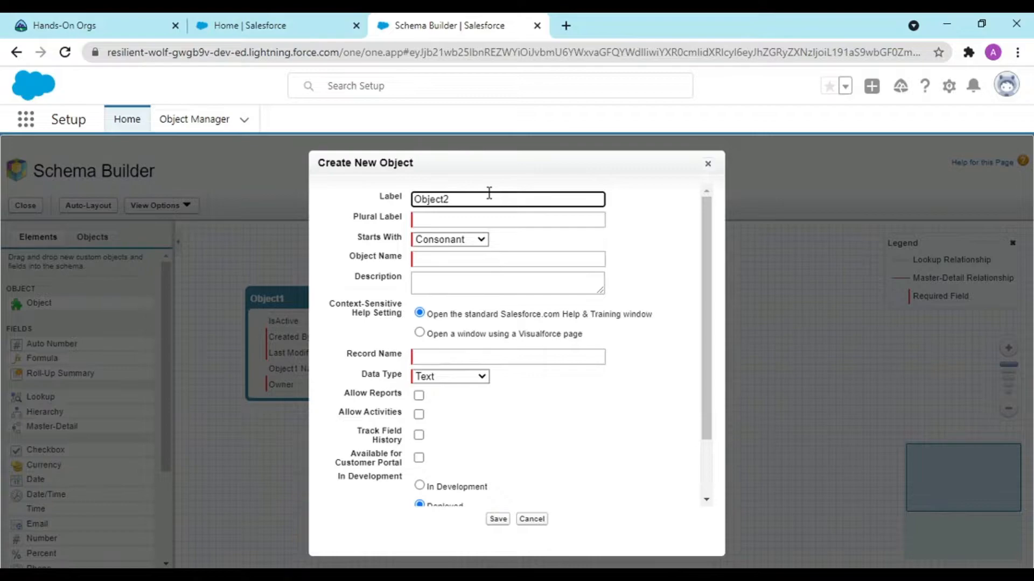
type("Objects2")
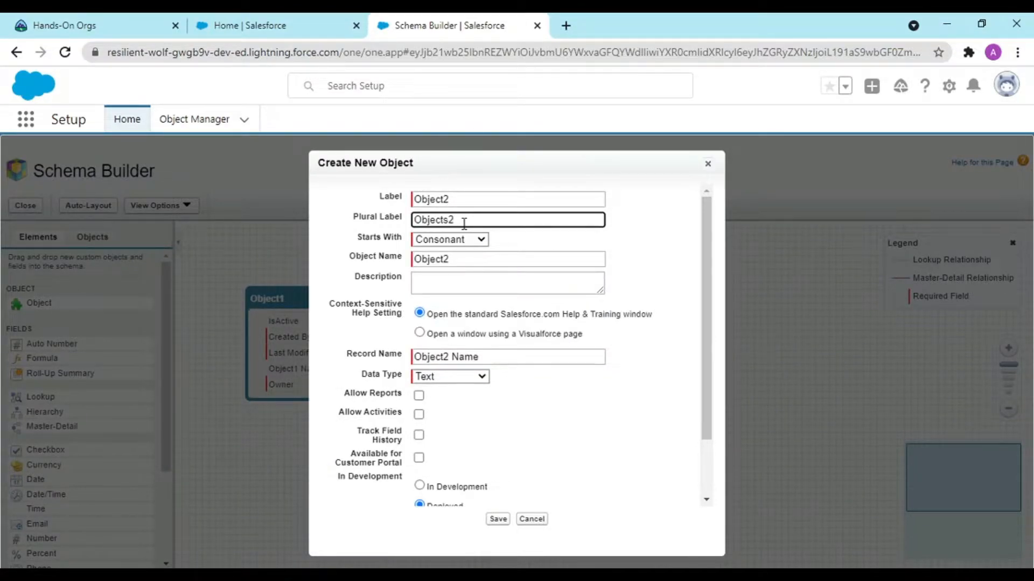
left_click(497, 519)
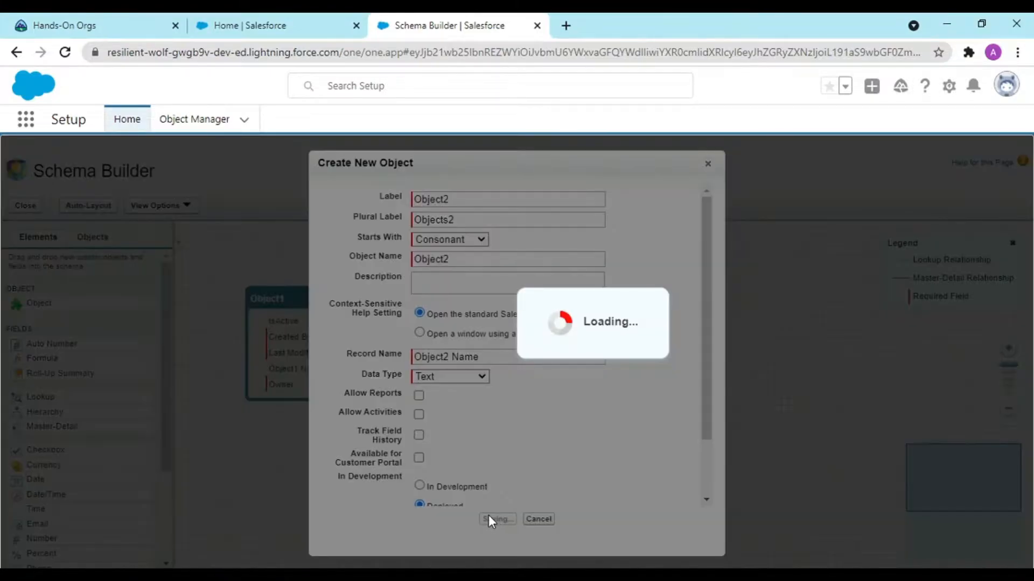
left_click(496, 519)
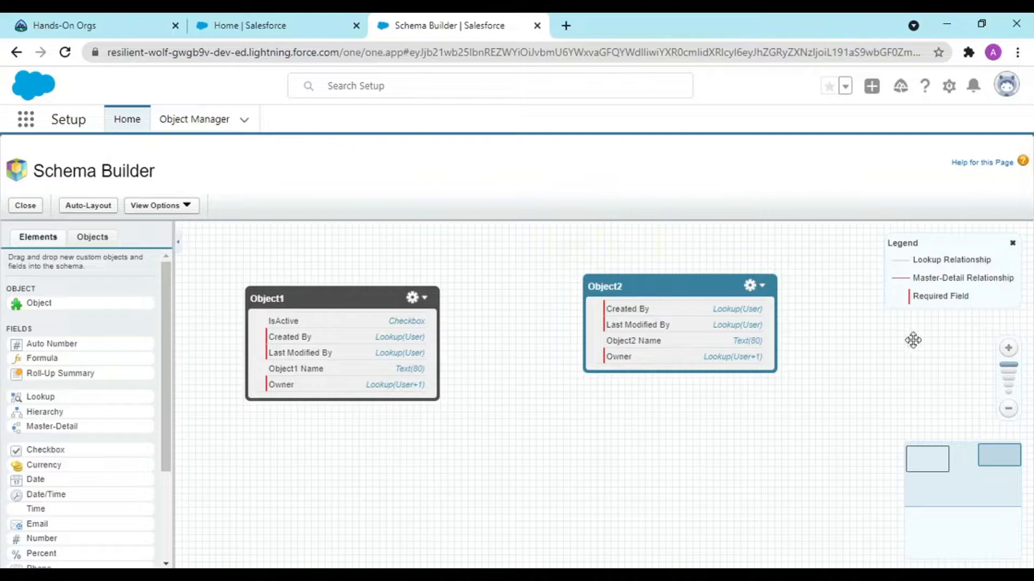
mouse_move(37, 319)
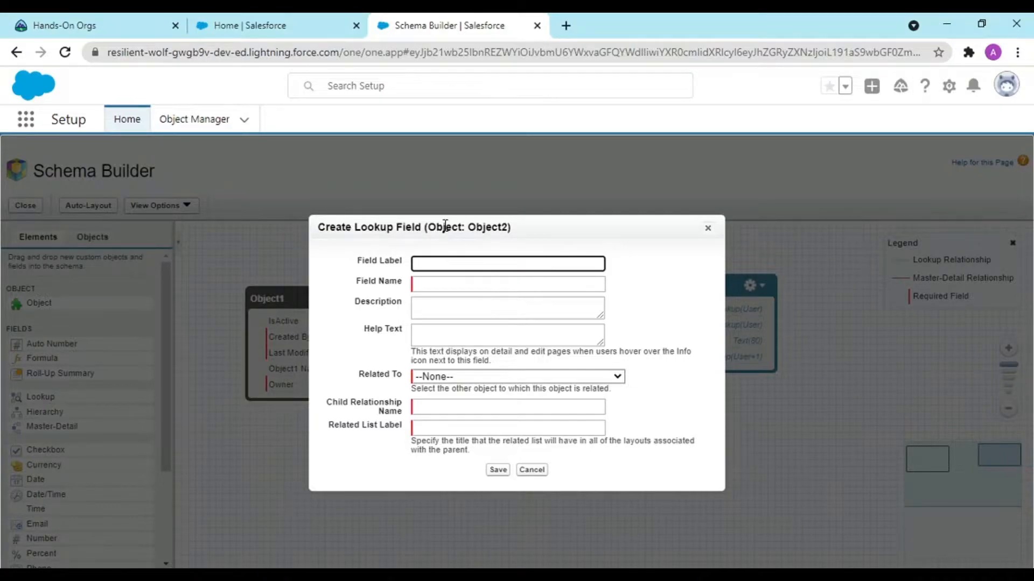
Label the lookup field 'Related To Object1', point it at Object1, and save it on Object2.
type("Rel")
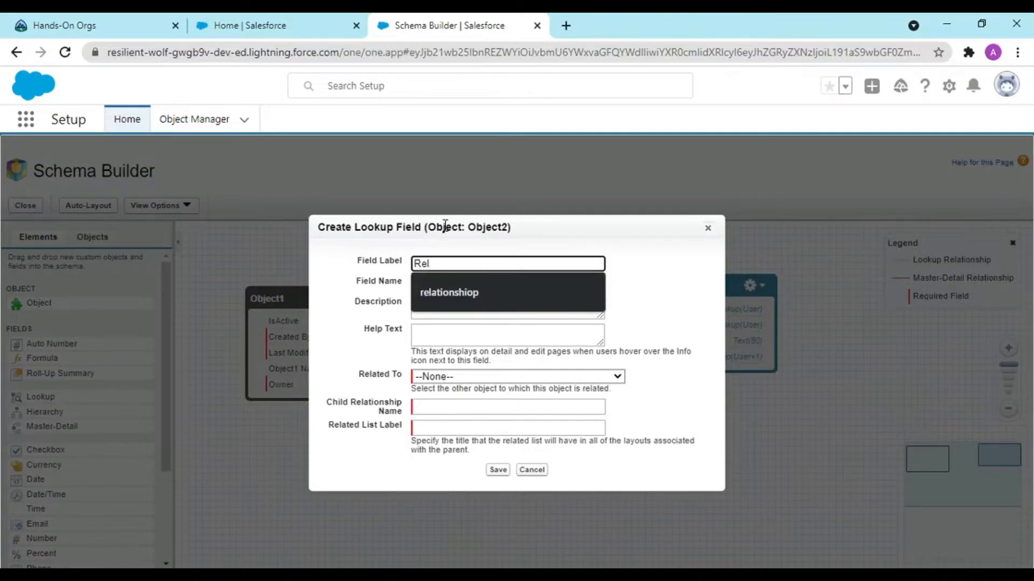
type("Related To")
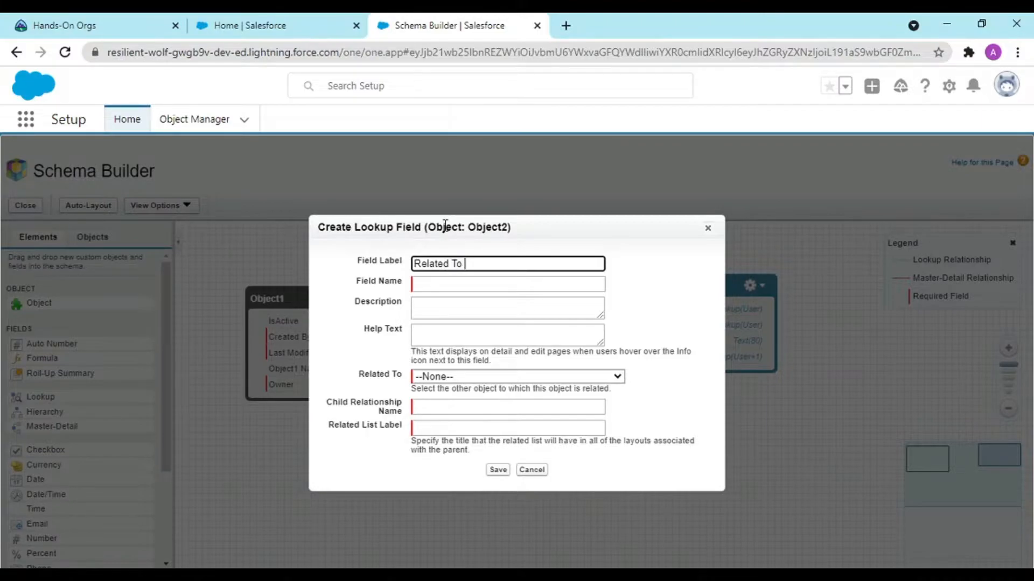
type("Object1")
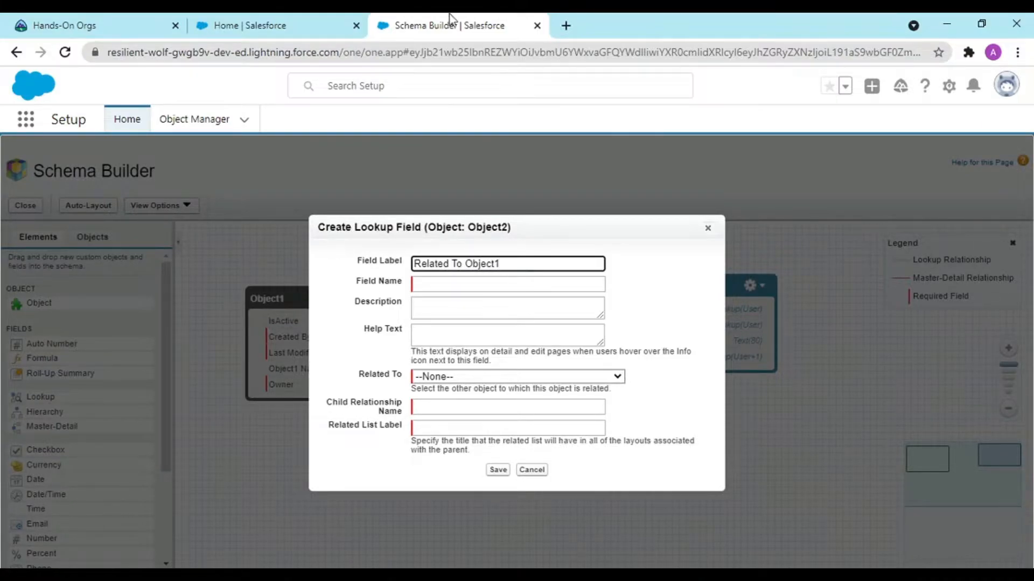
left_click(507, 284)
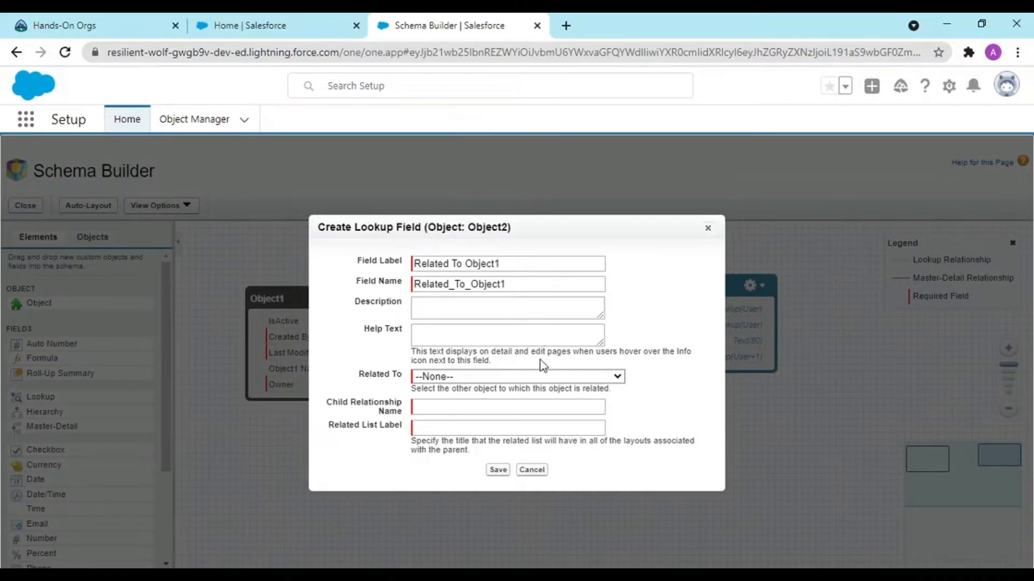
left_click(515, 377)
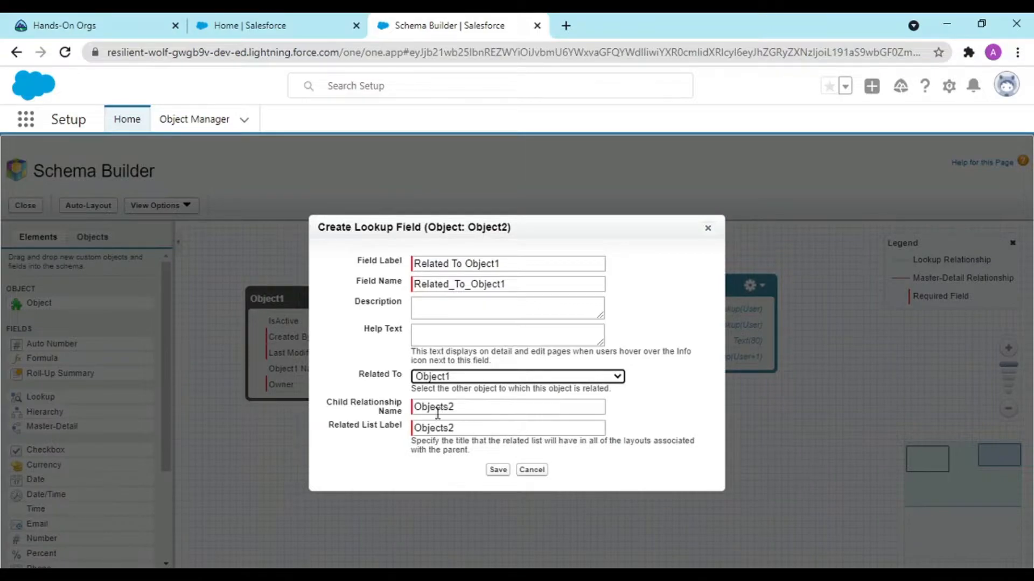
left_click(497, 469)
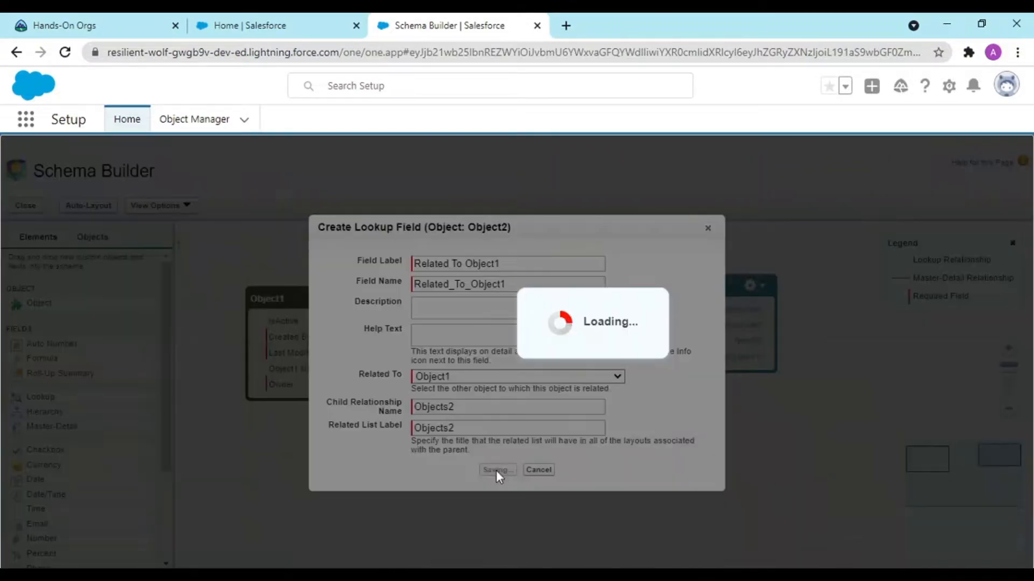
left_click(497, 469)
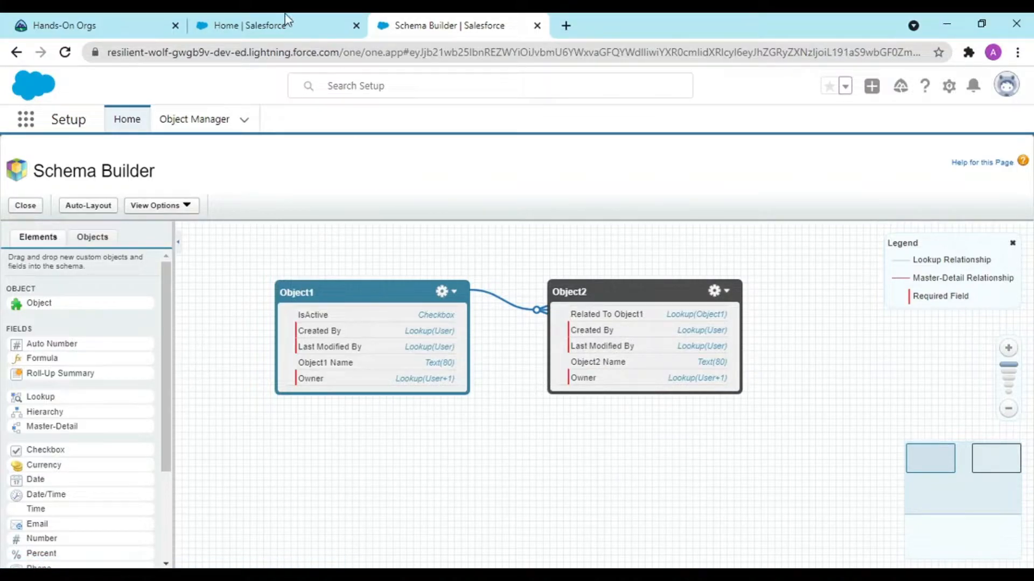
mouse_move(175, 239)
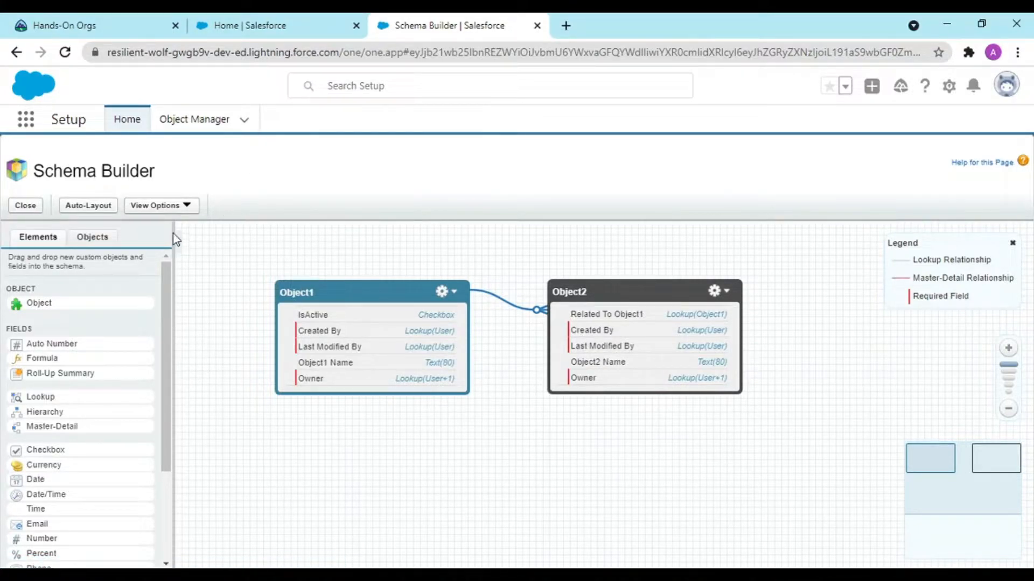
mouse_move(300, 25)
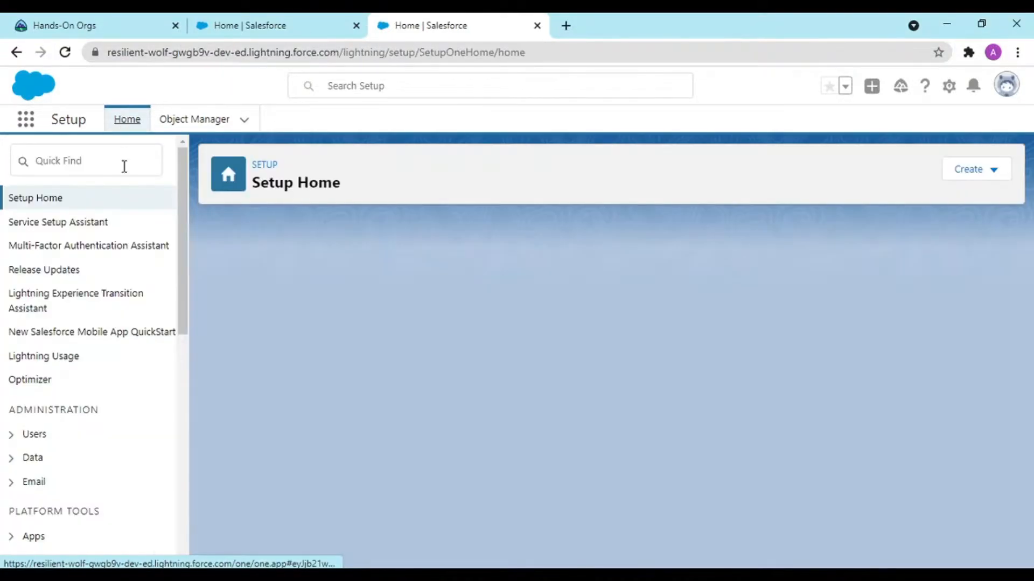
Find Tabs via Quick Find and start a new Object1 custom tab with the Chip style.
type("tabs")
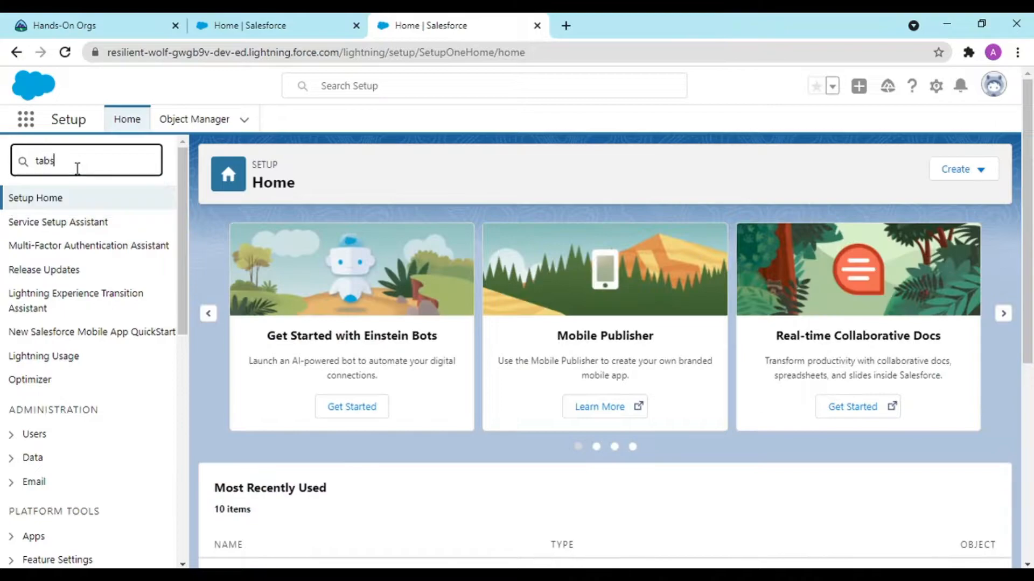
type("tabs")
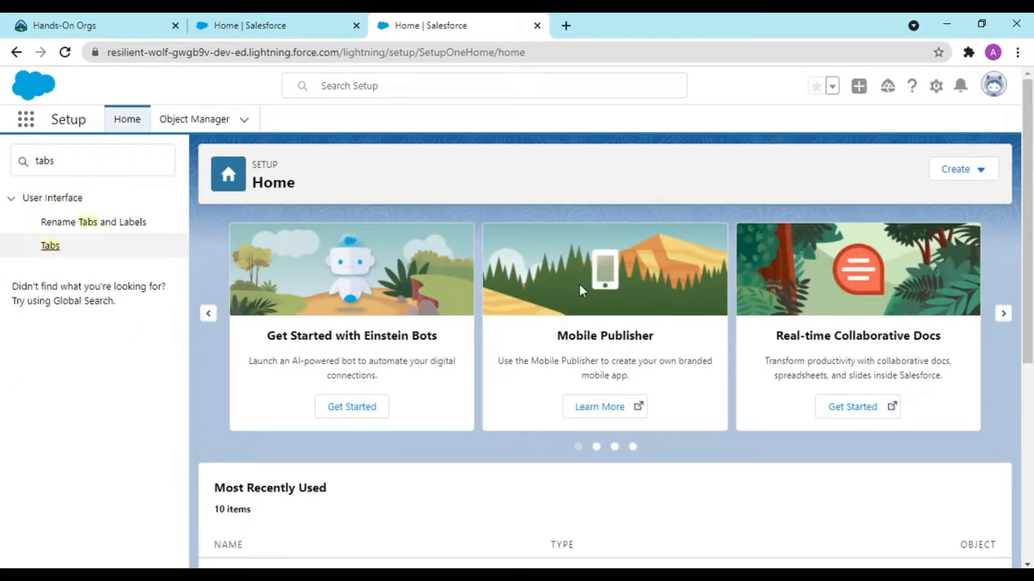
mouse_move(552, 293)
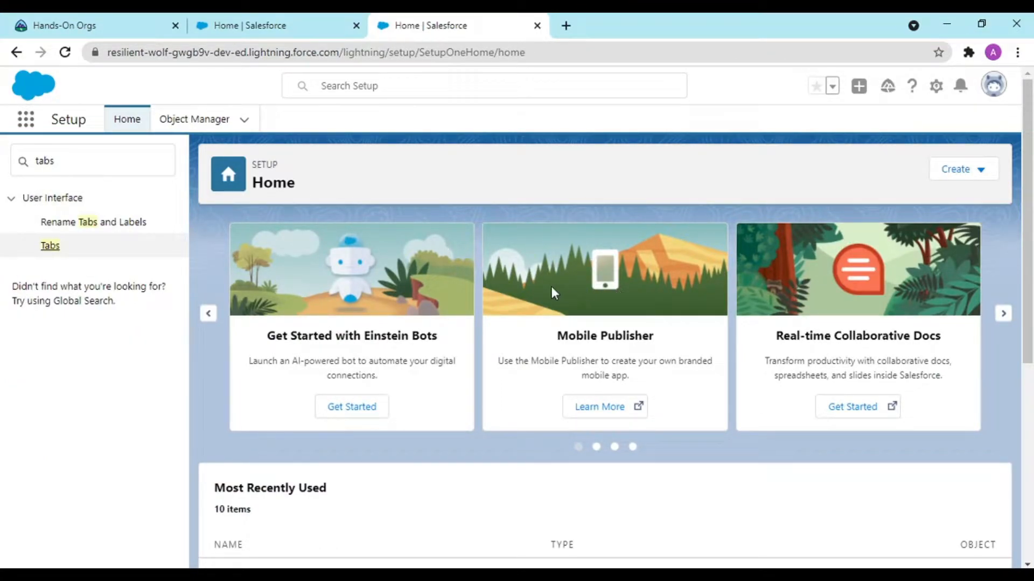
left_click(50, 245)
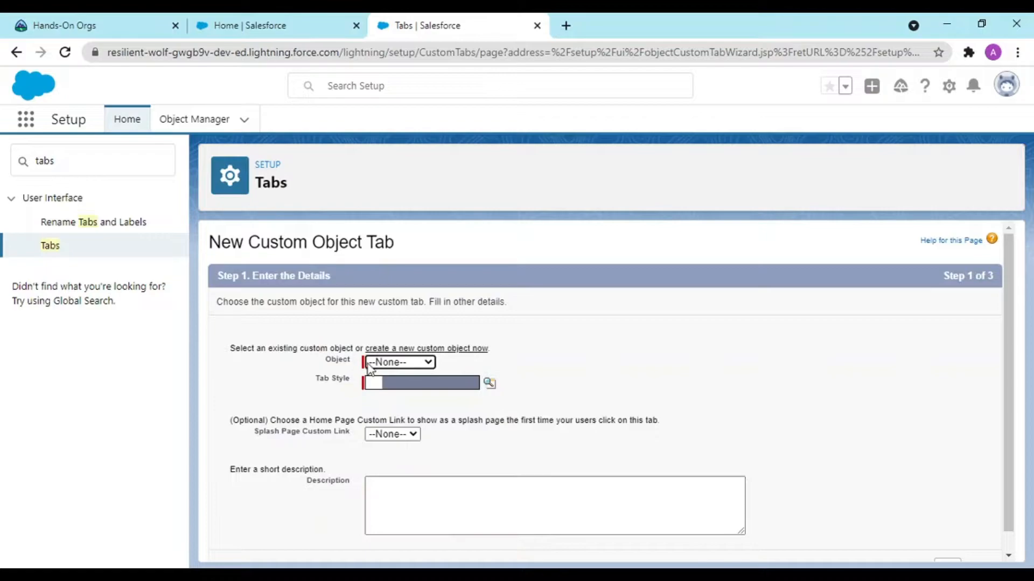
left_click(489, 383)
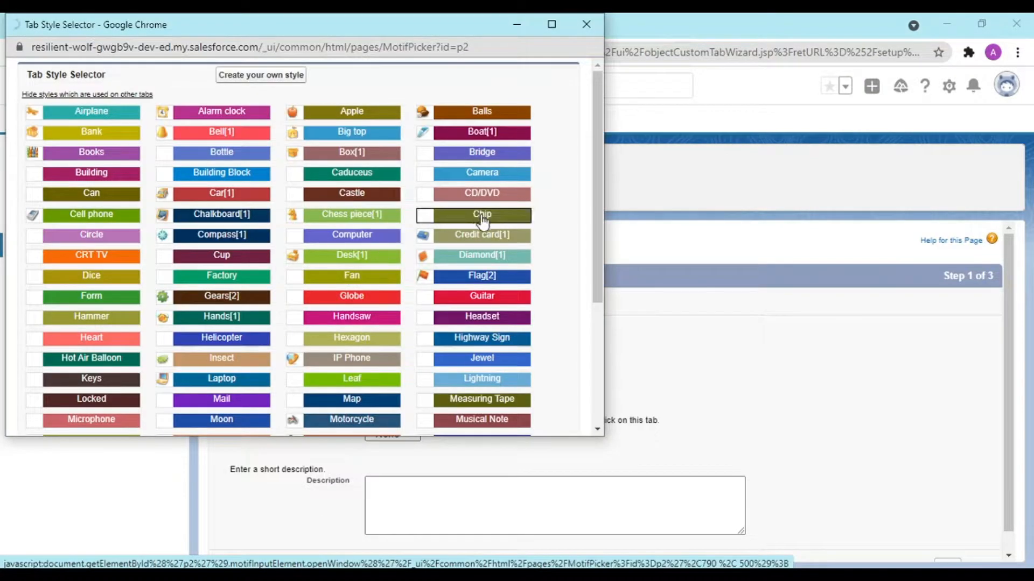
left_click(482, 214)
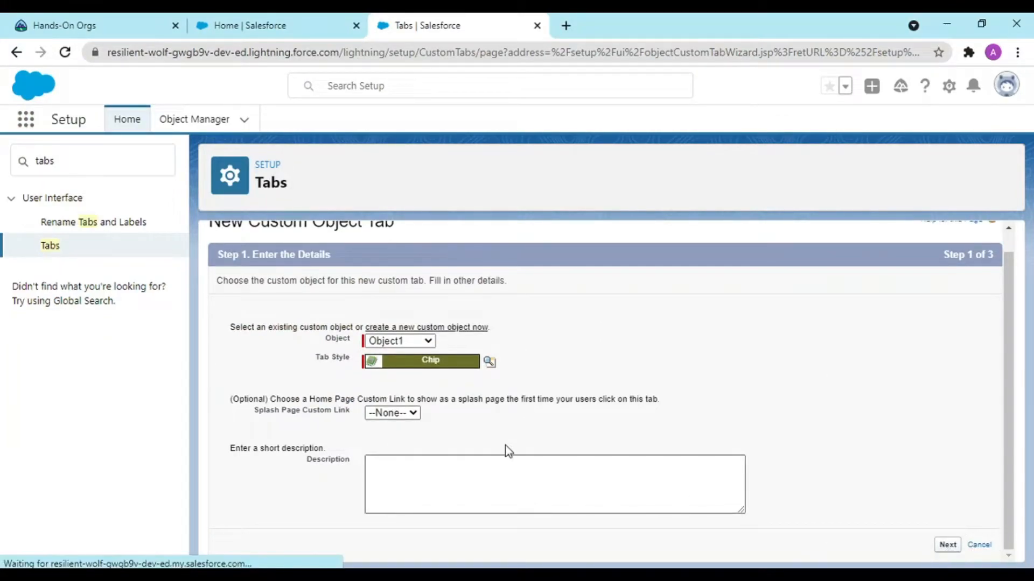
Keep default profile visibility, add the tab to Student Management System, and save it.
left_click(947, 545)
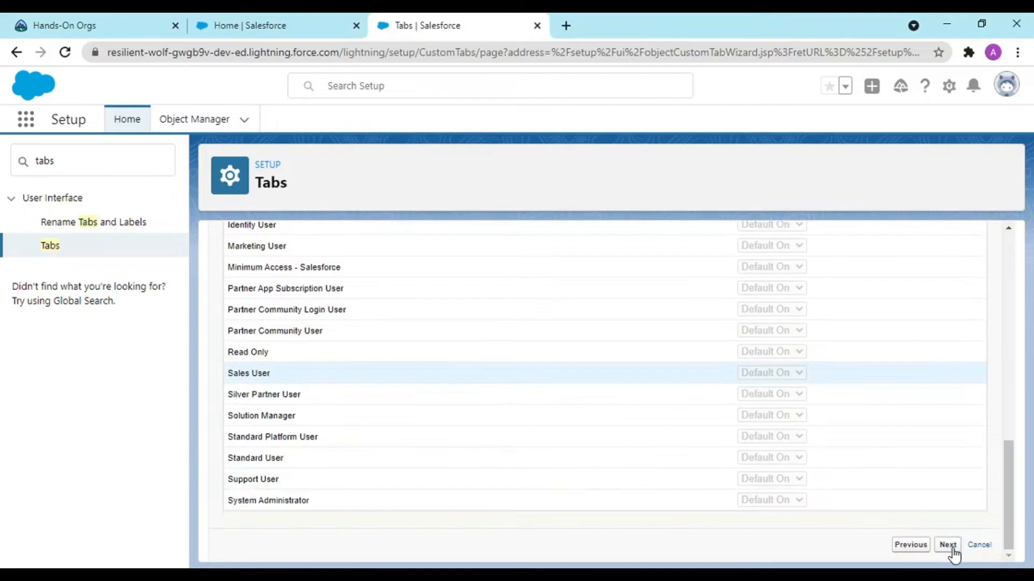
left_click(946, 545)
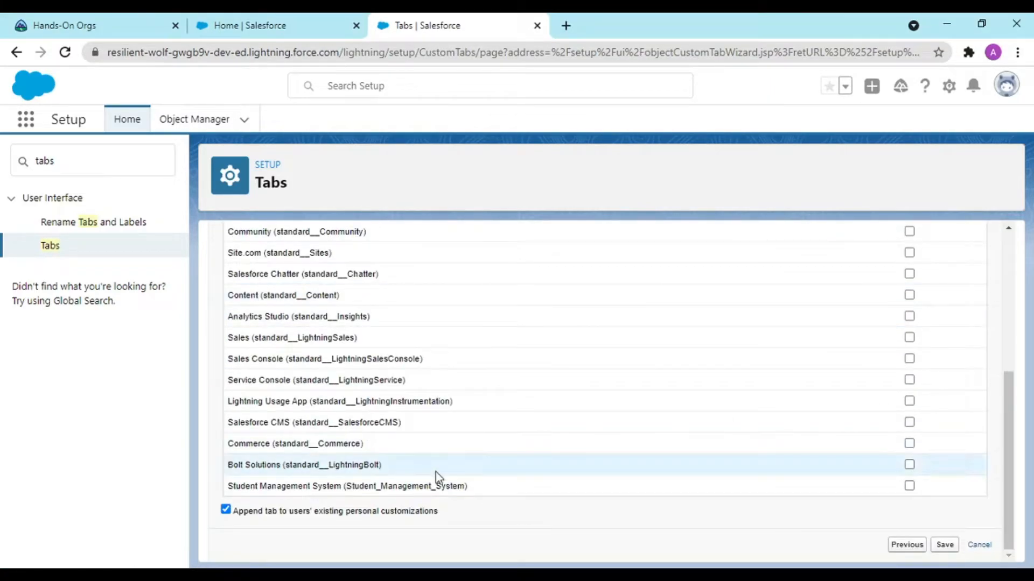
left_click(909, 485)
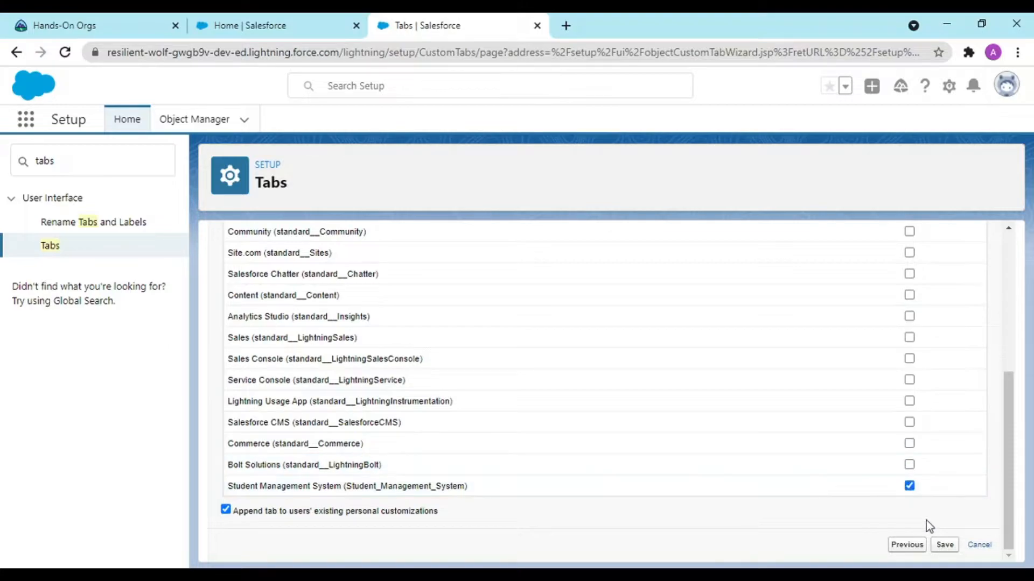
left_click(943, 545)
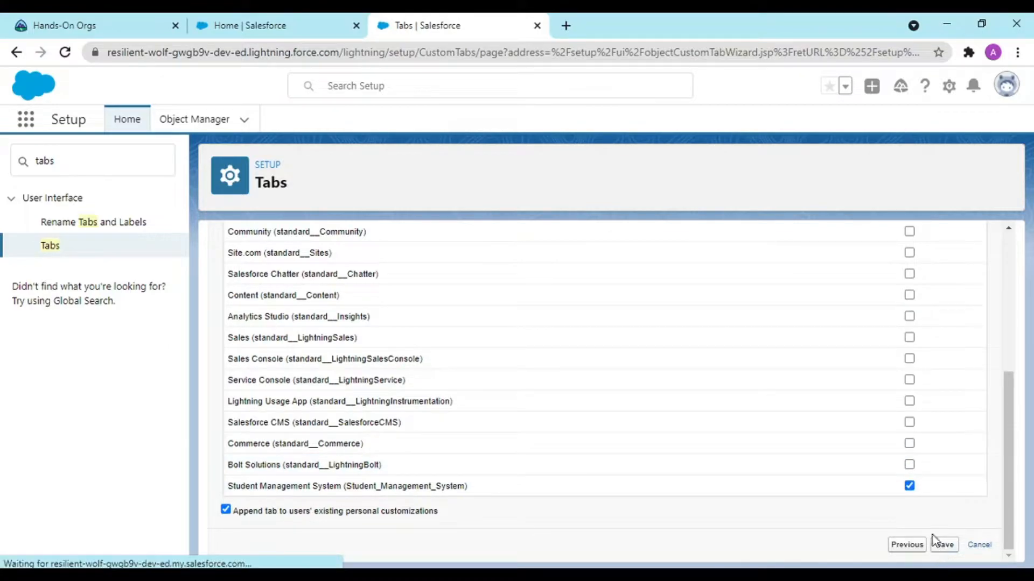
left_click(943, 545)
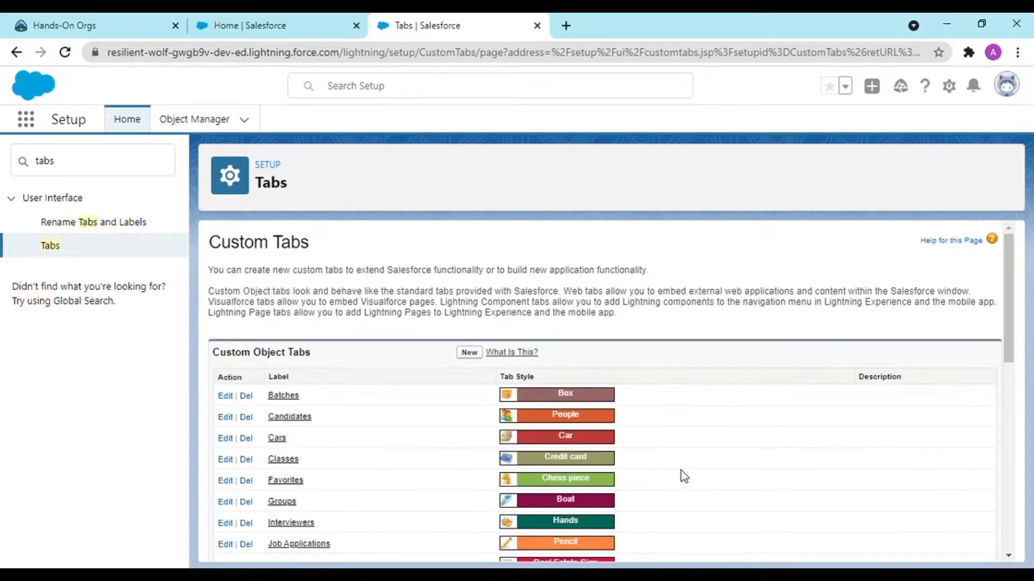
Create another custom object tab with a chosen style, include it in Student Management System, and save.
left_click(469, 352)
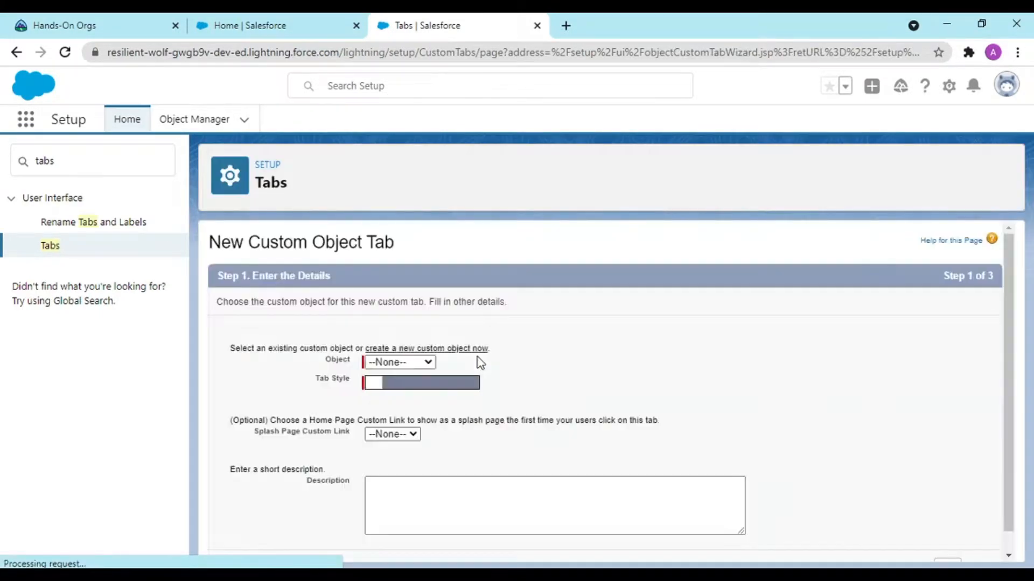
left_click(398, 362)
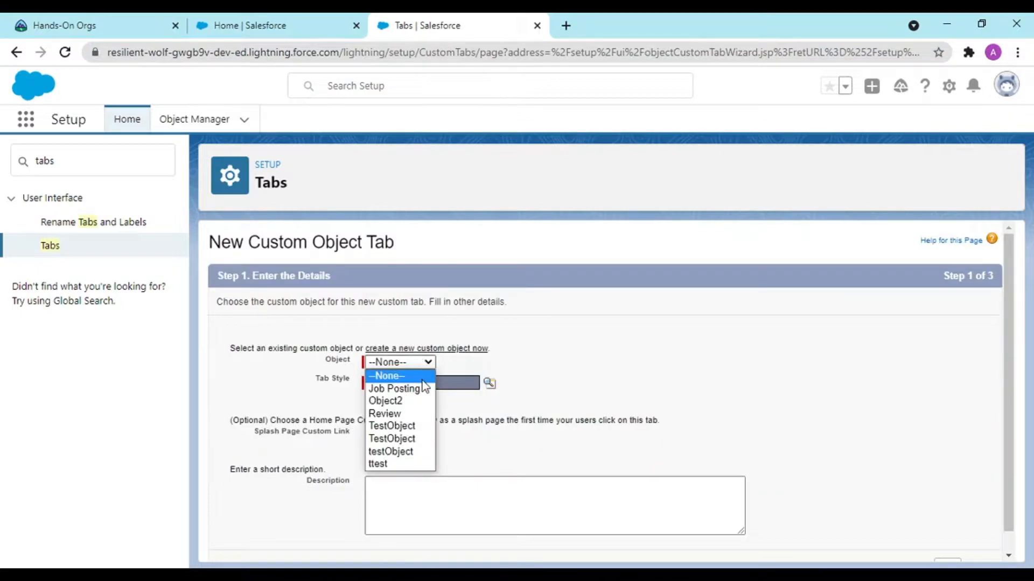
mouse_move(384, 413)
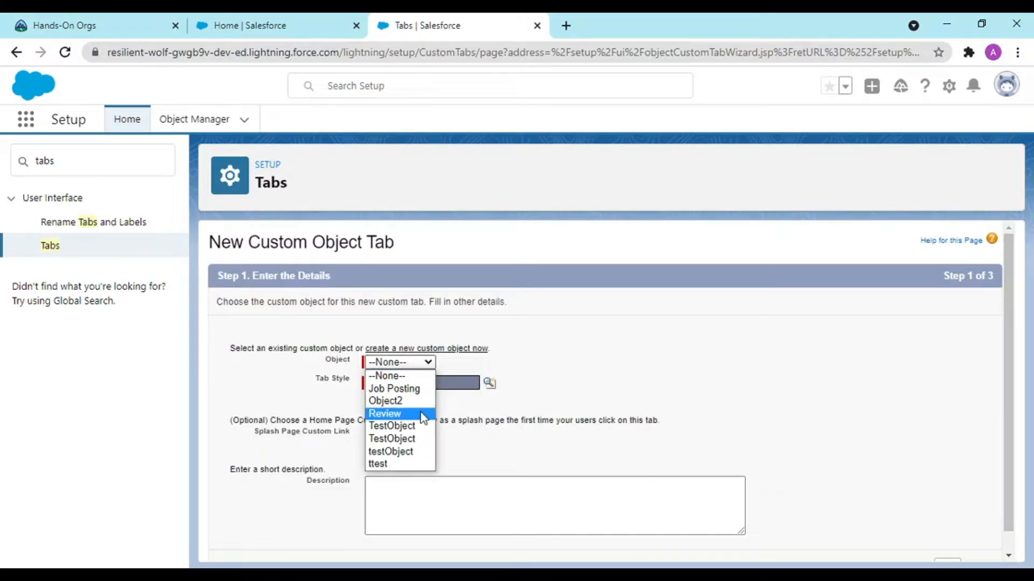
mouse_move(402, 400)
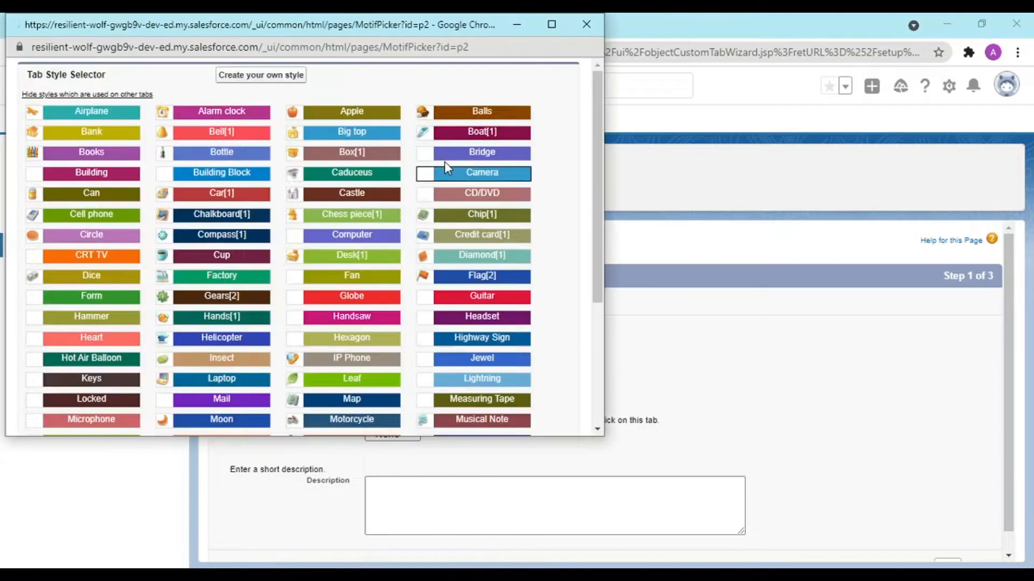
left_click(481, 152)
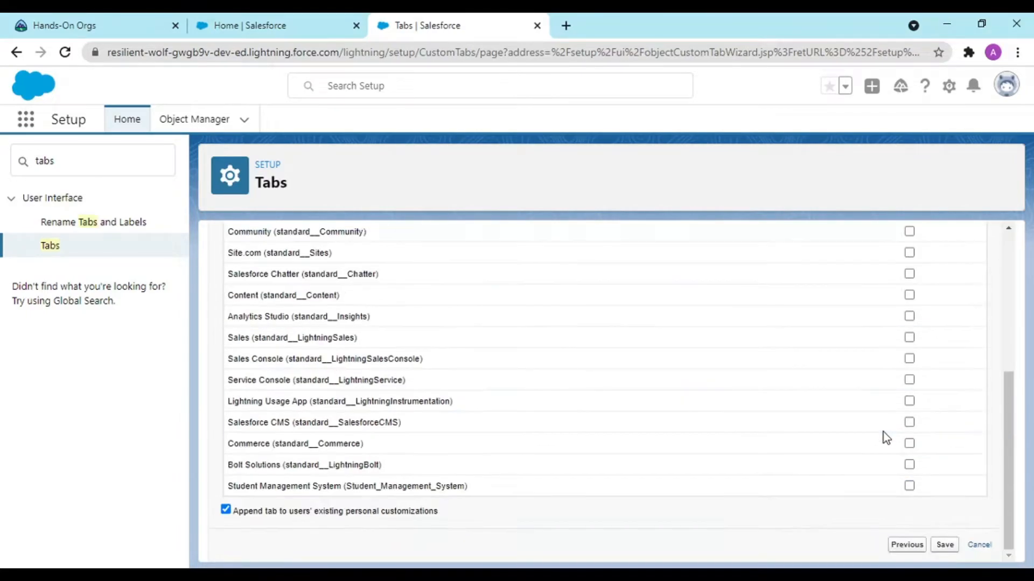
left_click(908, 486)
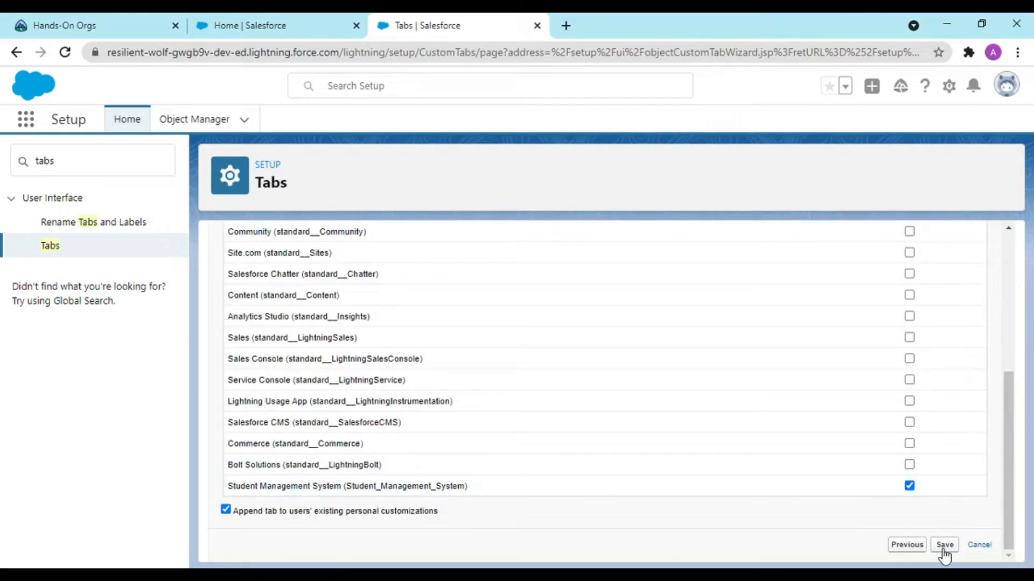
left_click(943, 545)
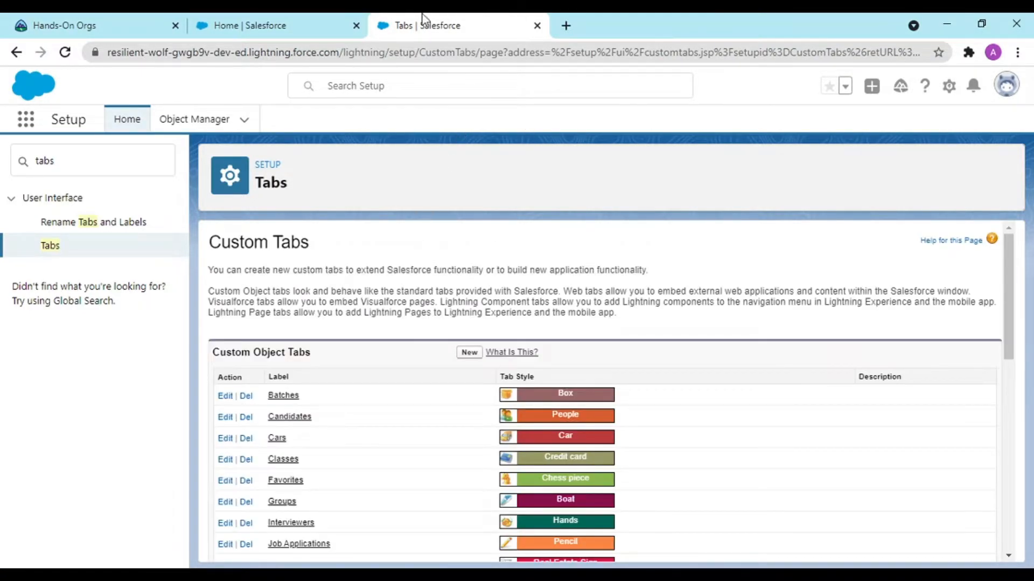
Launch the Student Management System app from the App Launcher.
left_click(276, 25)
type("s")
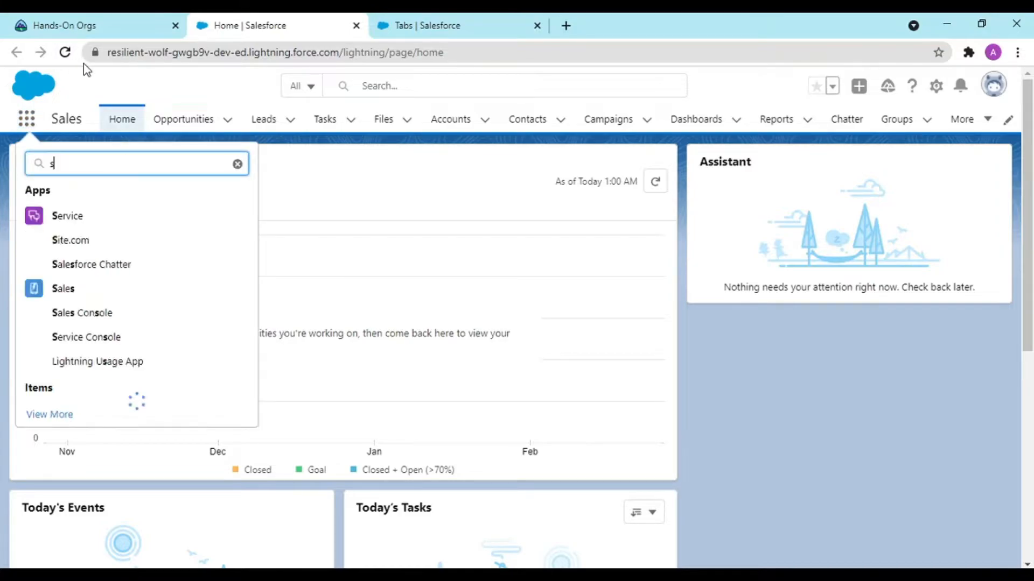
type("tu")
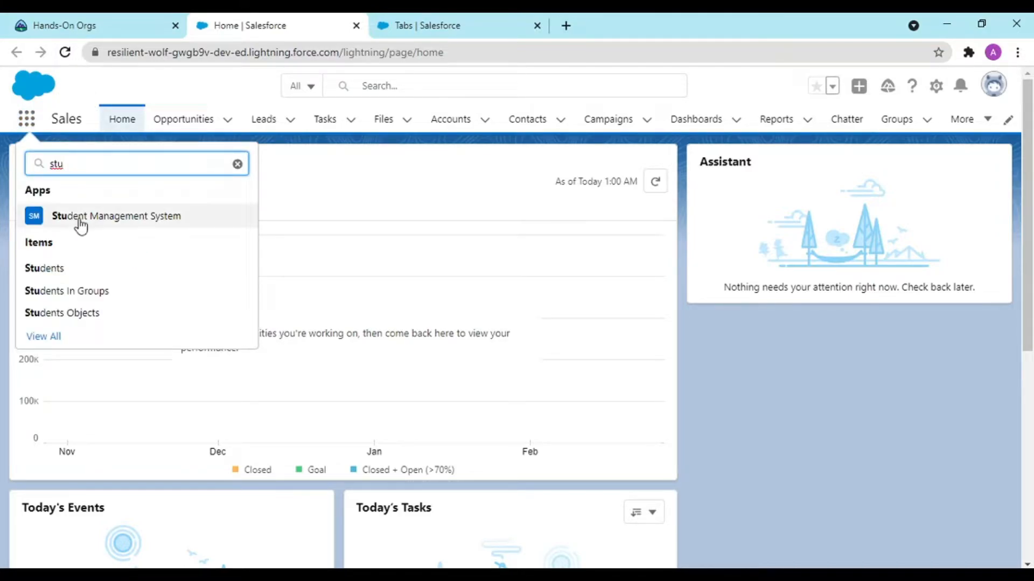
left_click(116, 215)
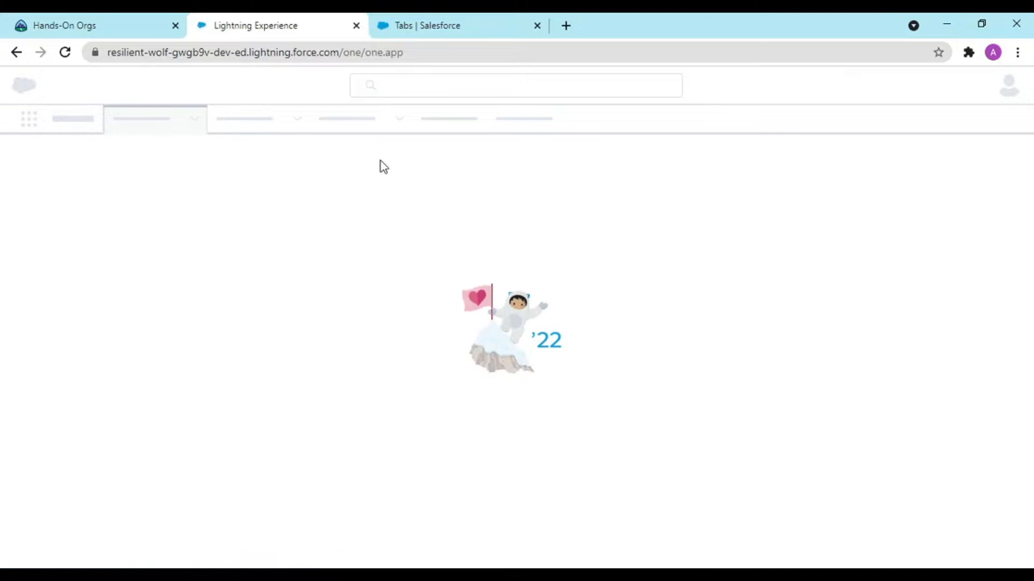
mouse_move(332, 212)
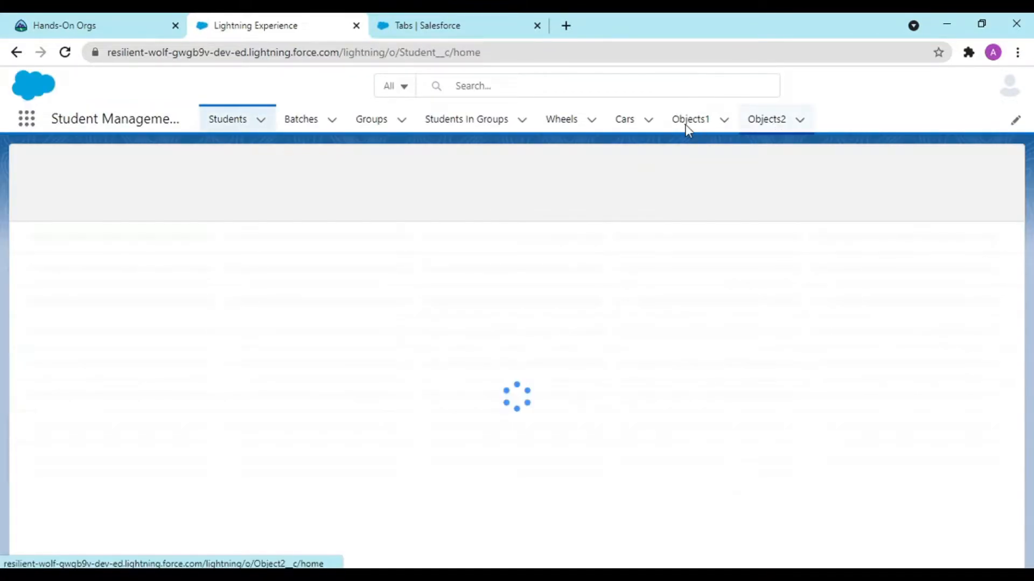
View the empty Objects1 list, dismiss the New Object1 dialog, and return to Setup's Tabs page.
left_click(690, 119)
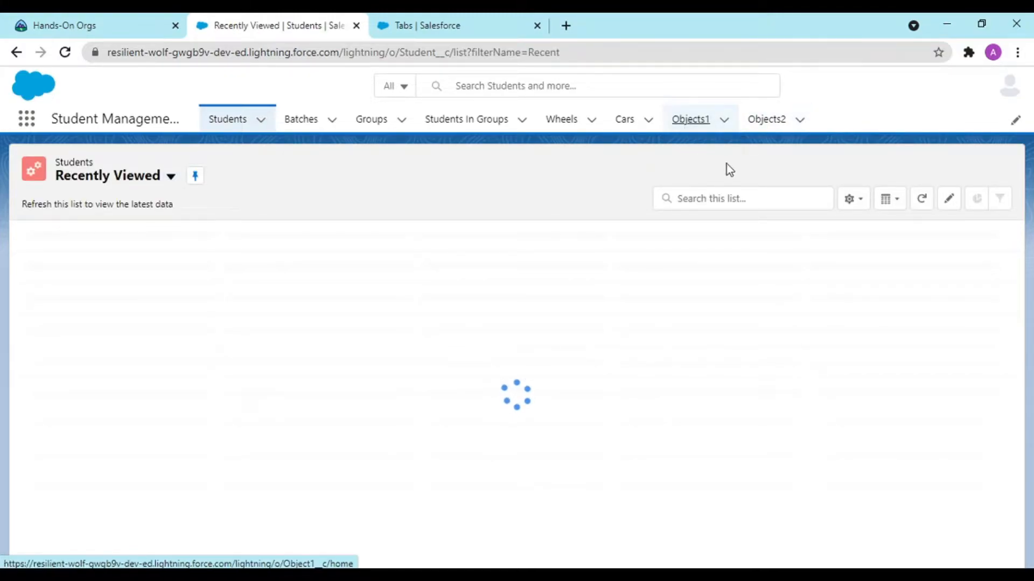
left_click(690, 120)
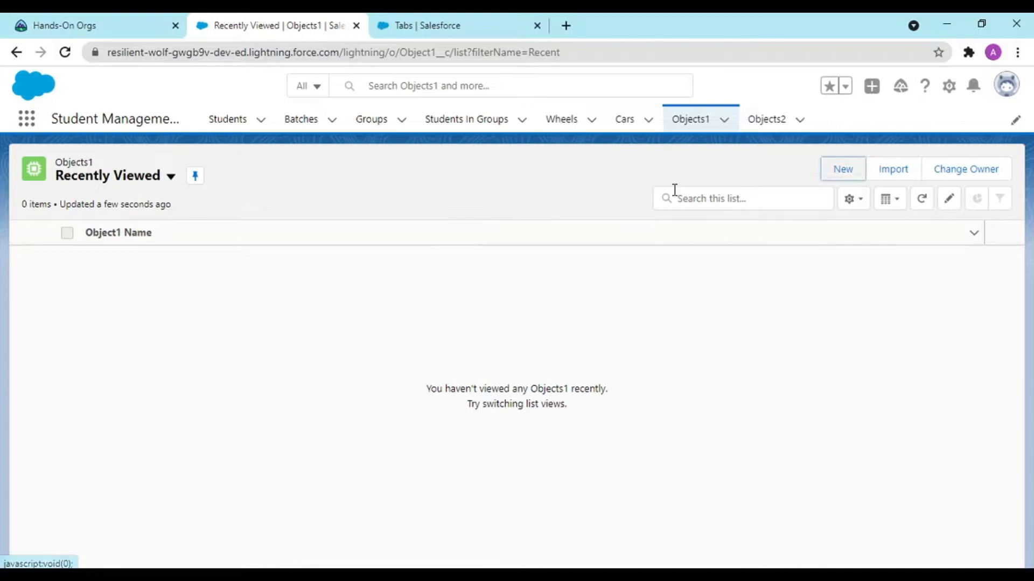
left_click(842, 169)
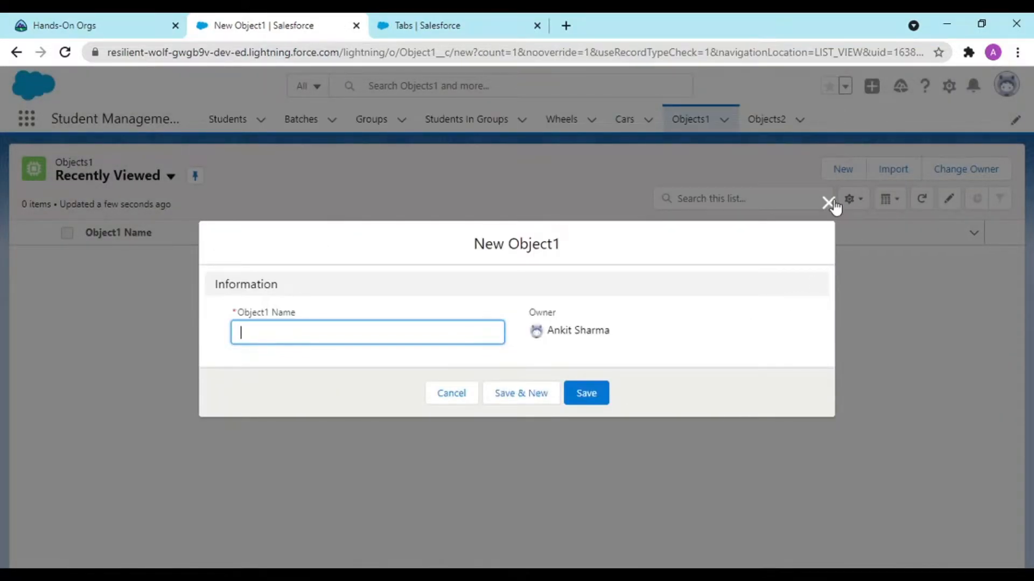
left_click(829, 202)
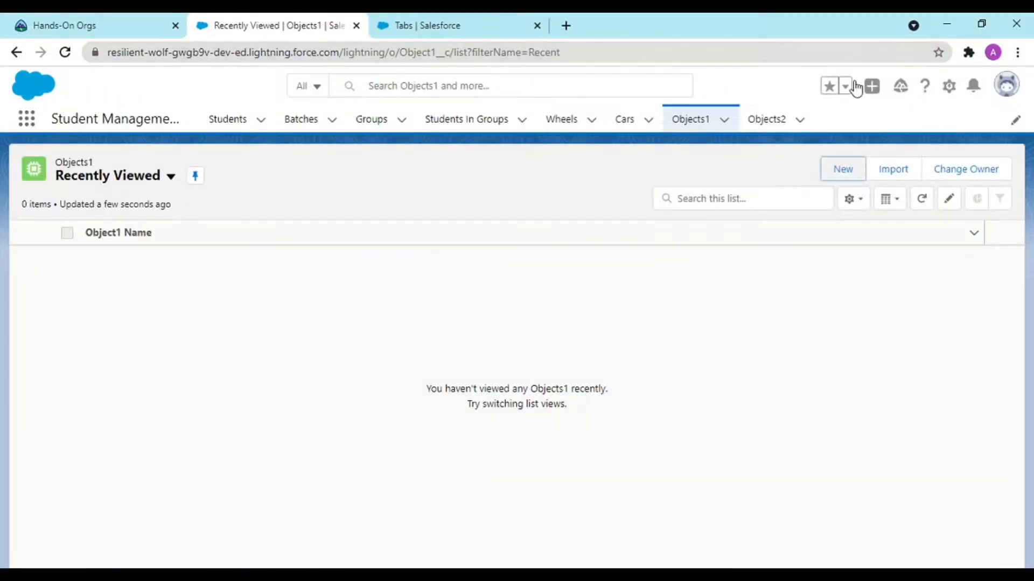
left_click(459, 24)
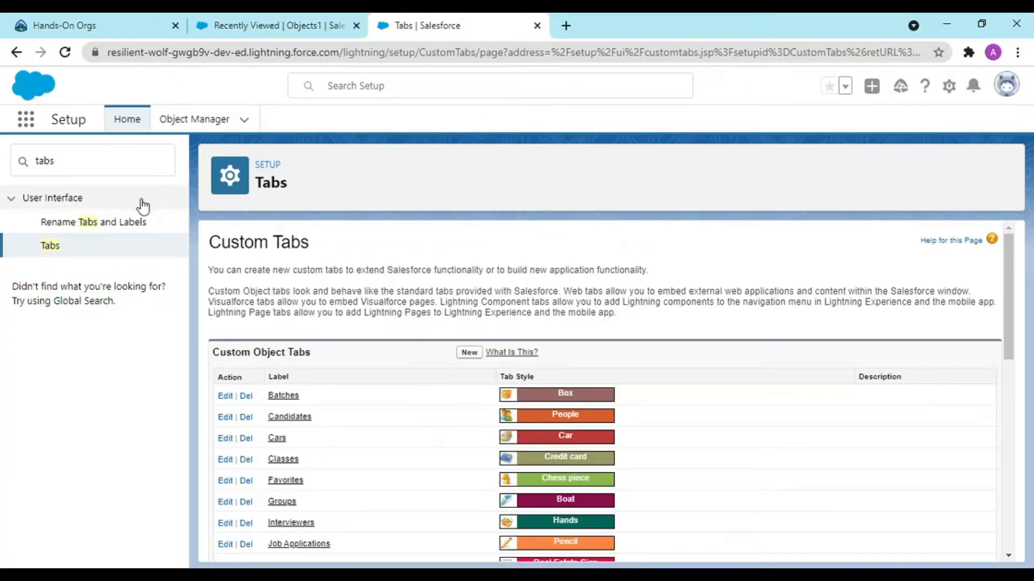
mouse_move(246, 25)
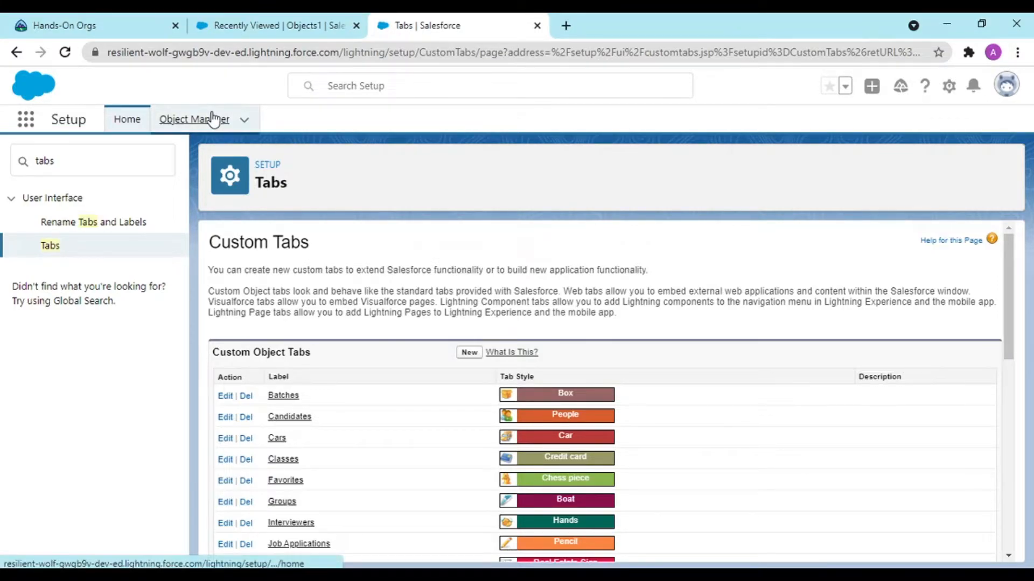
Locate Object1 in Object Manager and open its Object1 Layout for editing.
left_click(194, 120)
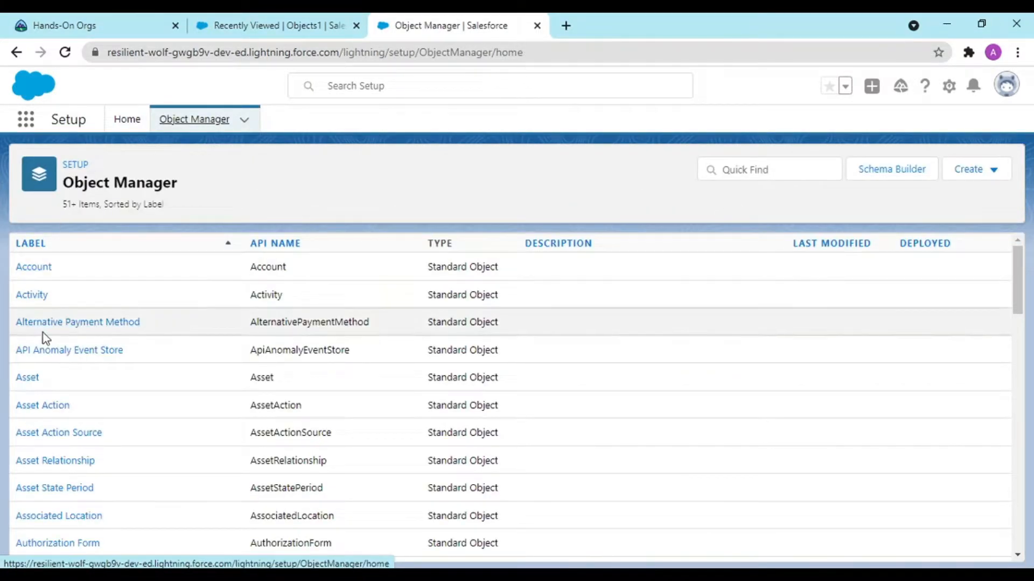
scroll("down", 3)
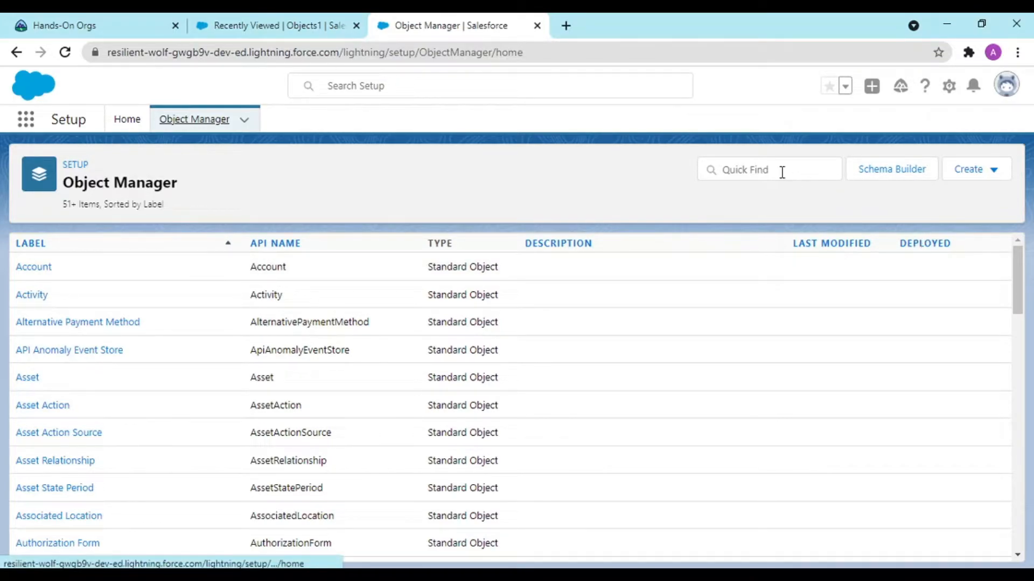
type("object")
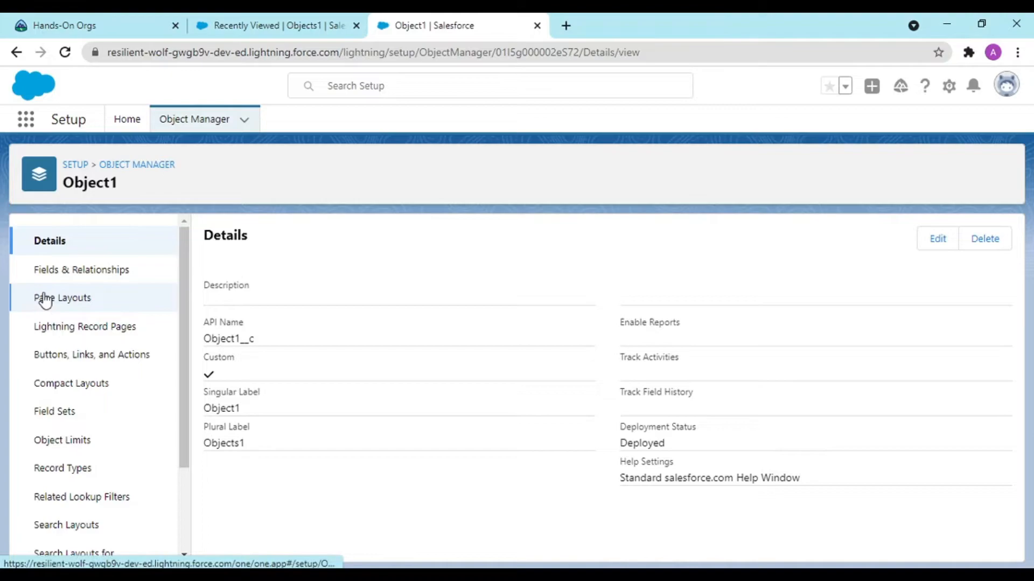
left_click(62, 298)
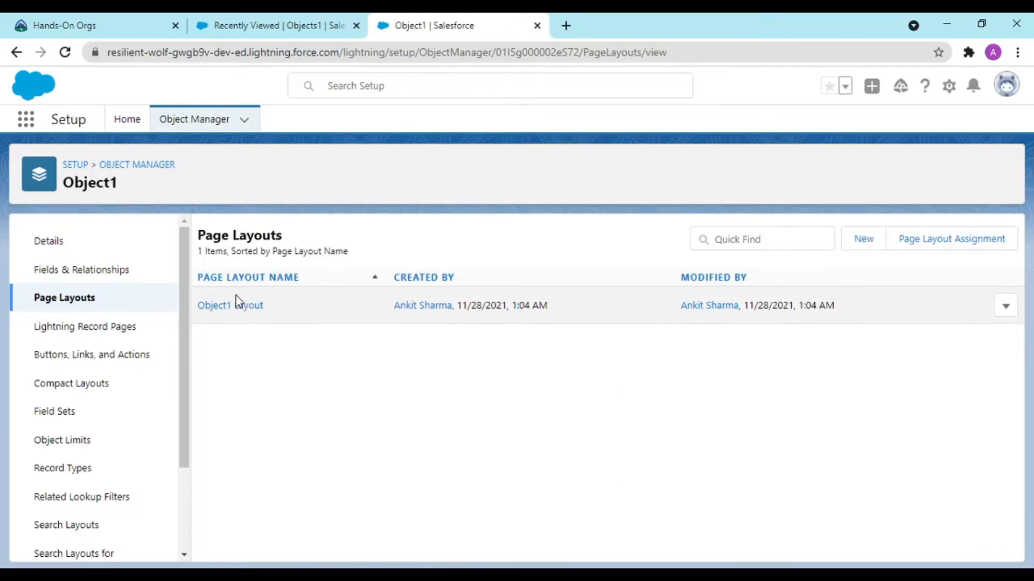
left_click(229, 304)
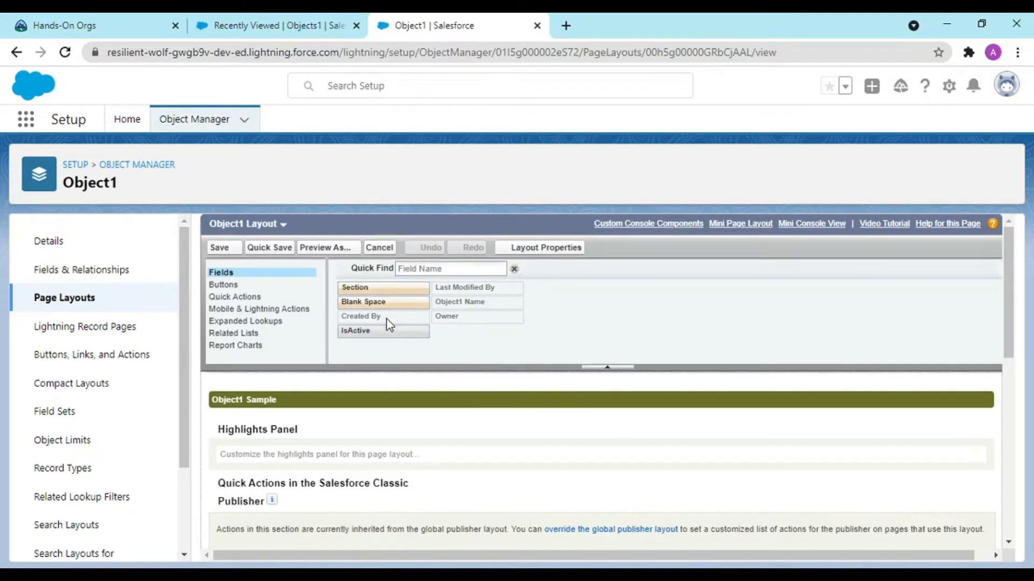
Place IsActive in the layout's Information section, save, and return to Object Manager.
scroll("down", 3)
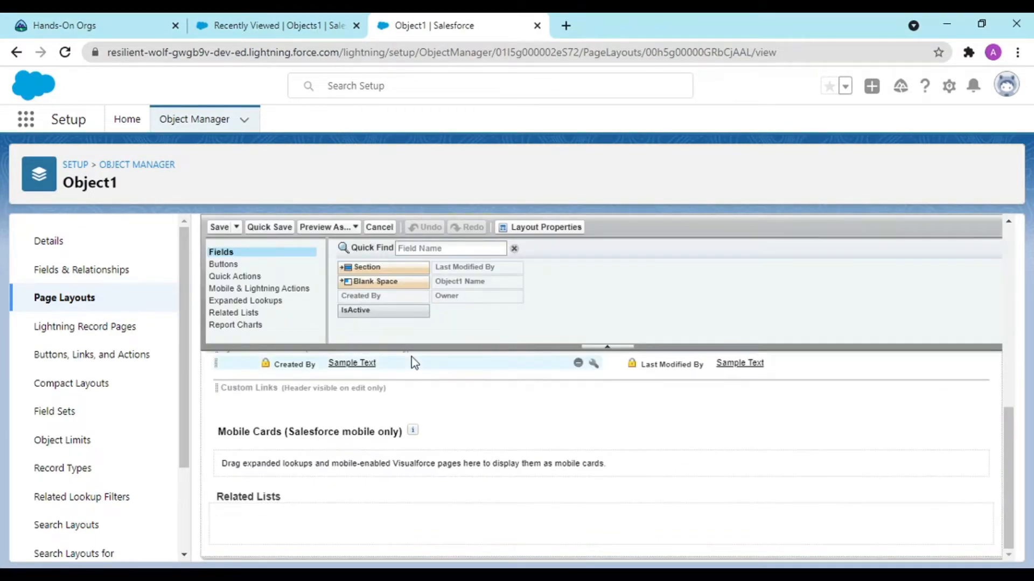
scroll("down", 3)
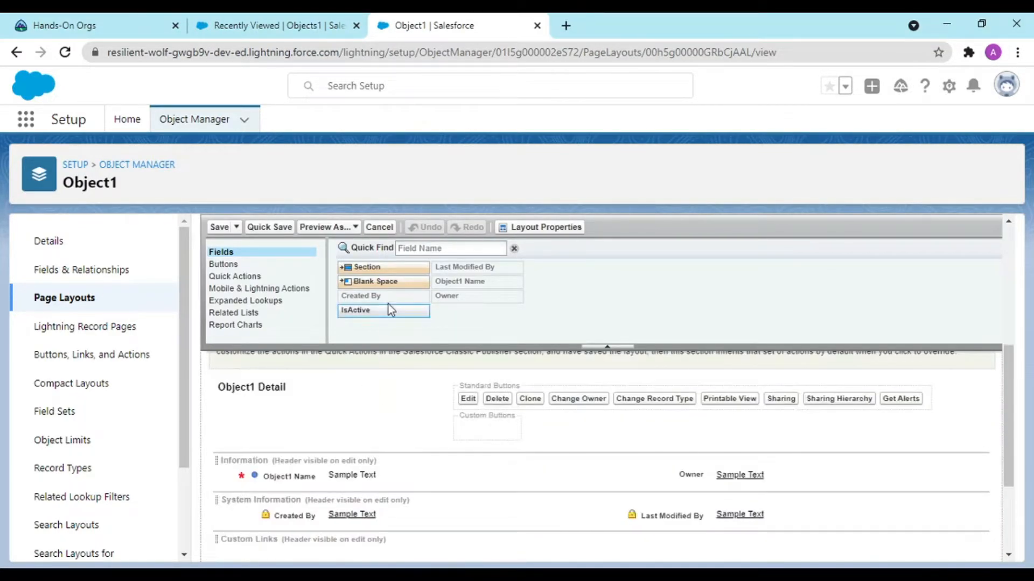
left_click_drag(355, 310, 353, 504)
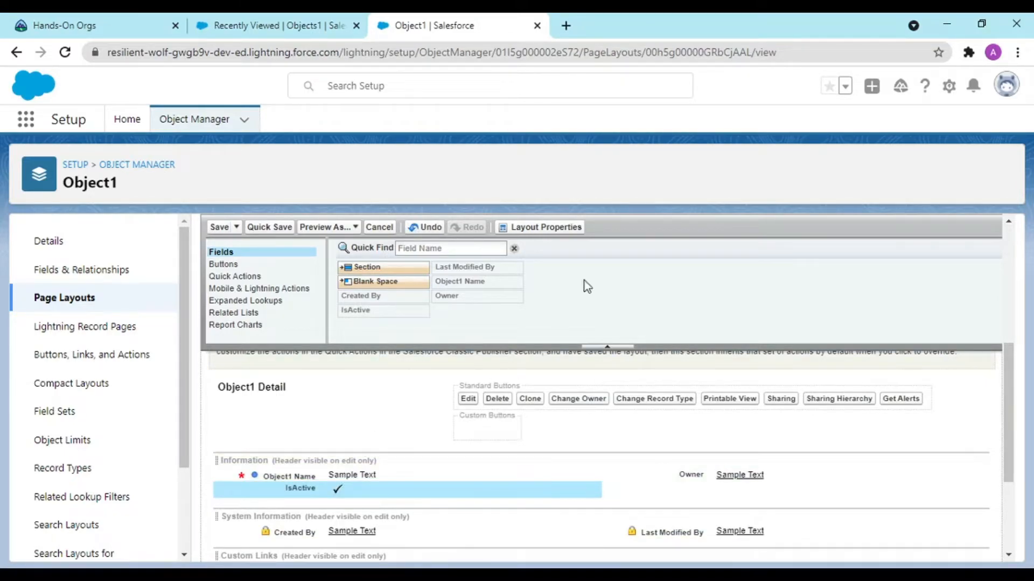
left_click(220, 227)
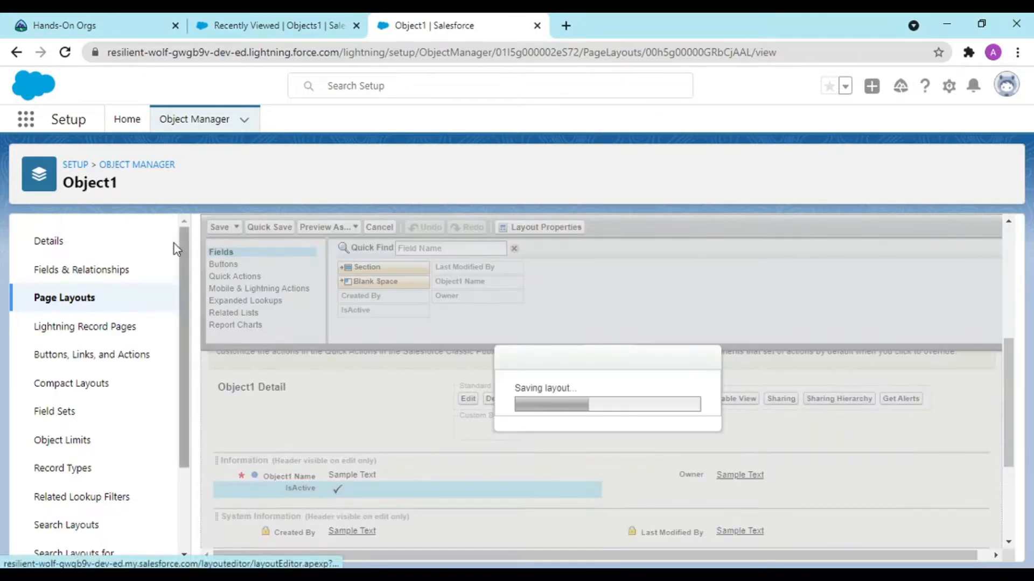
left_click(218, 227)
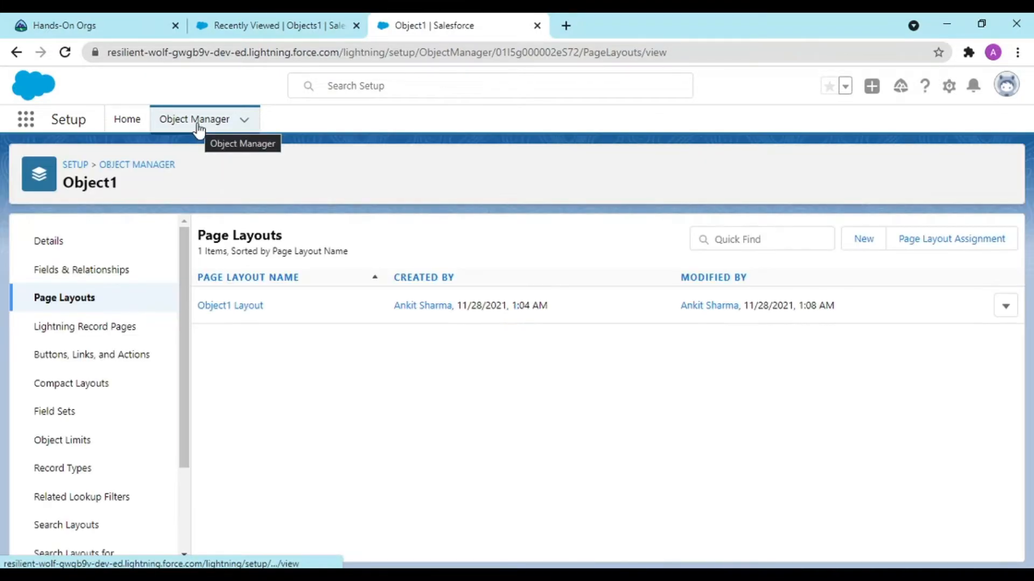
left_click(194, 118)
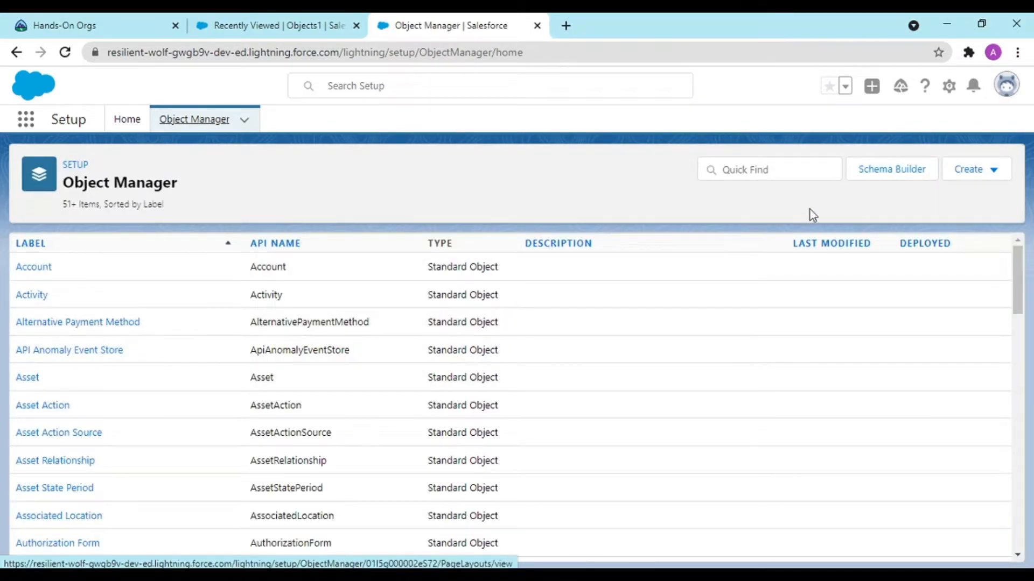
Find Object2 in Object Manager and open its page layout editor.
type("obj")
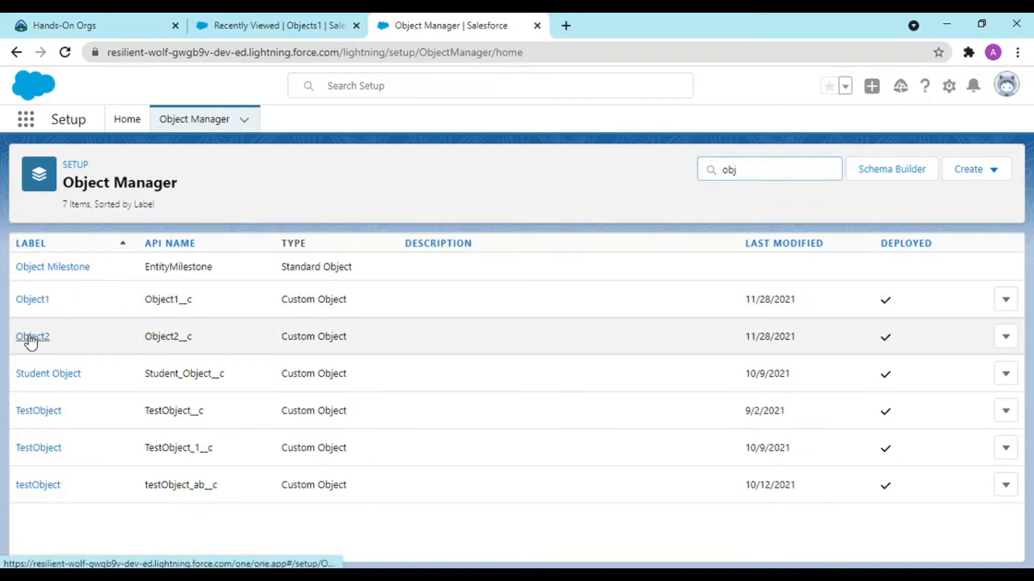
left_click(32, 336)
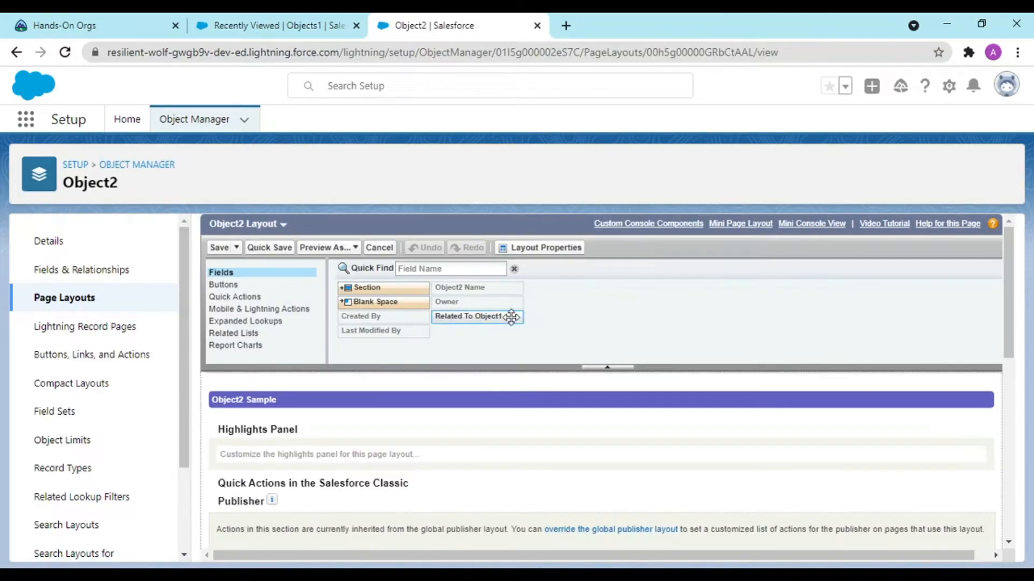
scroll("down", 3)
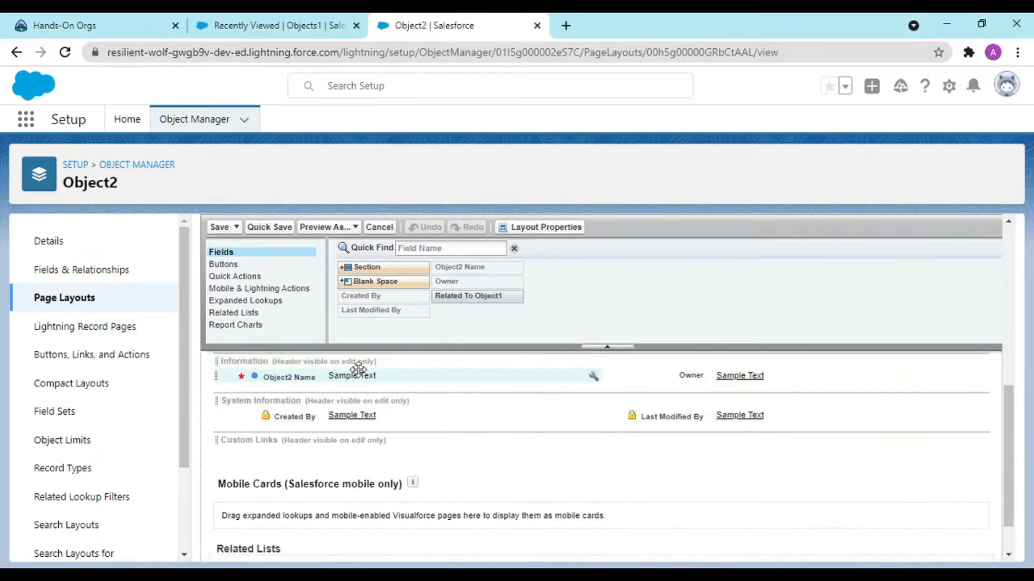
Add Related To Object1 to the Information section and save the Object2 layout.
left_click_drag(467, 295, 351, 389)
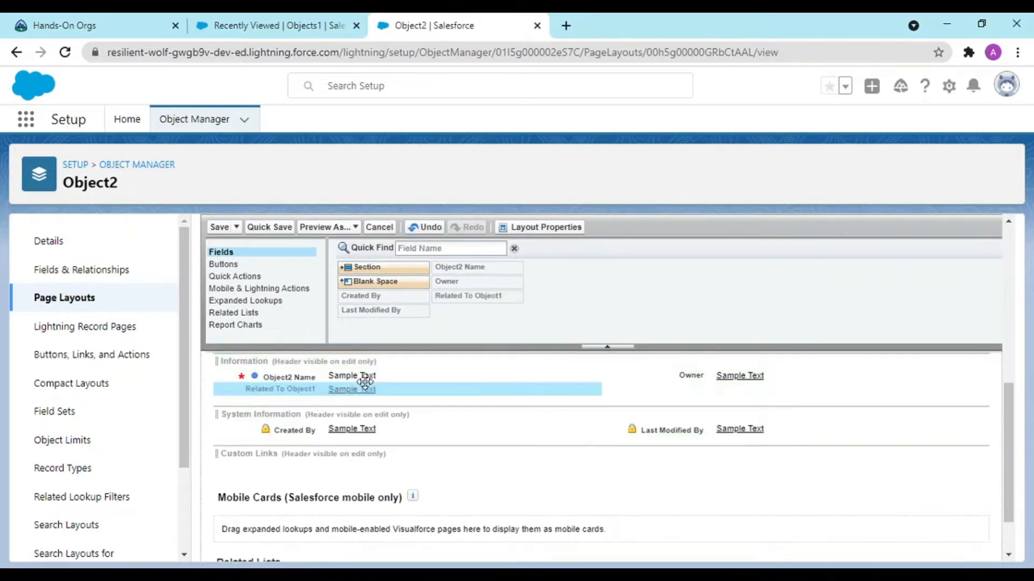
left_click(219, 227)
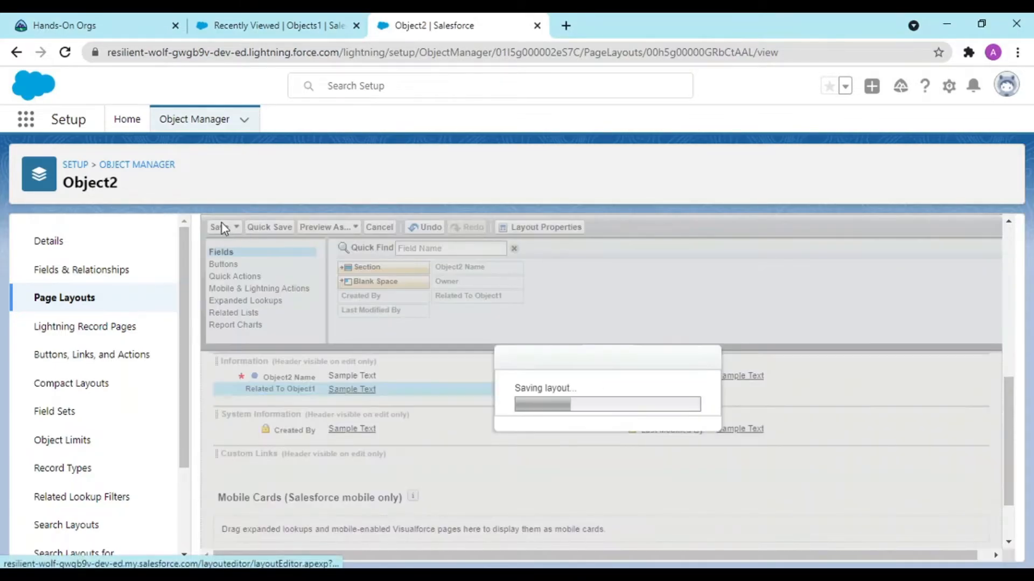
left_click(275, 25)
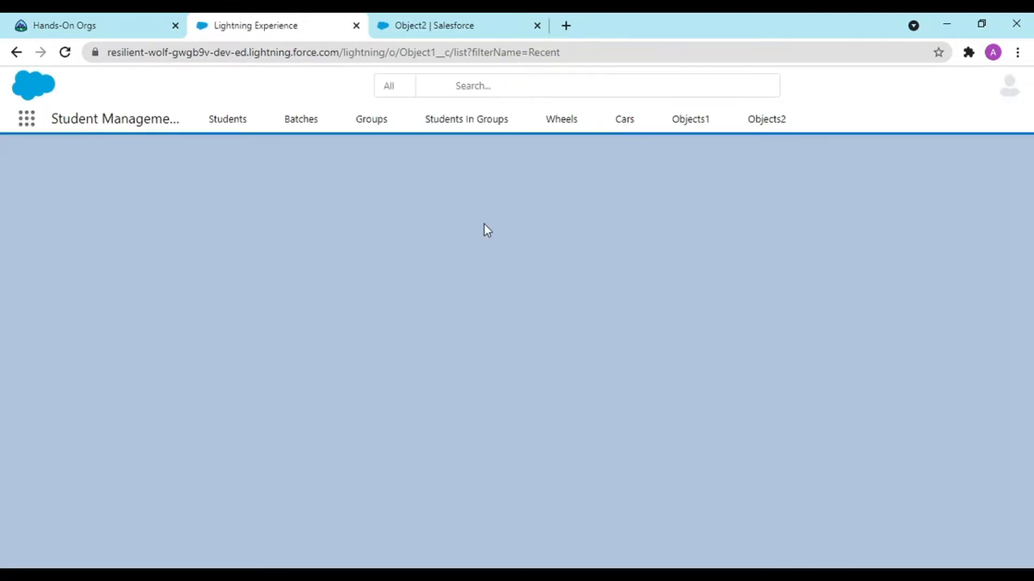
From the Objects1 list, start a New Object1 record form.
left_click(691, 118)
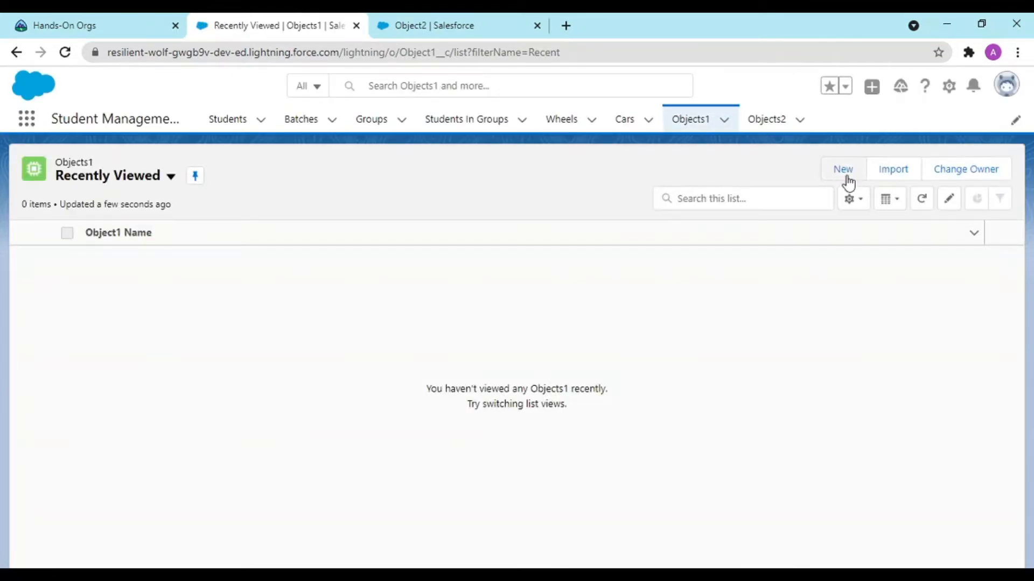
left_click(842, 169)
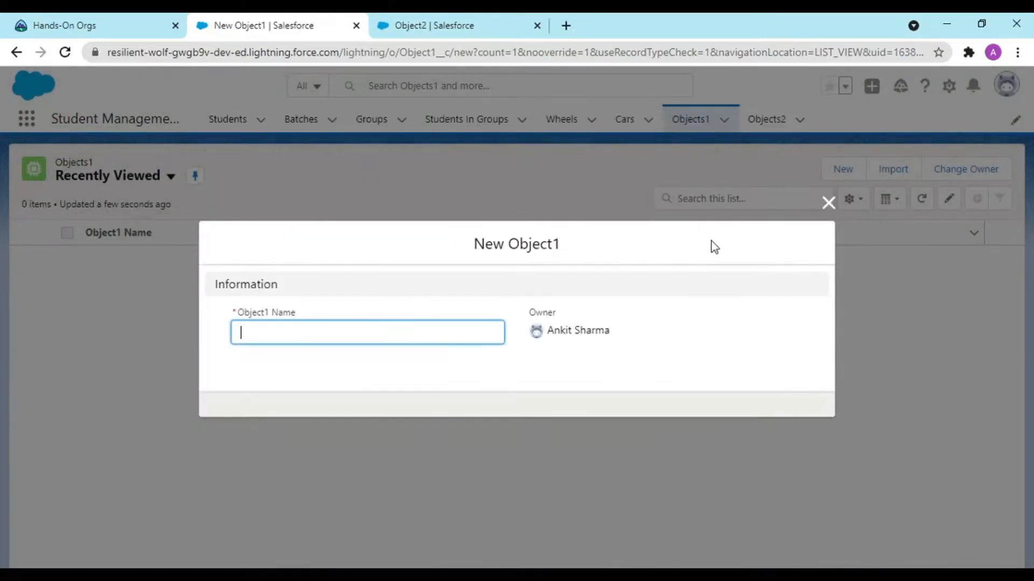
left_click(828, 202)
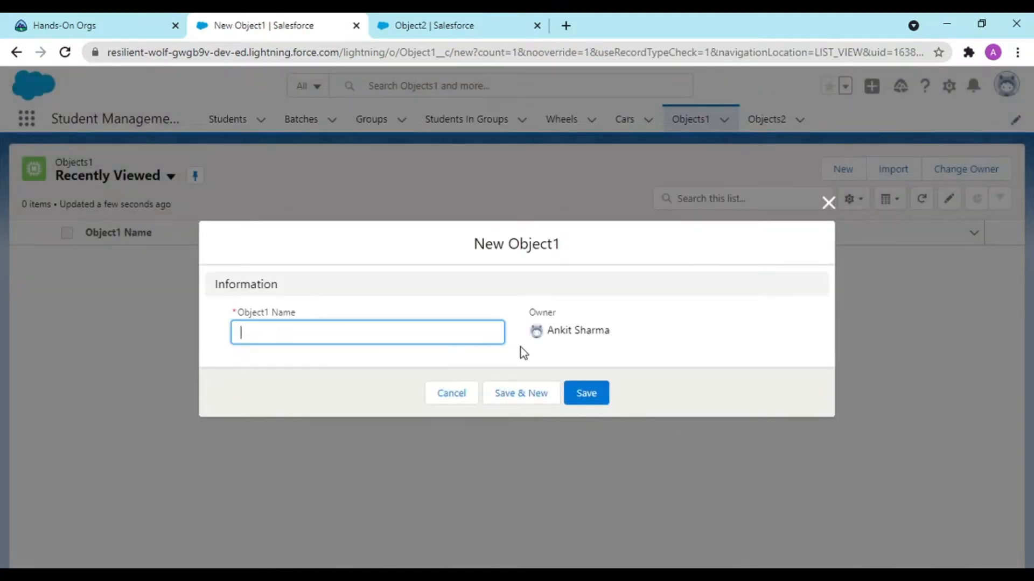
mouse_move(828, 203)
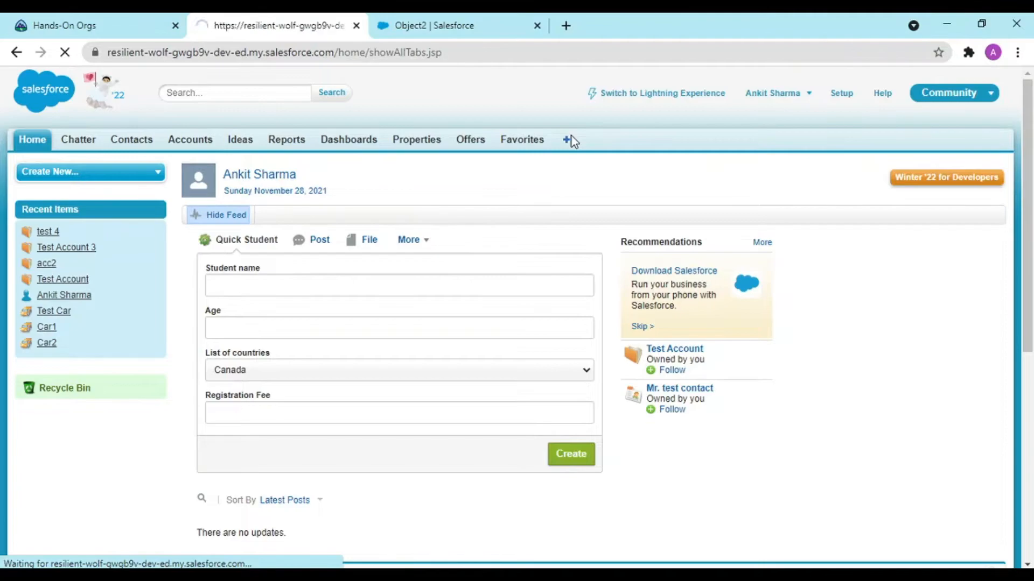
Browse the All Tabs list and switch to the Objects1 home page.
left_click(566, 139)
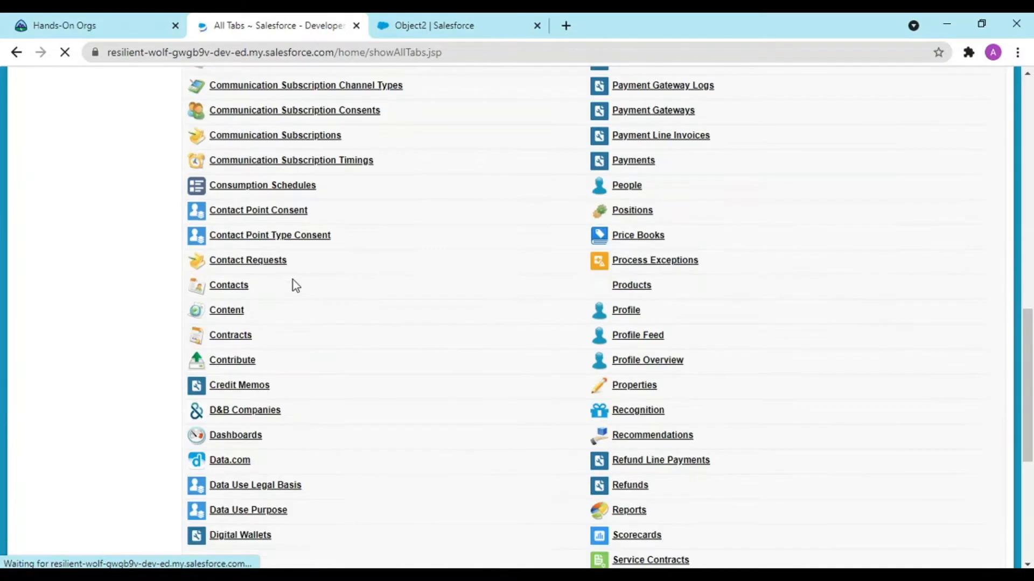
scroll("down", 3)
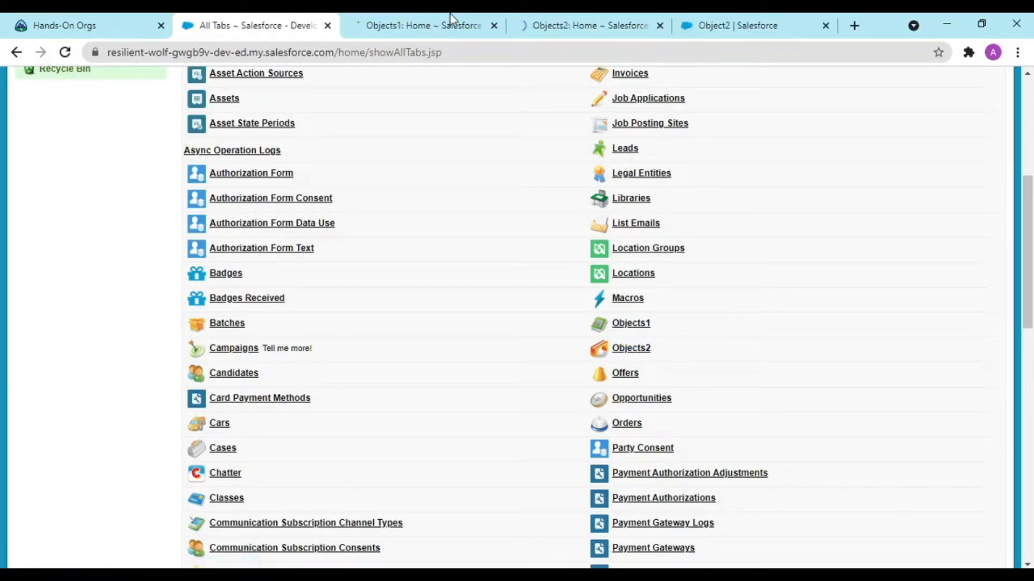
left_click(587, 26)
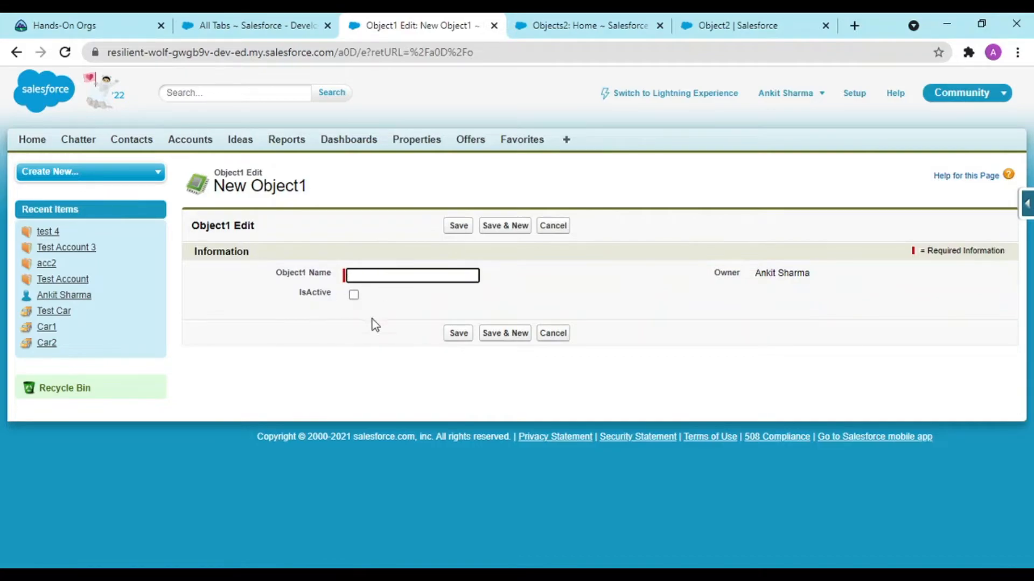
mouse_move(596, 274)
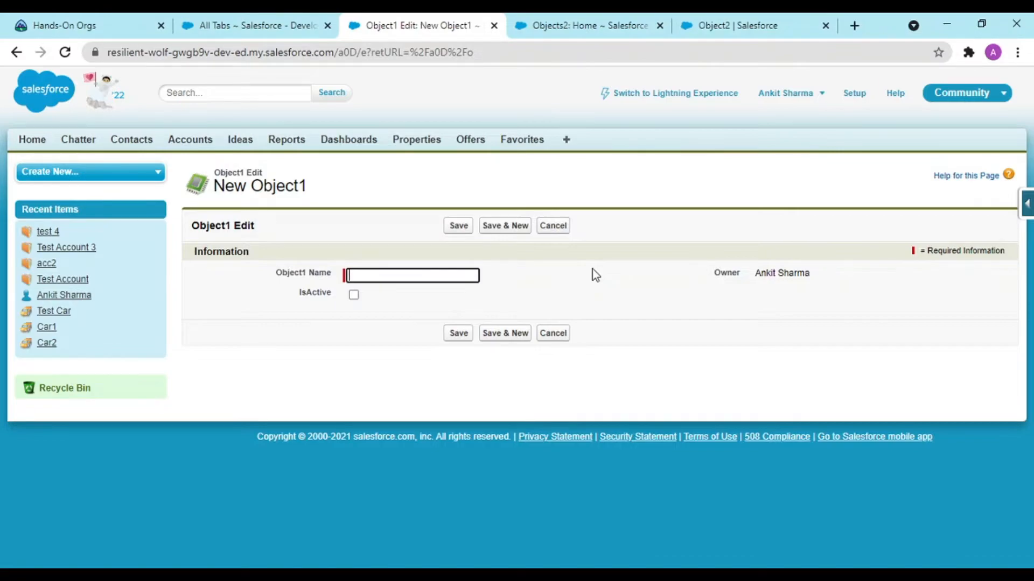
Create Object1 record 'isActive is True' with IsActive checked, using Save & New.
type("isActive is True")
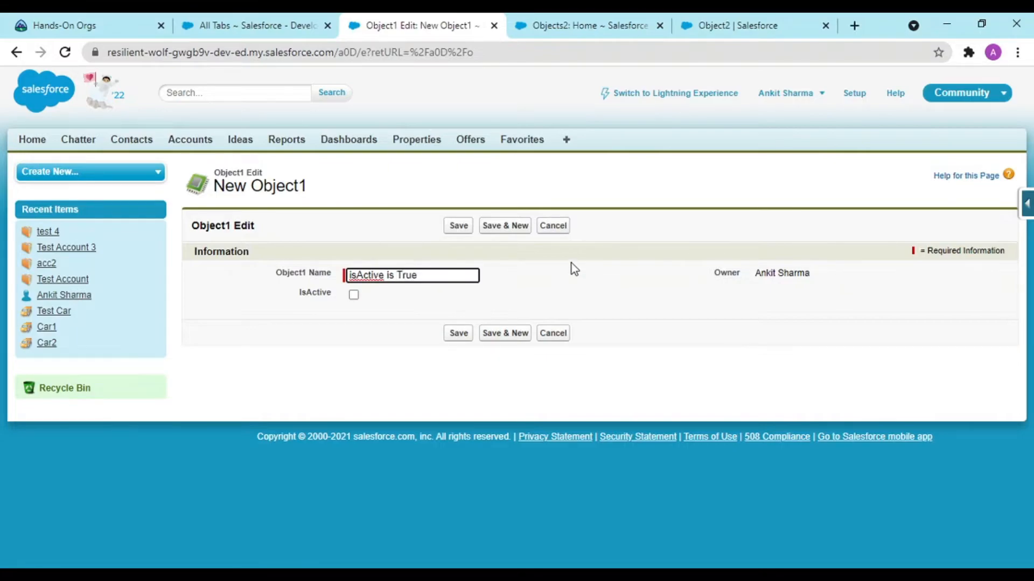
left_click(354, 295)
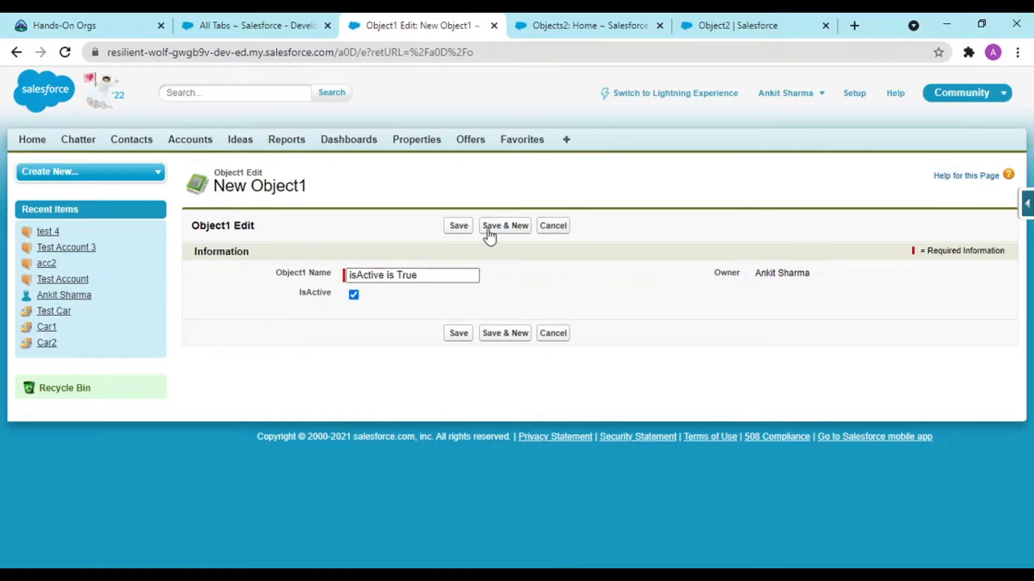
left_click(504, 225)
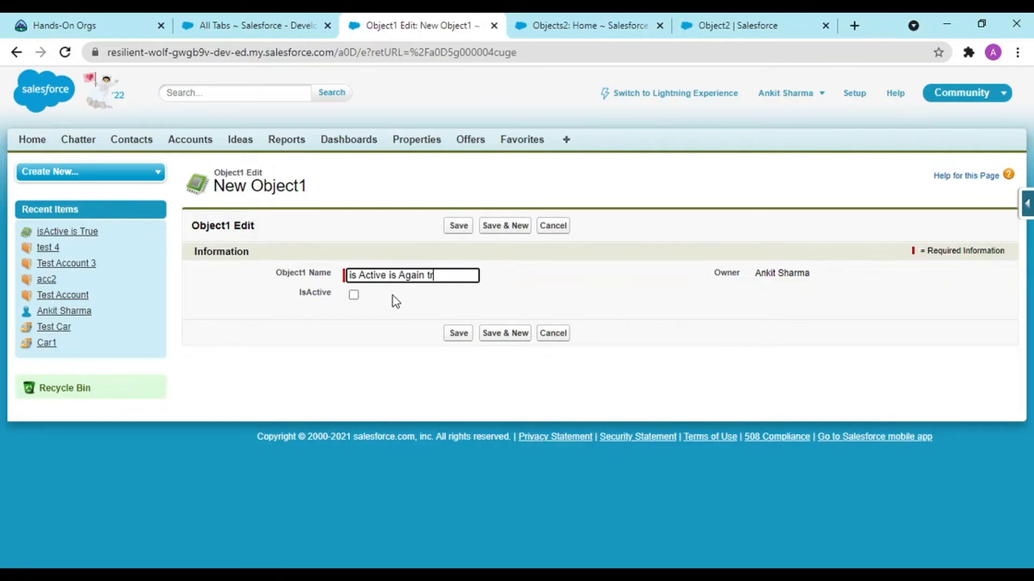
Save 'is Active is Again true', then edit it to check IsActive and save again.
left_click(458, 225)
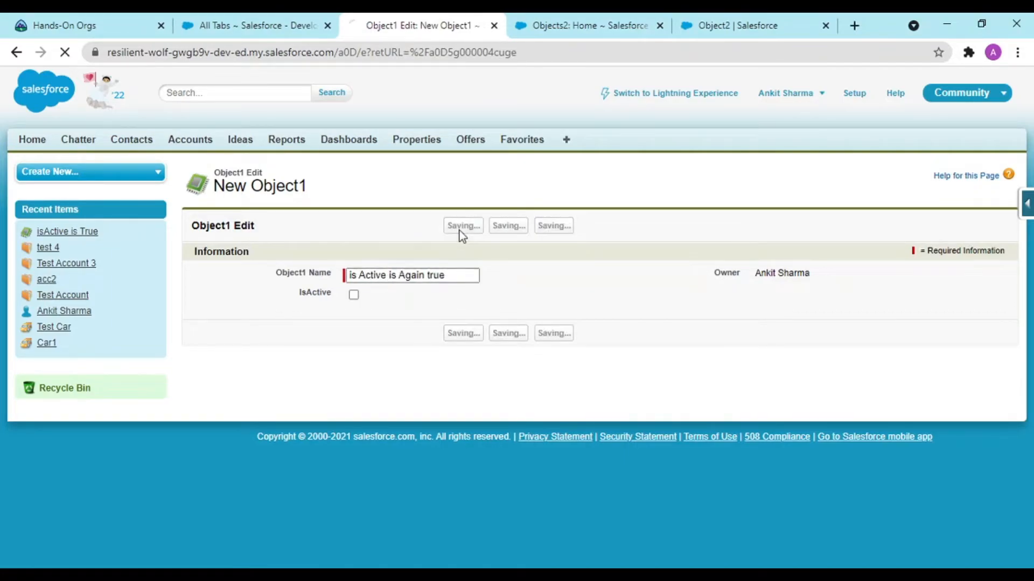
left_click(462, 225)
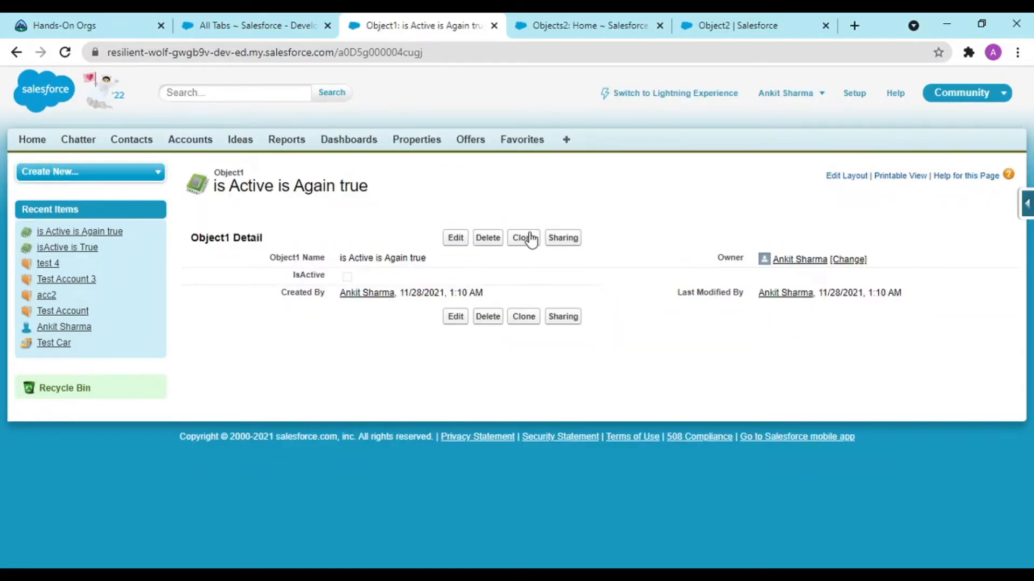
mouse_move(538, 216)
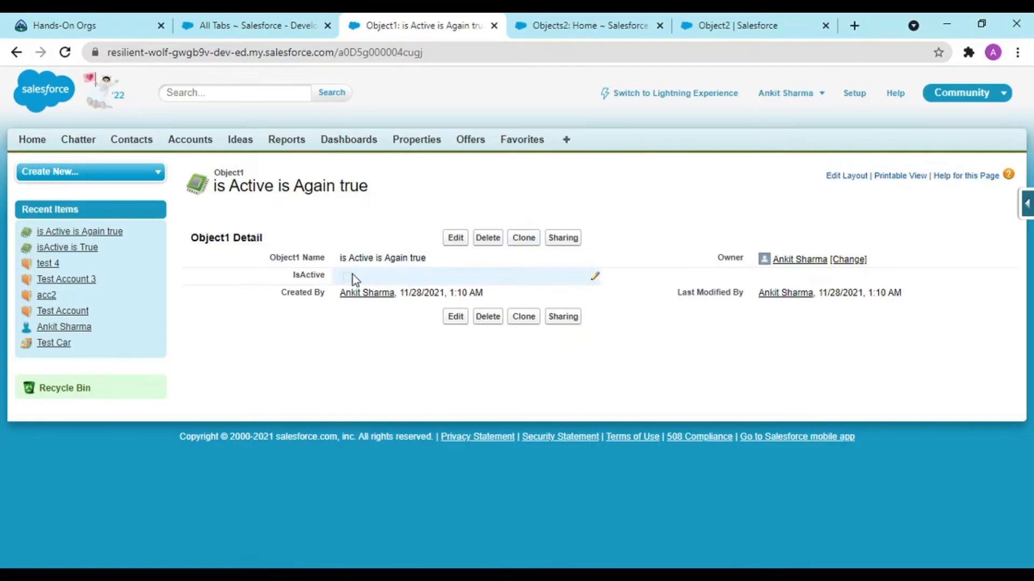
left_click(454, 237)
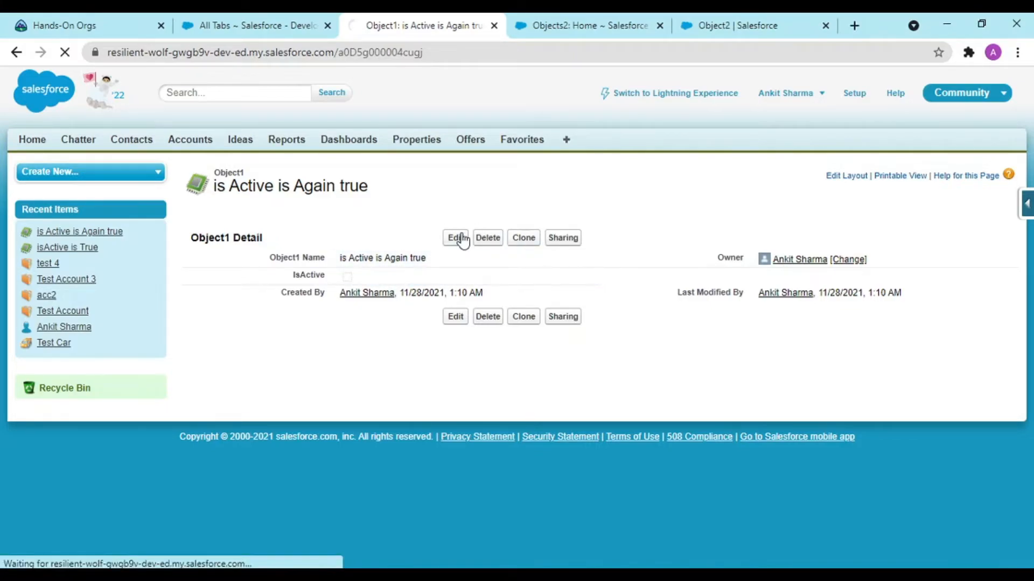
left_click(454, 237)
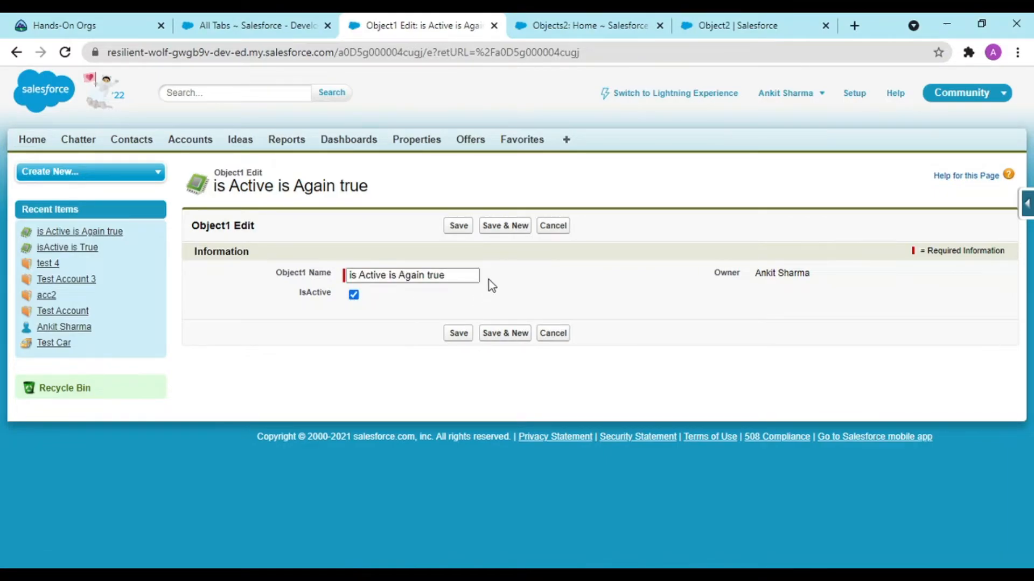
left_click(504, 225)
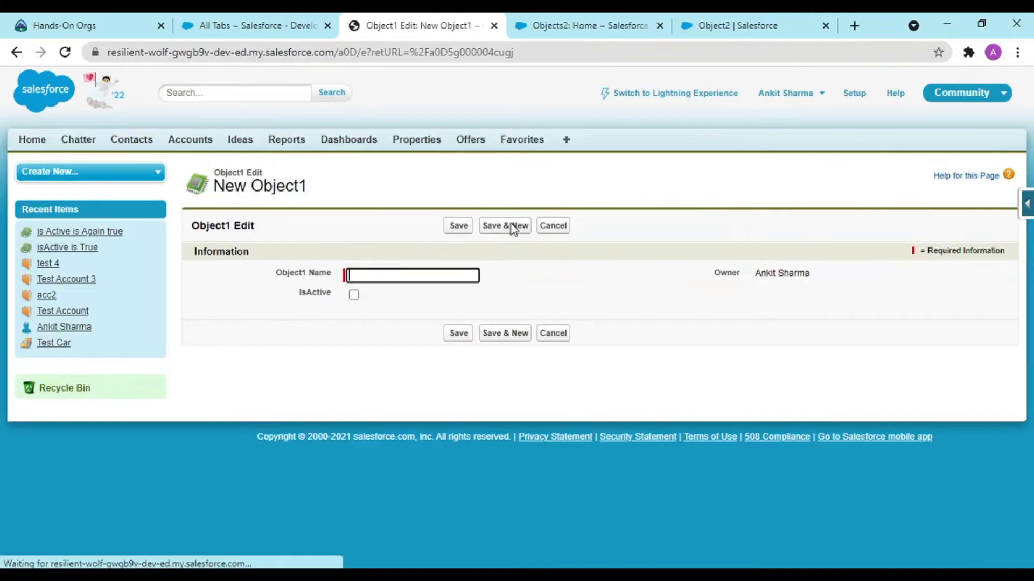
Create the inactive record 'is Active is False' and save it.
type("is Active is False")
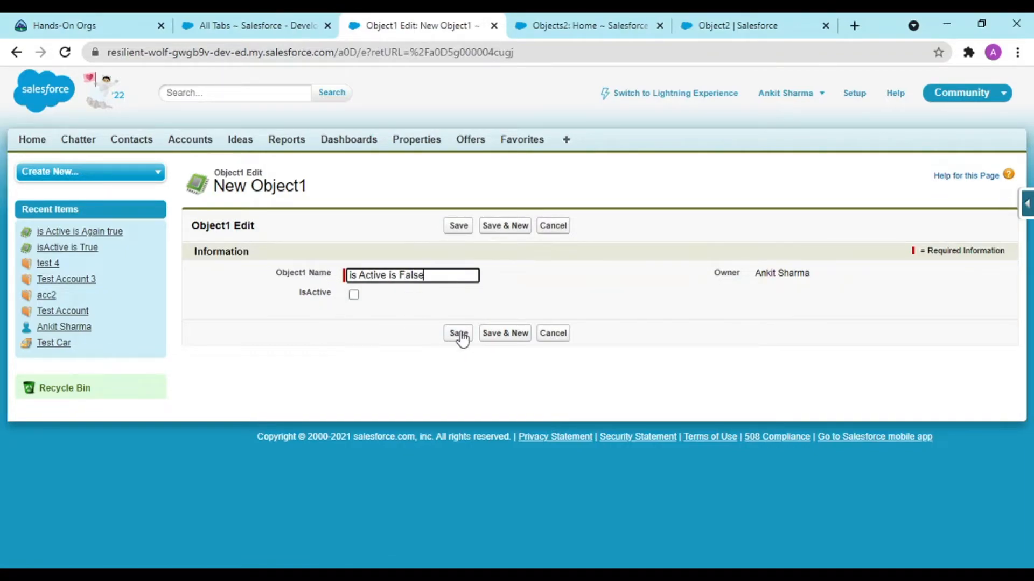
left_click(457, 332)
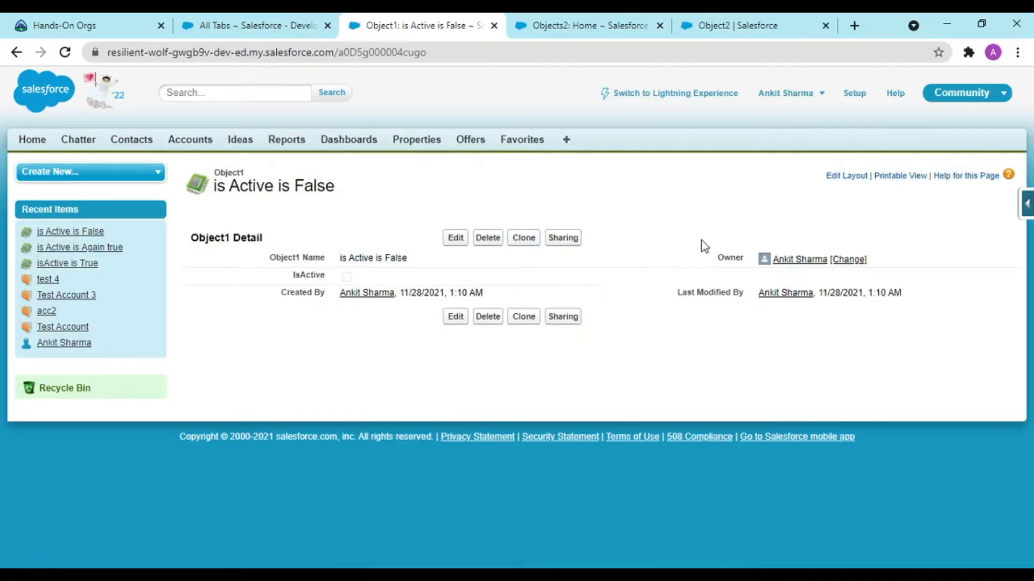
mouse_move(632, 277)
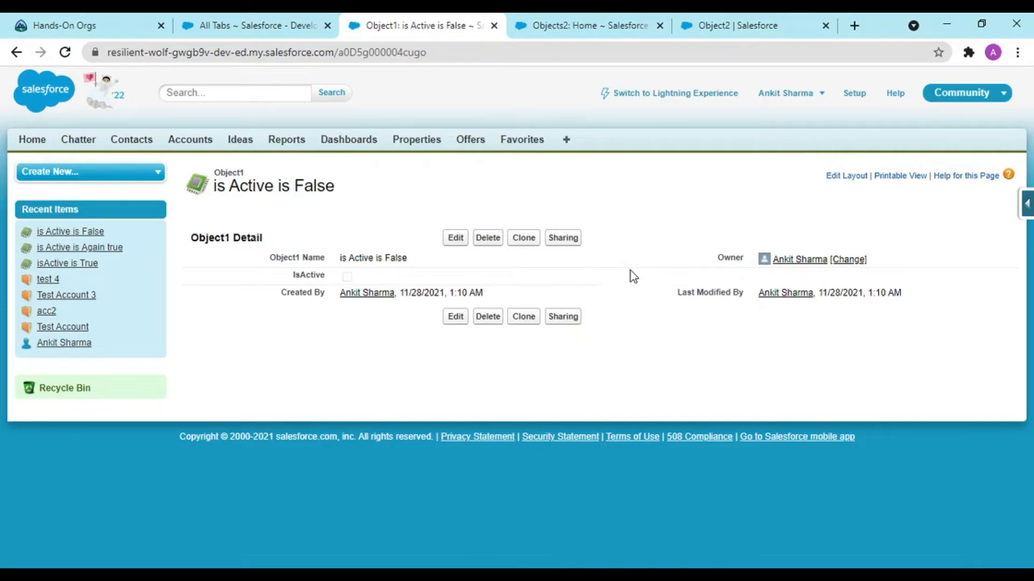
mouse_move(674, 257)
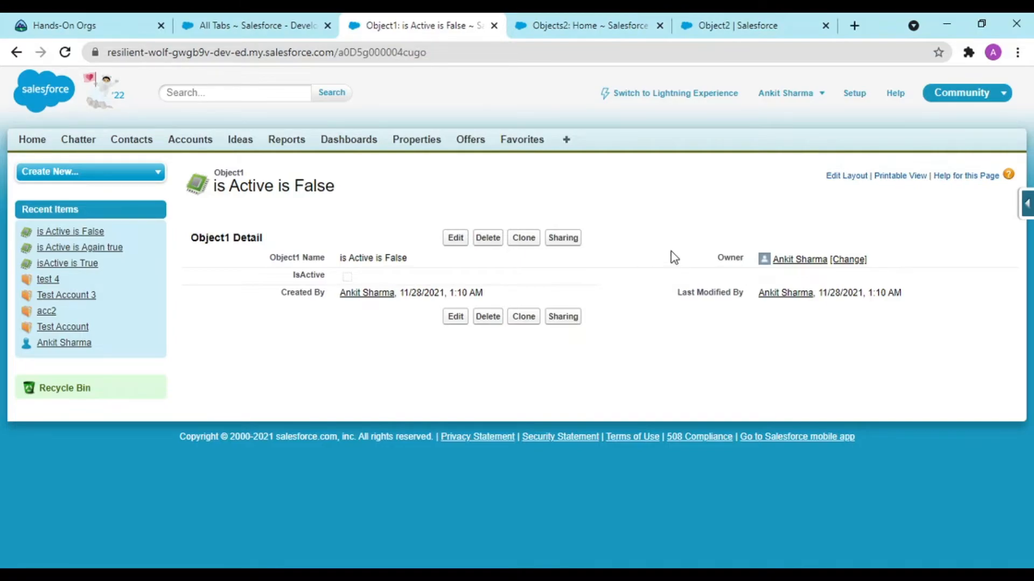
mouse_move(574, 19)
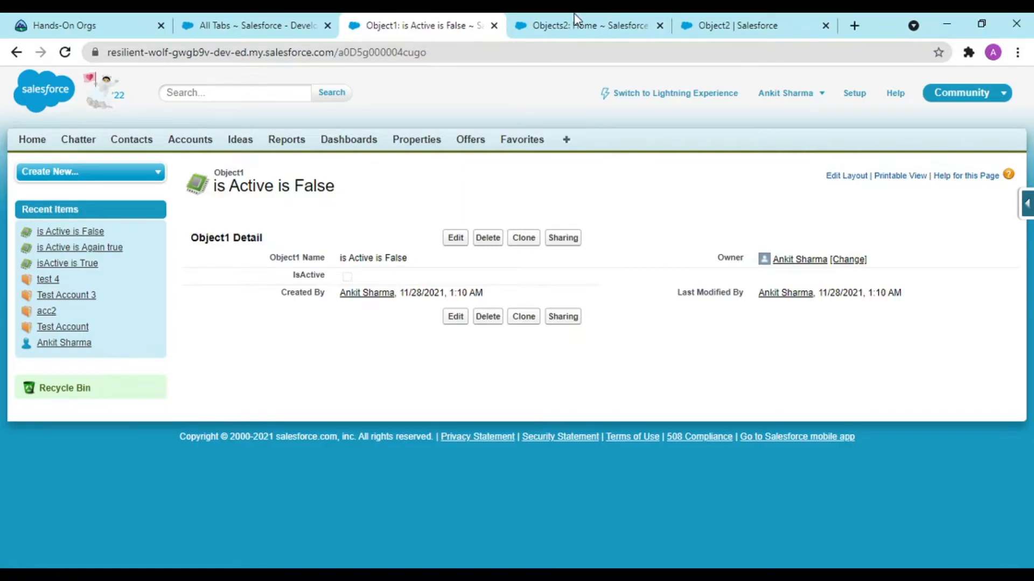
Start a new Object2 record named 'test' and open the Object1 lookup search.
left_click(587, 24)
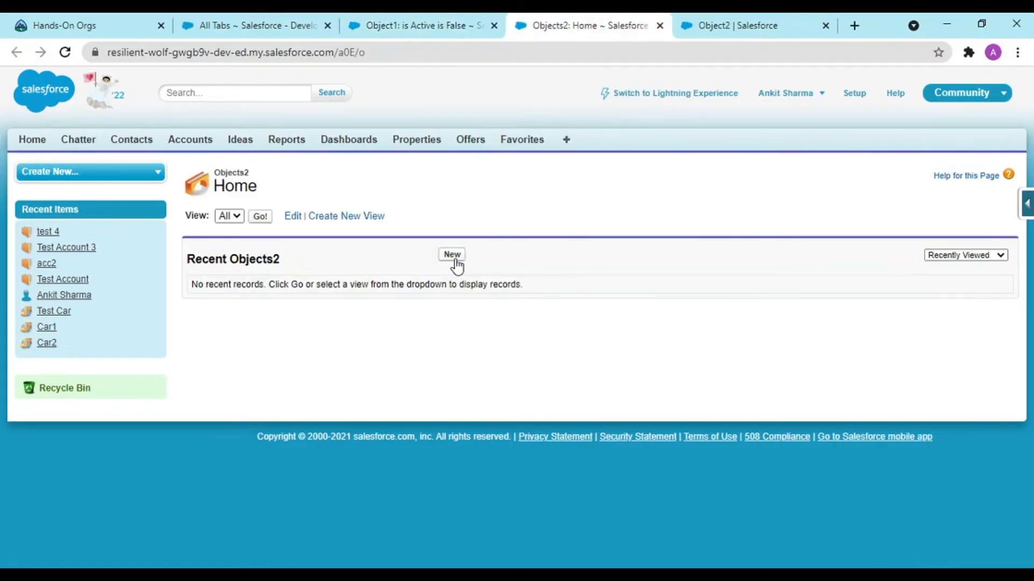
left_click(451, 254)
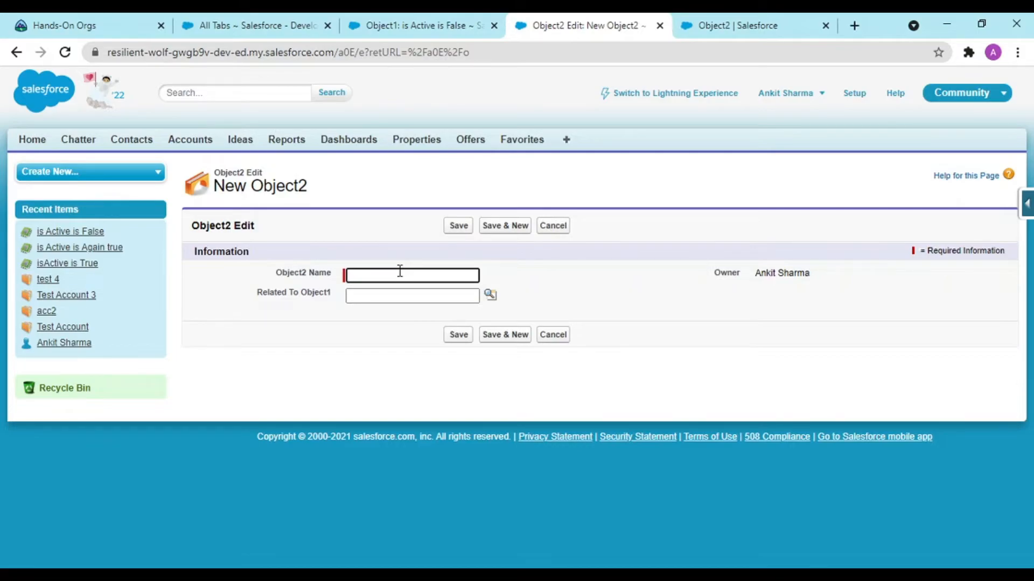
type("test")
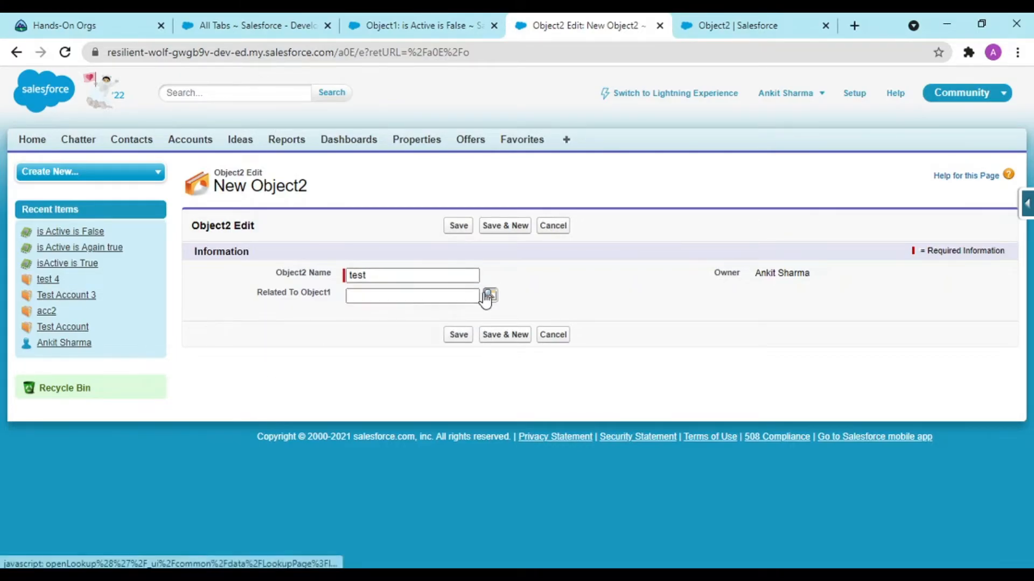
left_click(489, 295)
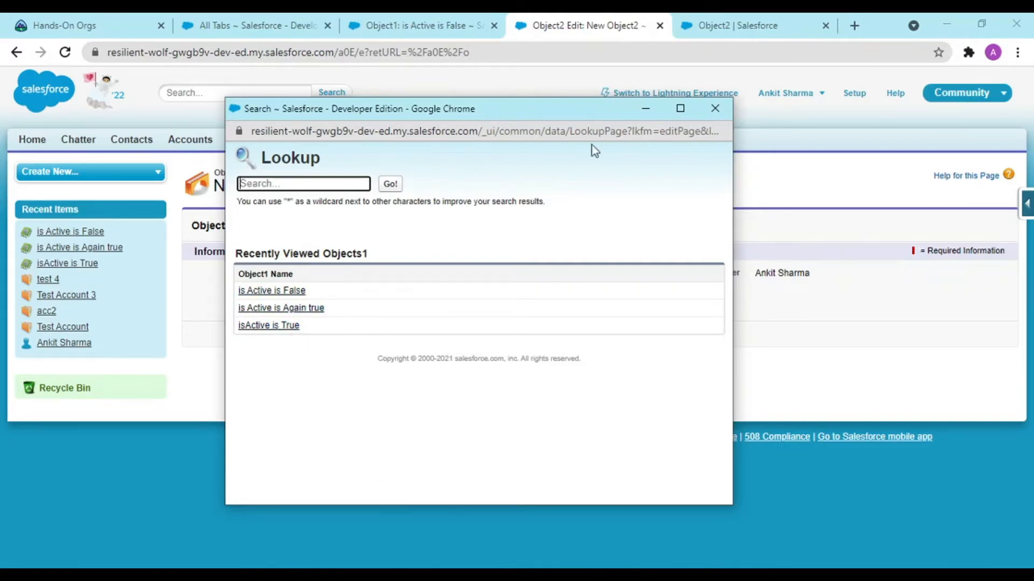
mouse_move(337, 310)
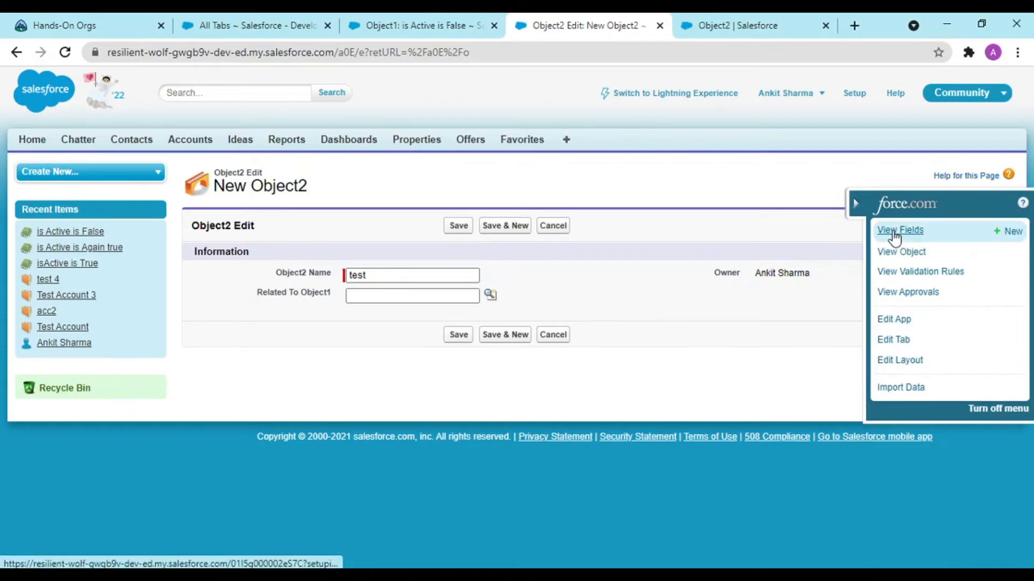
View Object2's fields and scroll to Related To Object1 under Custom Fields & Relationships.
left_click(900, 252)
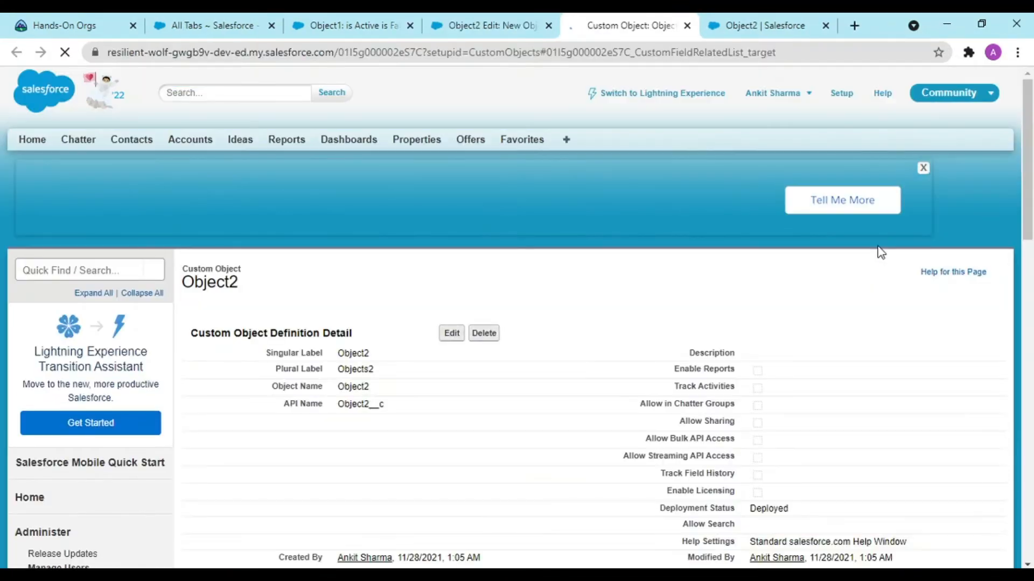
scroll("down", 3)
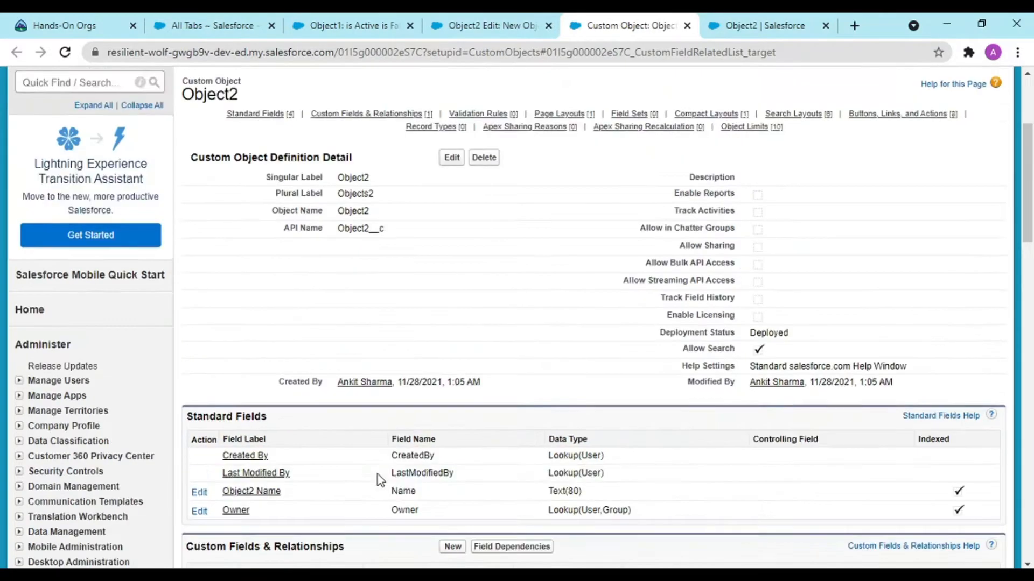
scroll("down", 3)
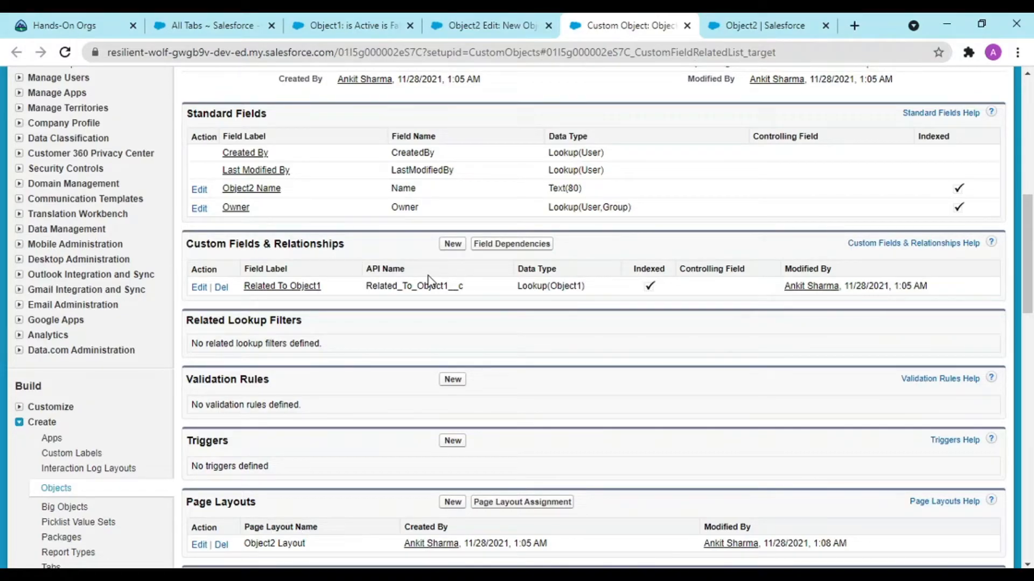
scroll("up", 3)
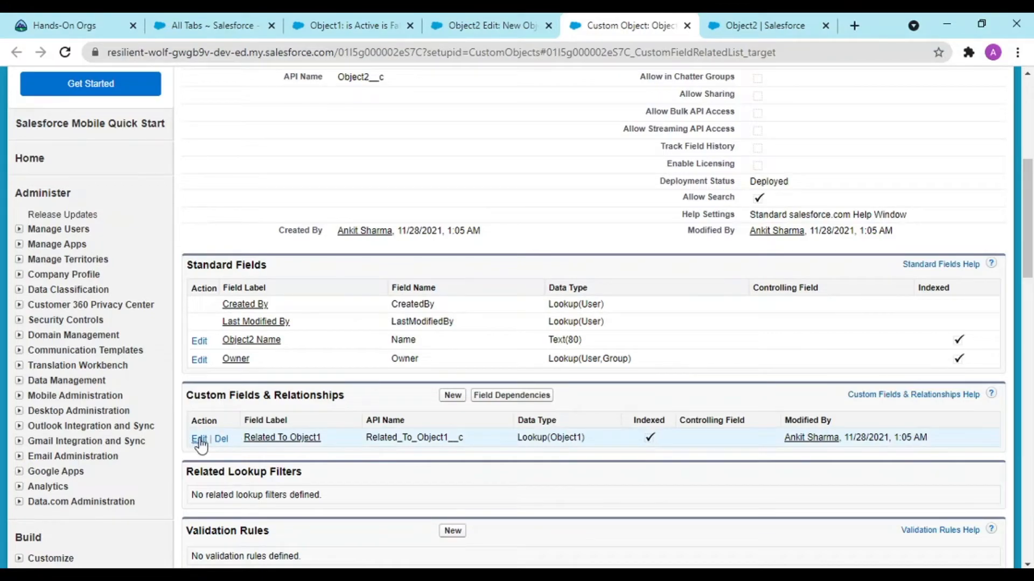
Edit Related To Object1 and choose Object1's IsActive as the filter criterion field.
left_click(193, 437)
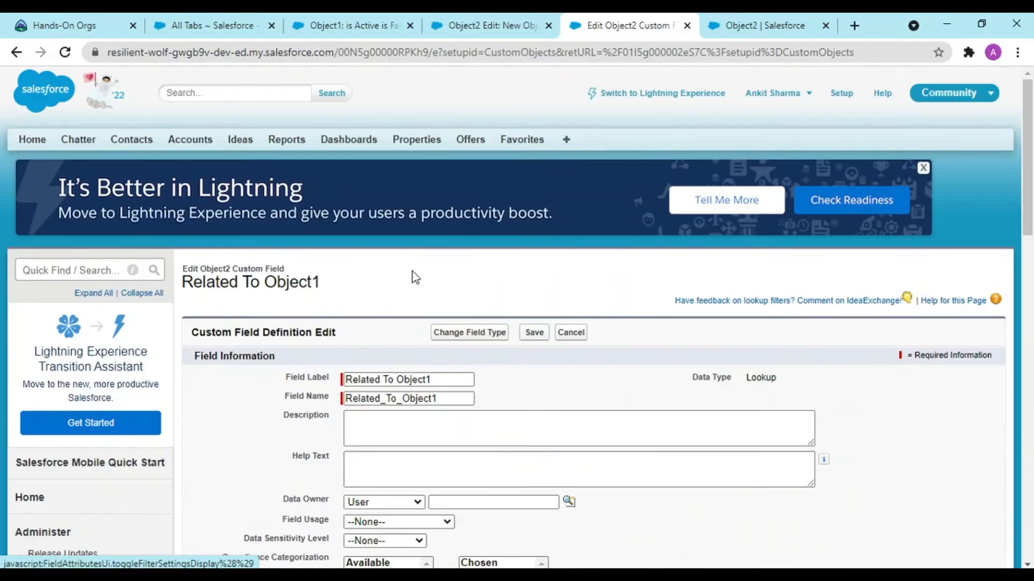
scroll("down", 3)
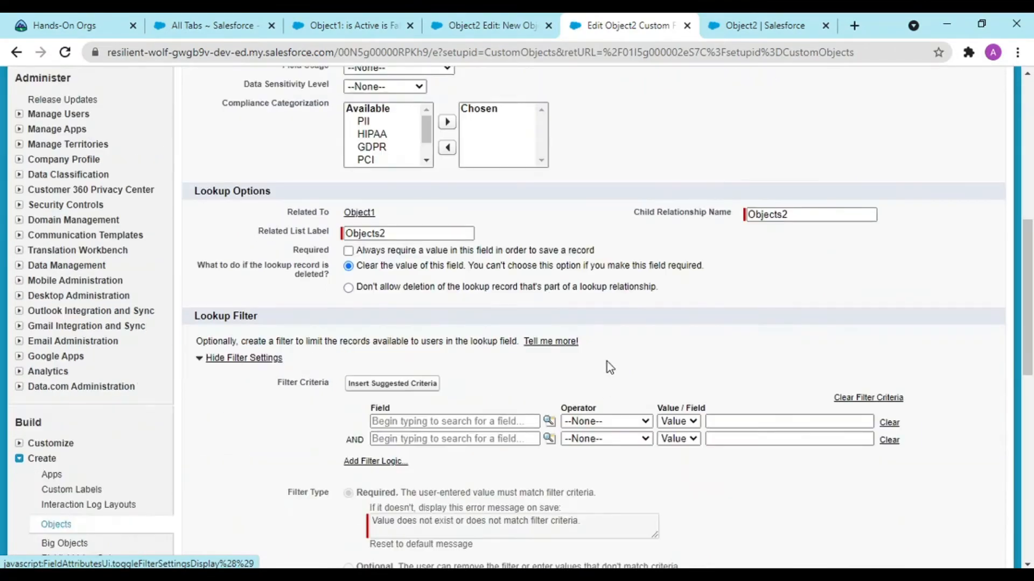
scroll("down", 3)
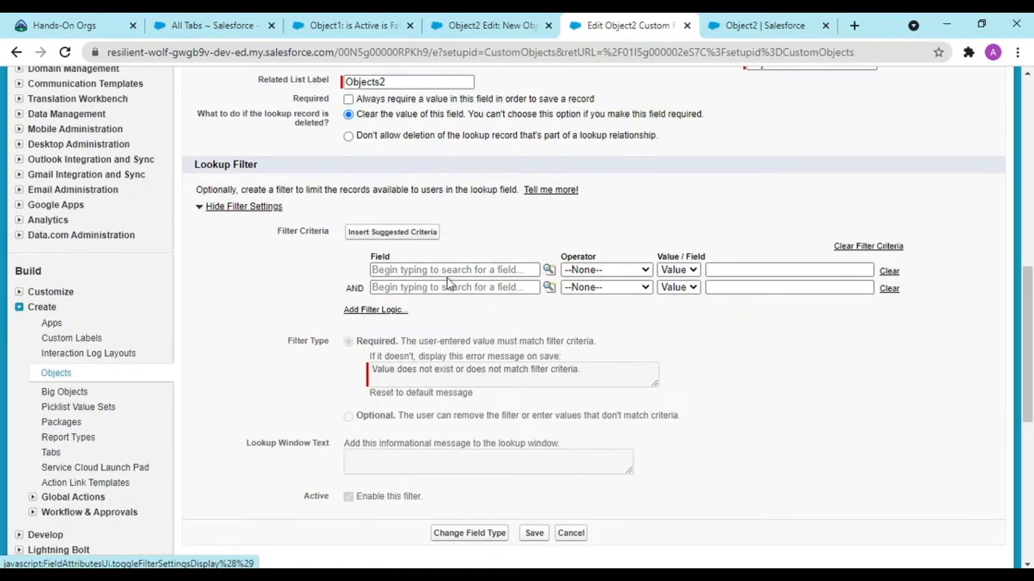
left_click(453, 269)
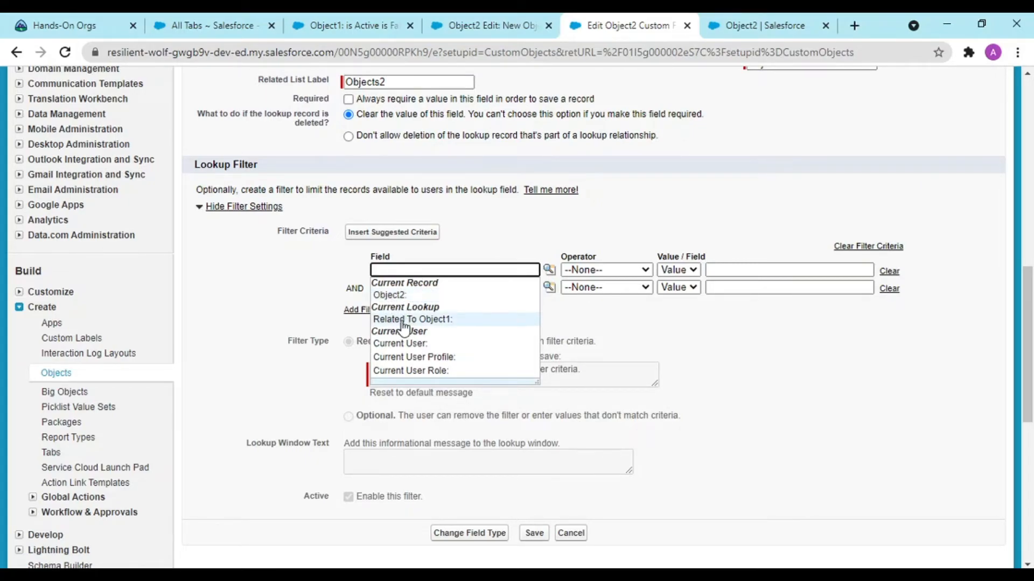
left_click(412, 318)
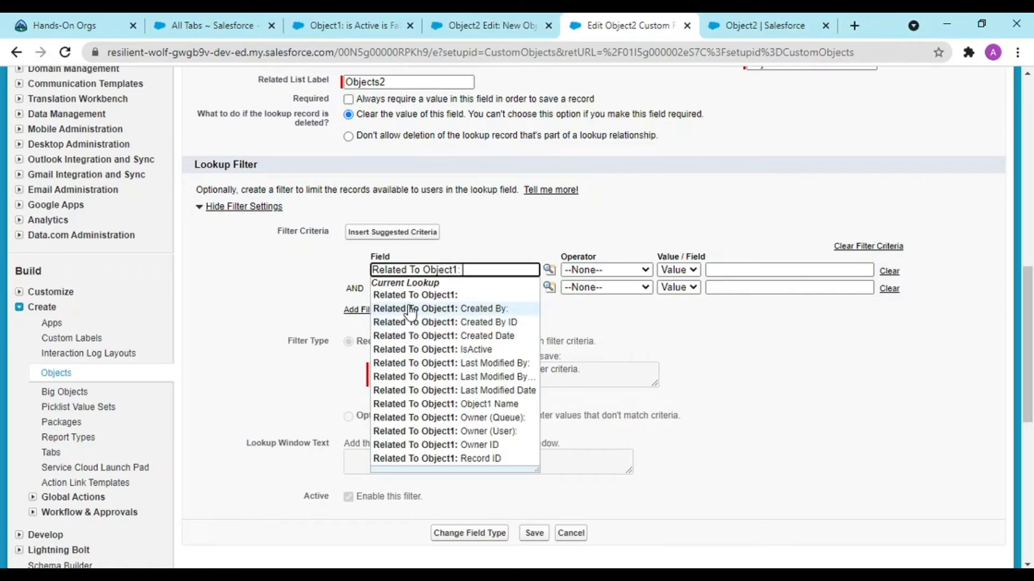
left_click(431, 348)
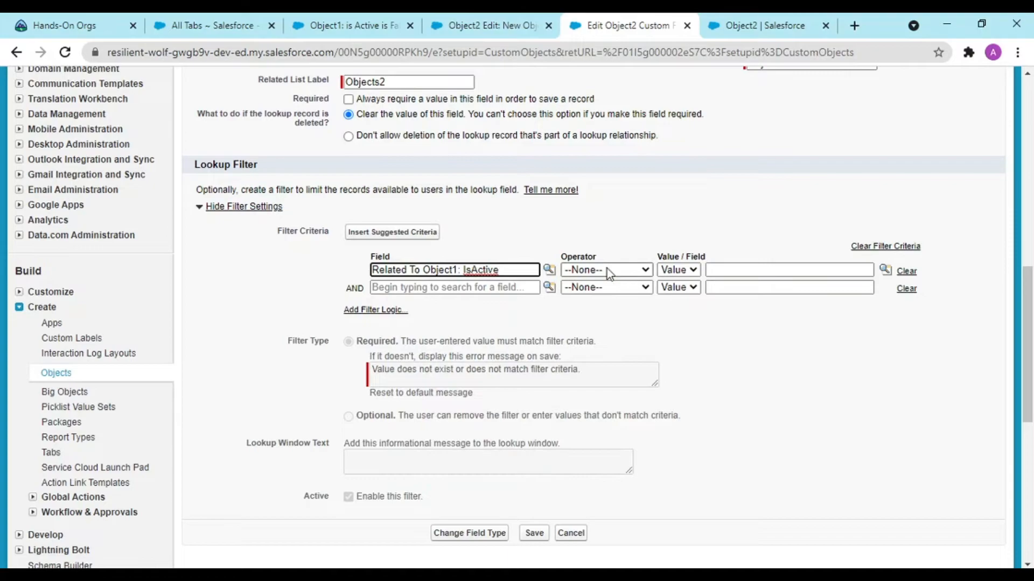
Set the filter to IsActive equals True, make it optional, and save the field.
left_click(788, 269)
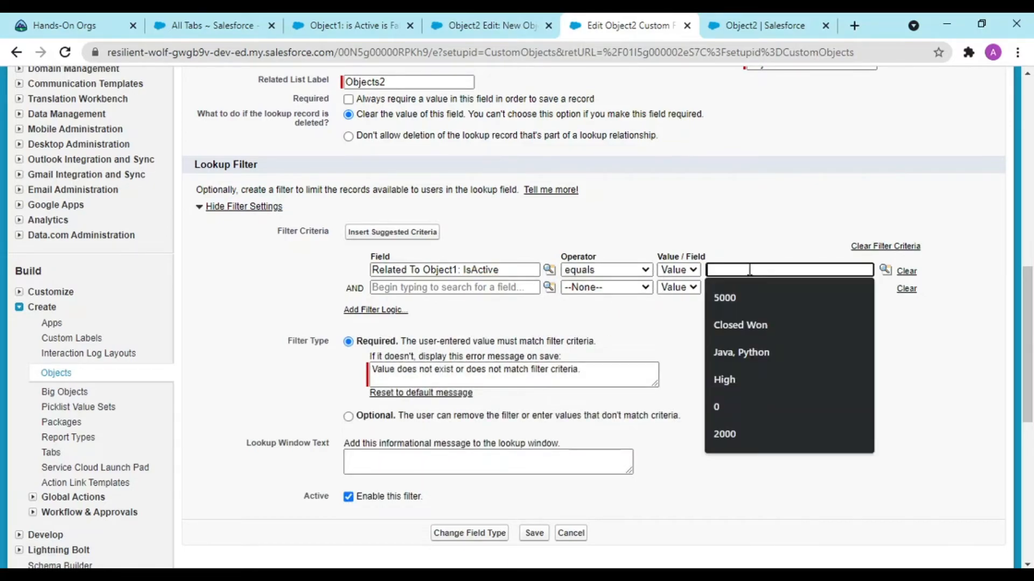
type("t")
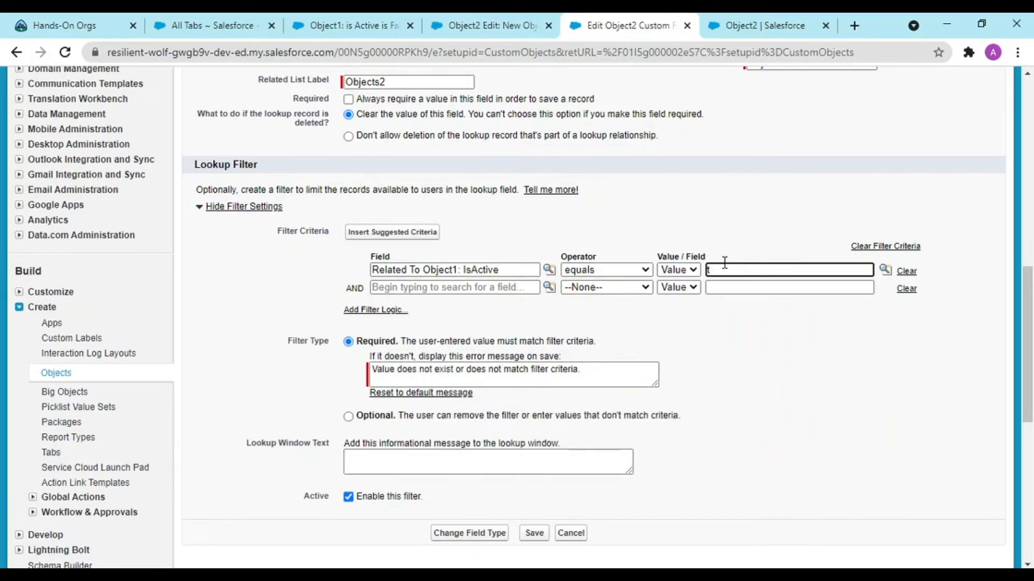
type("rue")
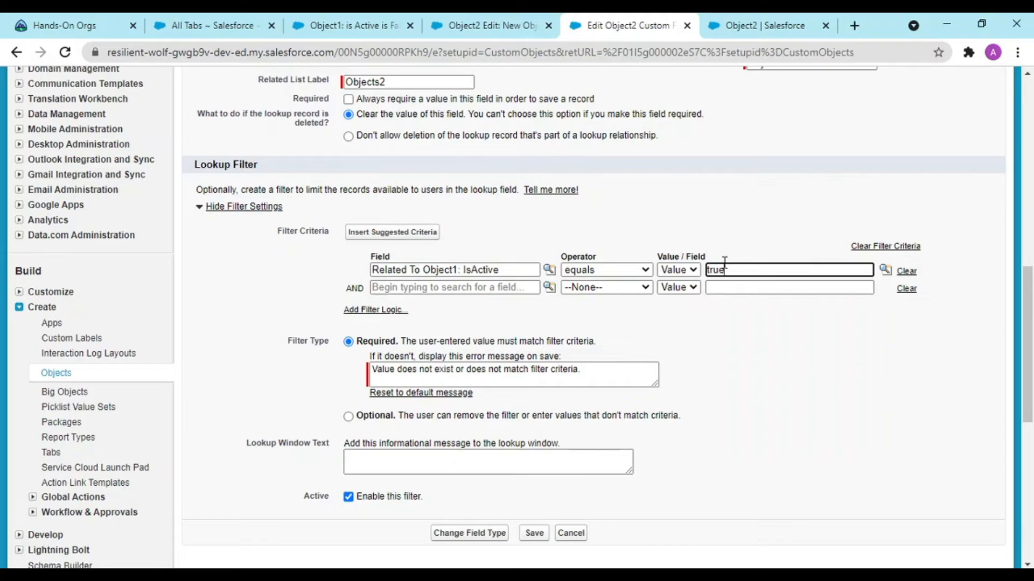
type("True")
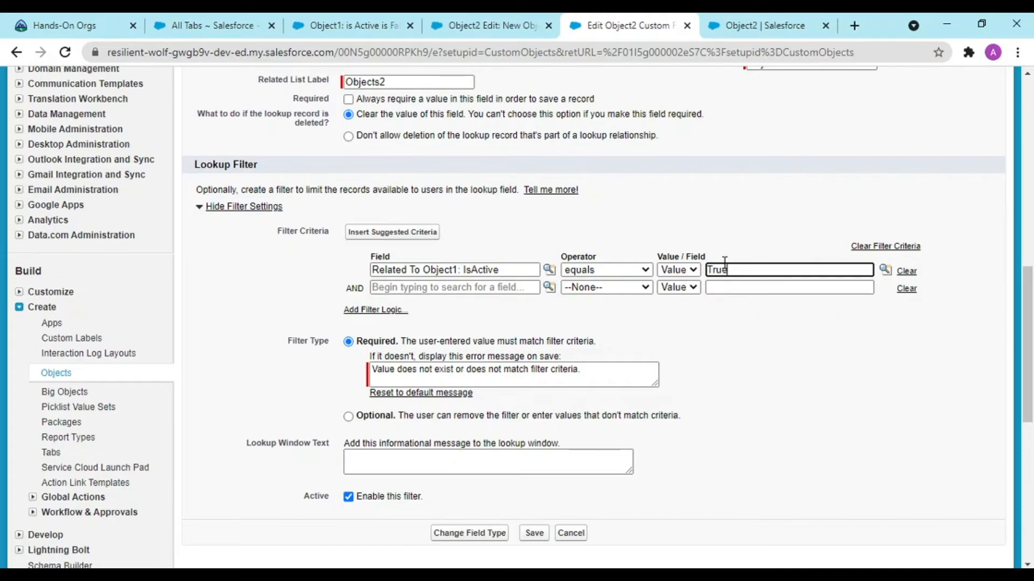
mouse_move(395, 338)
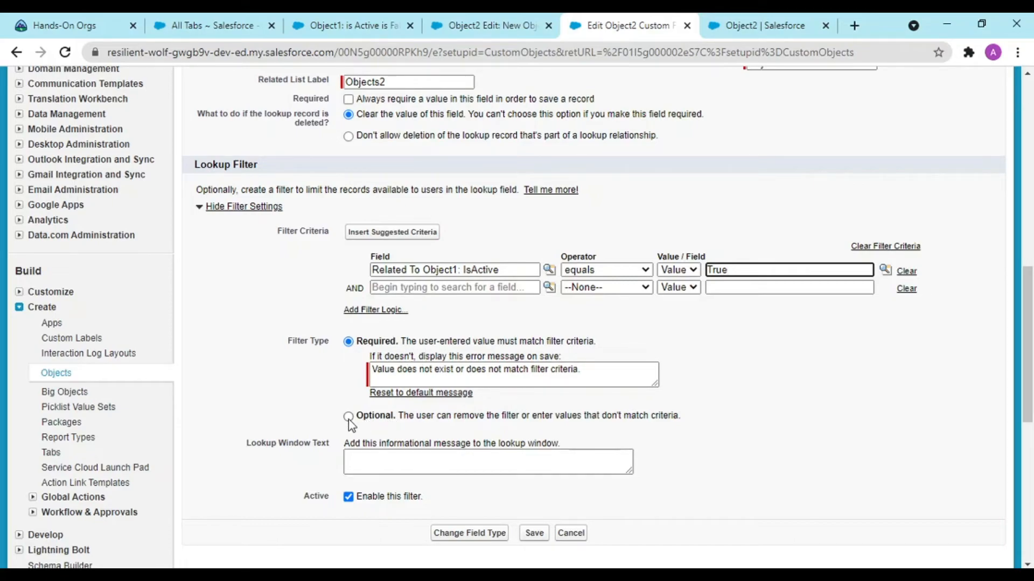
left_click(347, 416)
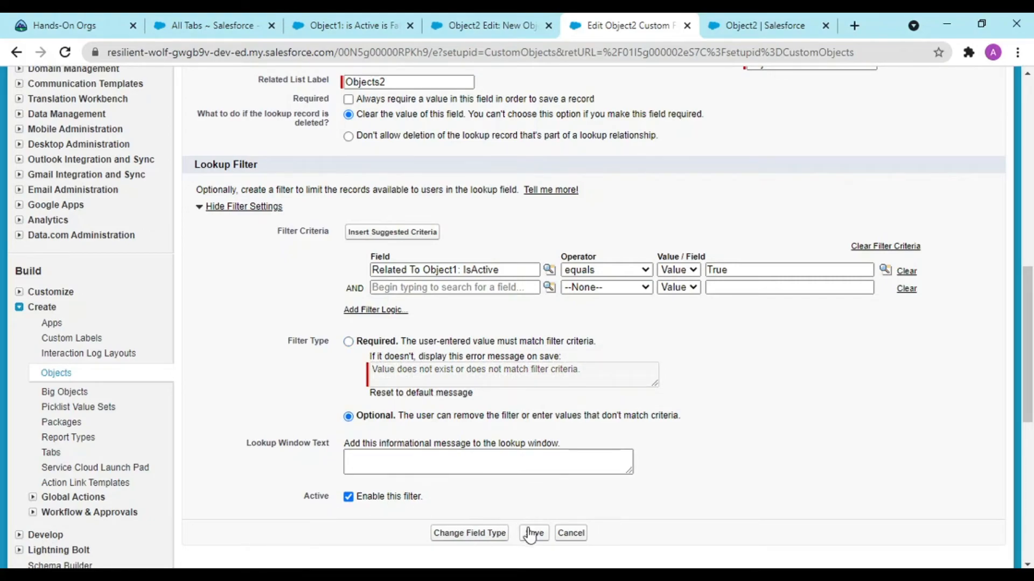
left_click(533, 533)
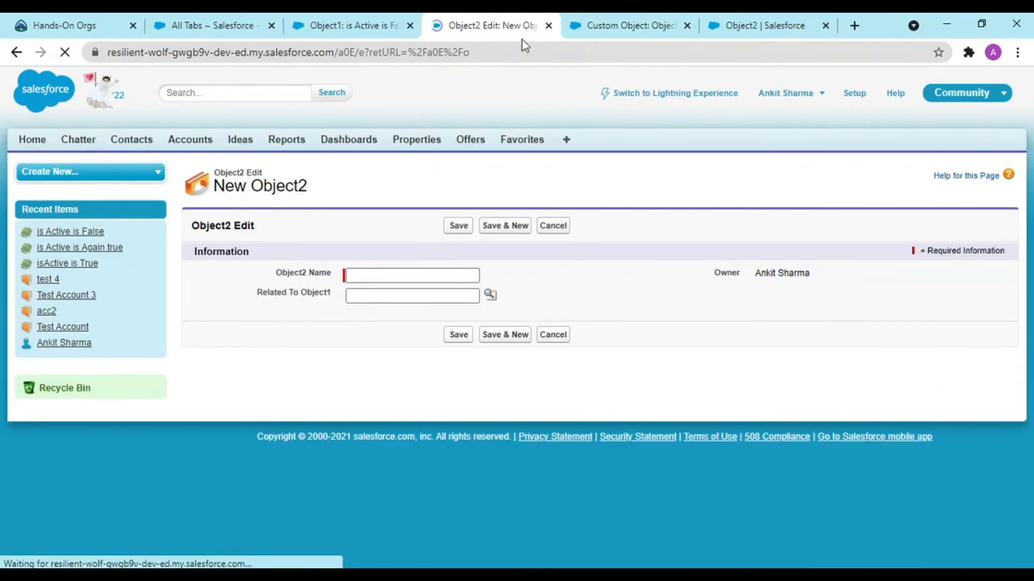
Name the Object2 record 'test' and open the Related To Object1 lookup search.
type("test")
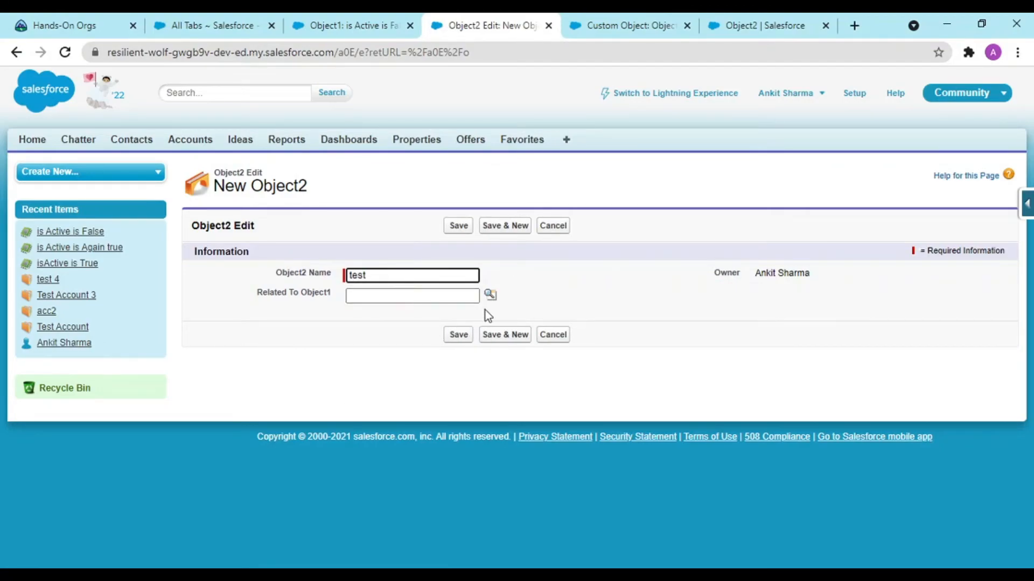
left_click(488, 295)
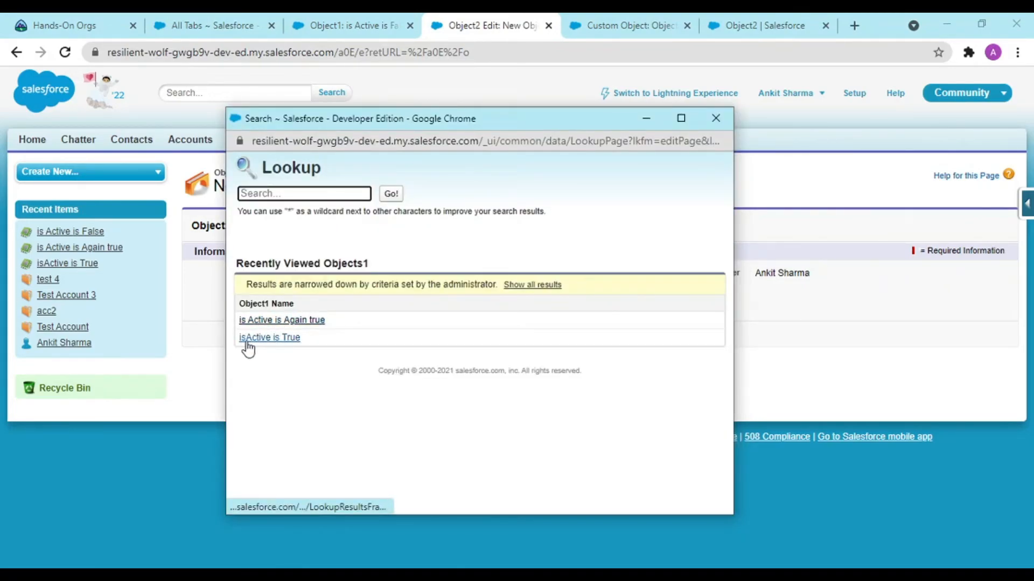
mouse_move(557, 259)
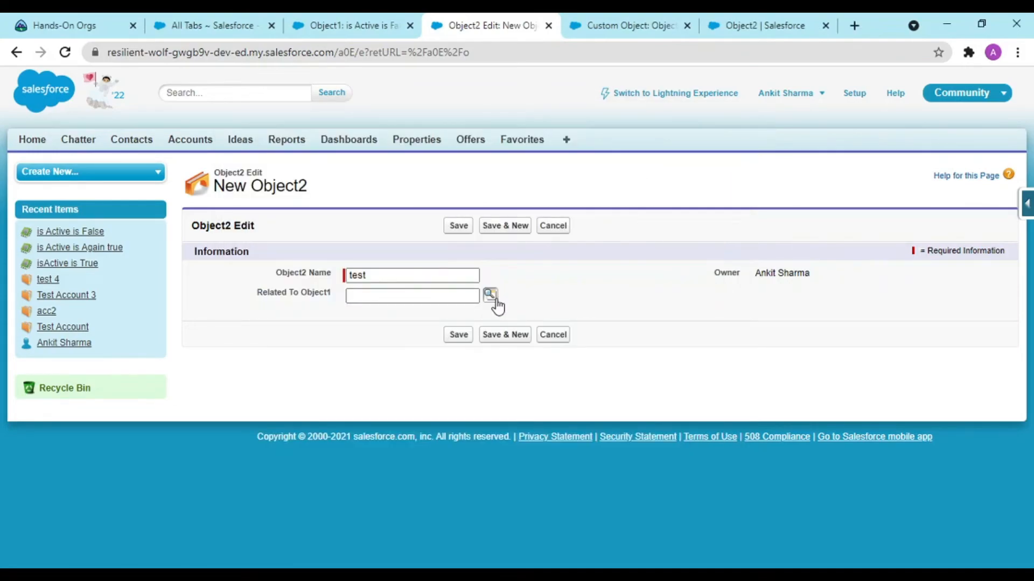
left_click(491, 295)
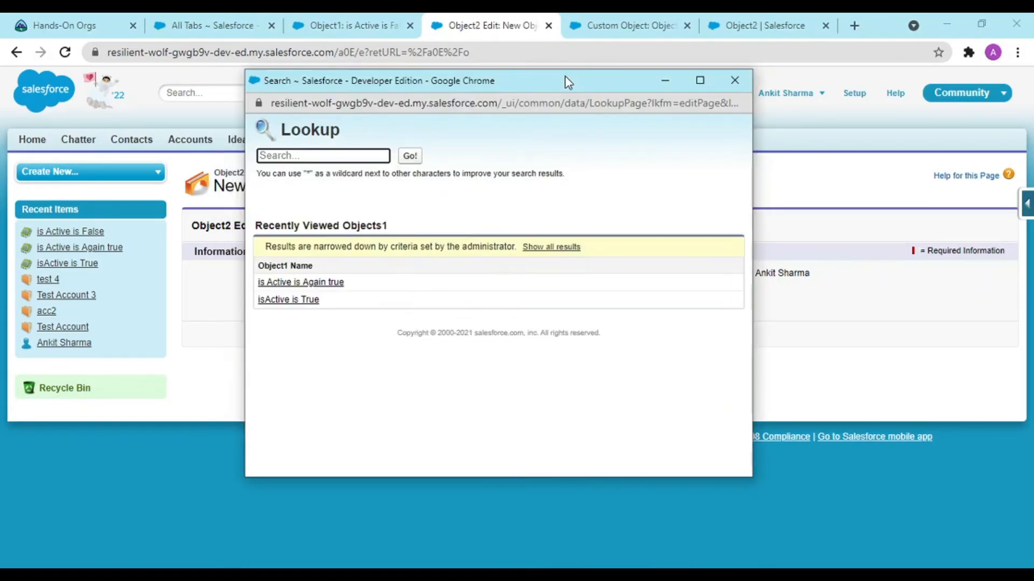
mouse_move(574, 158)
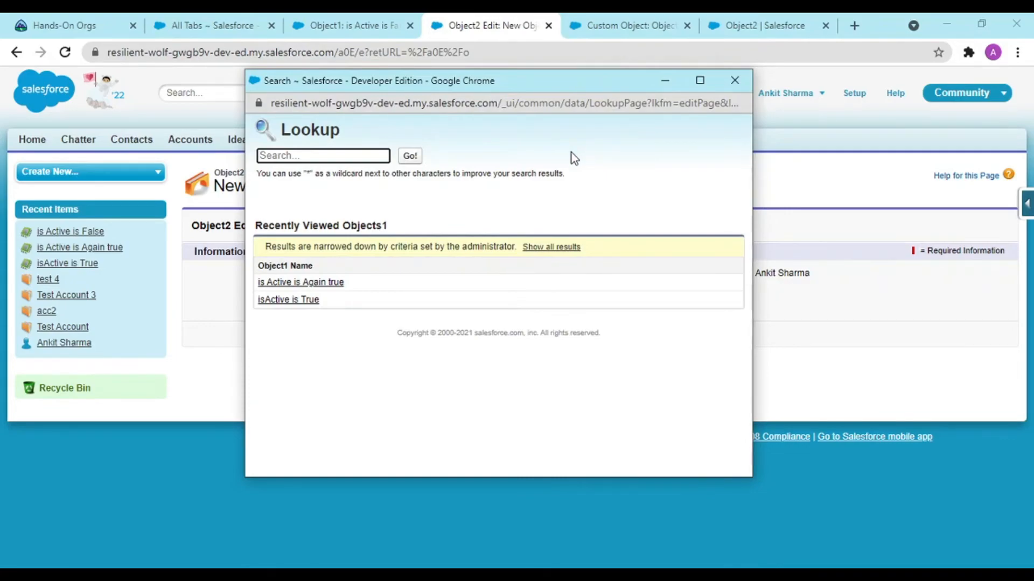
mouse_move(570, 240)
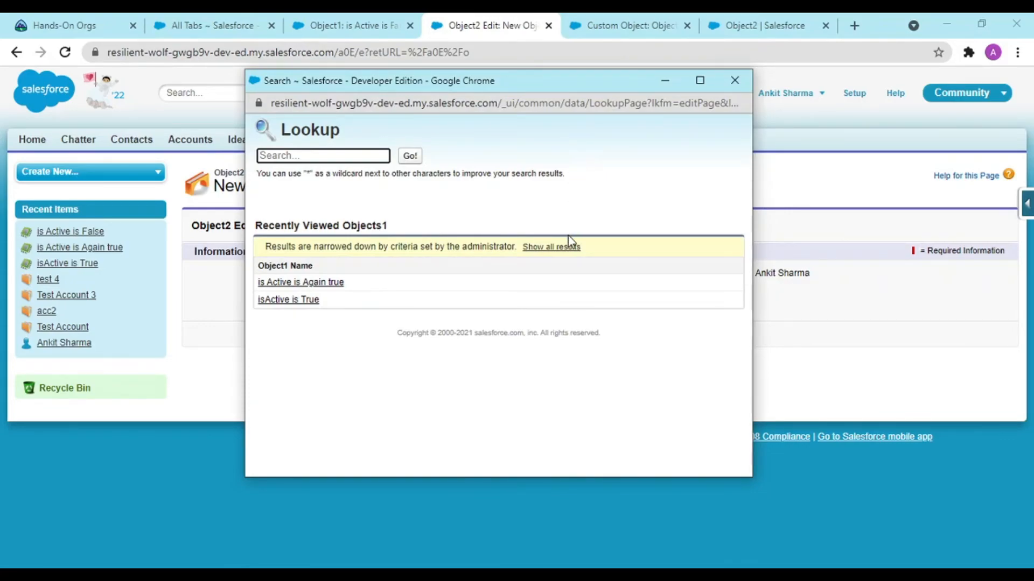
Compare Show all results with the reapplied active-only filter, then pick an active Object1 record.
left_click(550, 246)
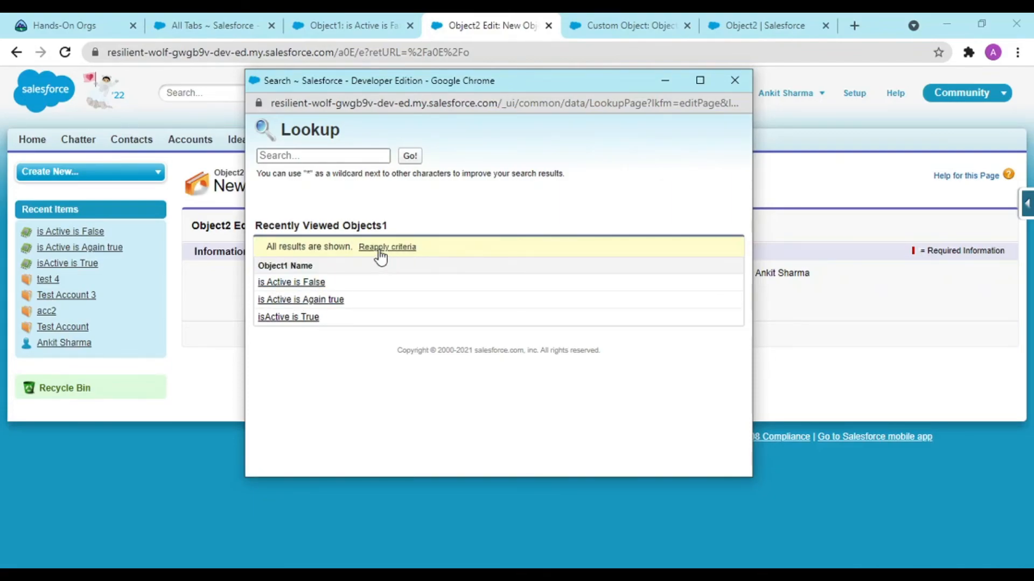
left_click(386, 247)
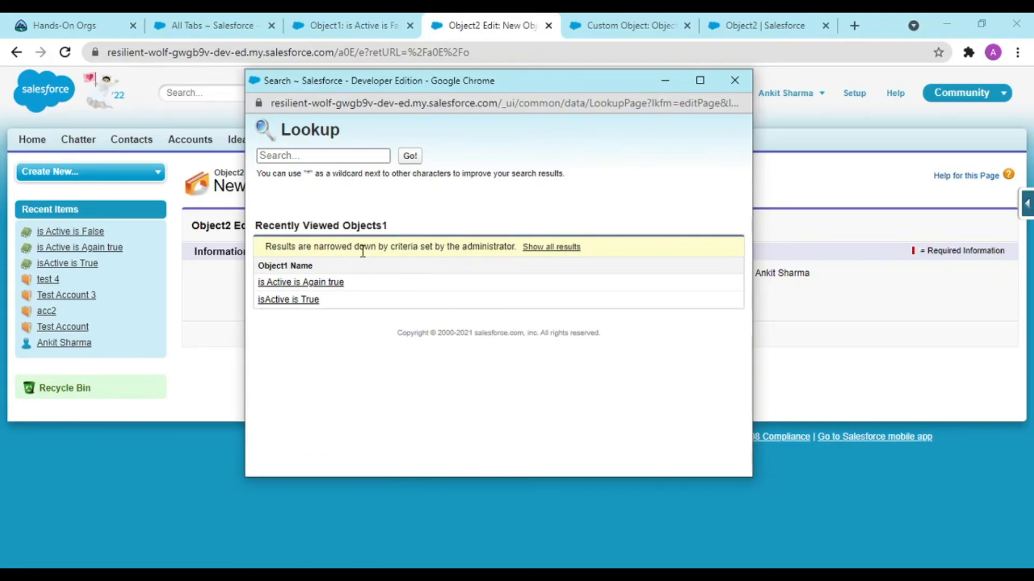
left_click(300, 282)
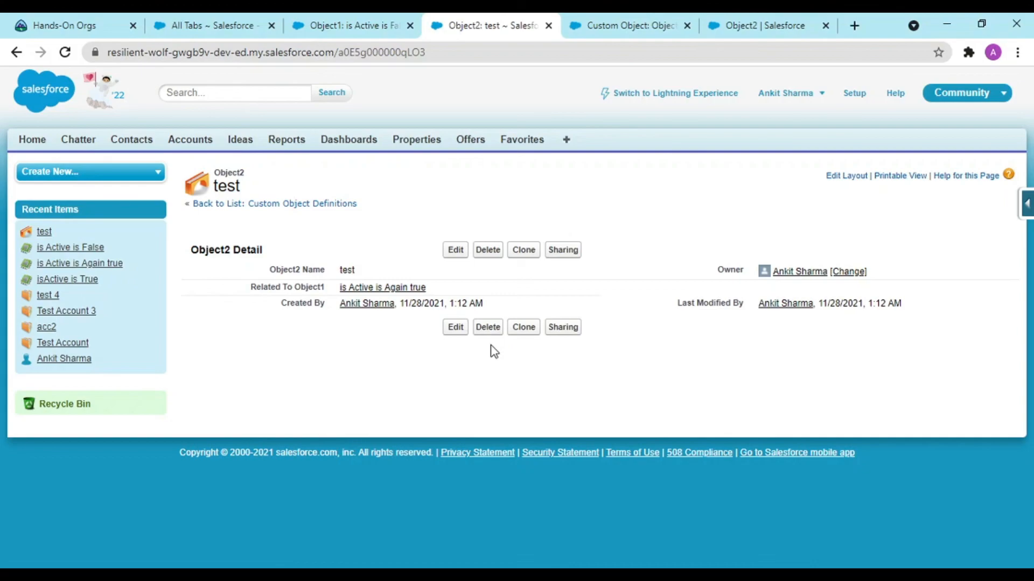
mouse_move(466, 346)
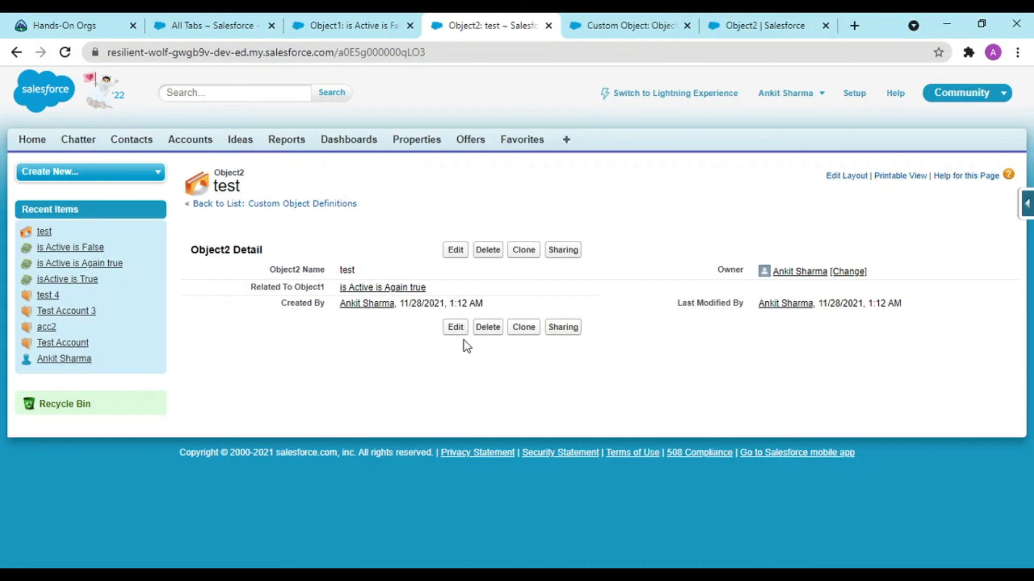
mouse_move(470, 361)
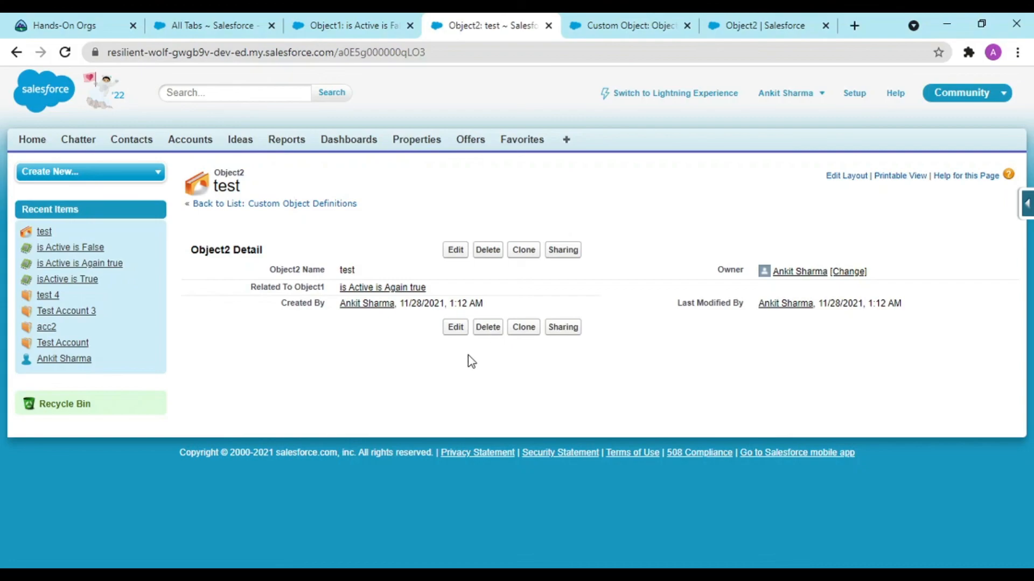